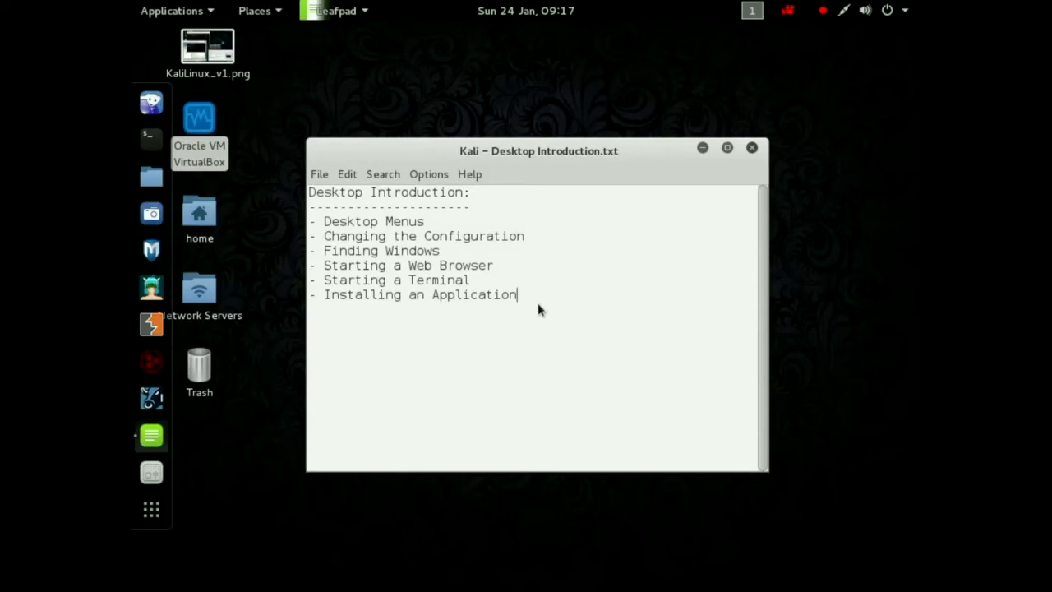
Add the 'root/toor' login note below the topic list.
{"action": "type", "text": "r"}
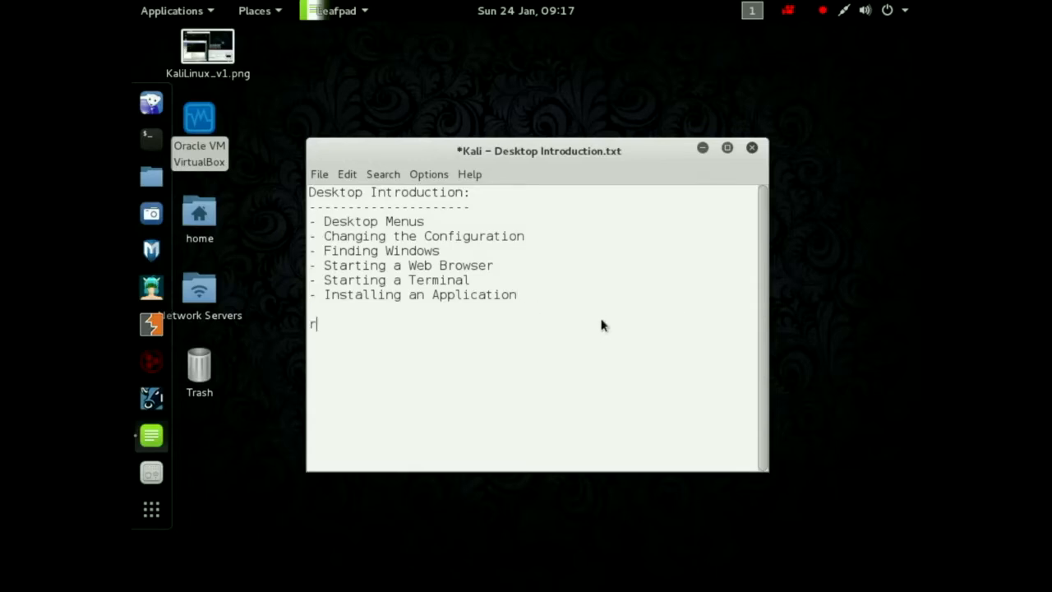
{"action": "type", "text": "oot/toor"}
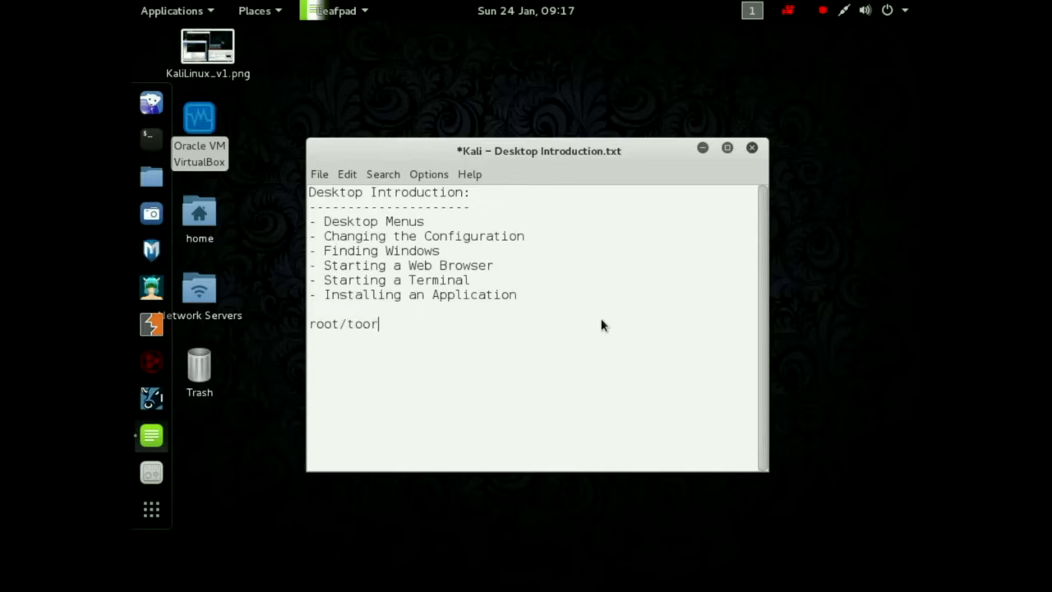
{"action": "mouse_move", "coordinate": [500, 283]}
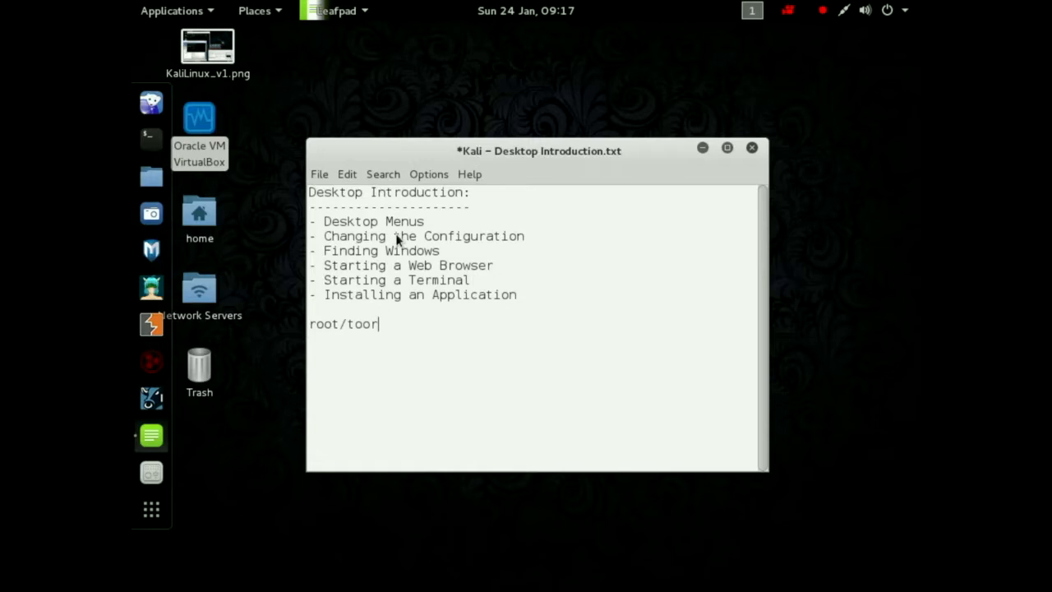
{"action": "mouse_move", "coordinate": [201, 365]}
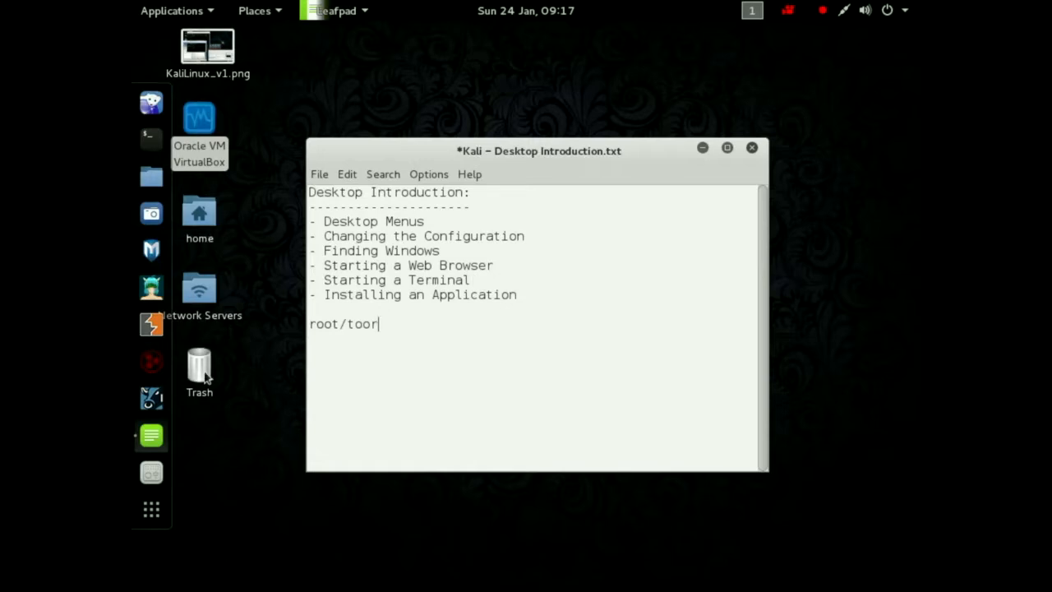
{"action": "mouse_move", "coordinate": [151, 102]}
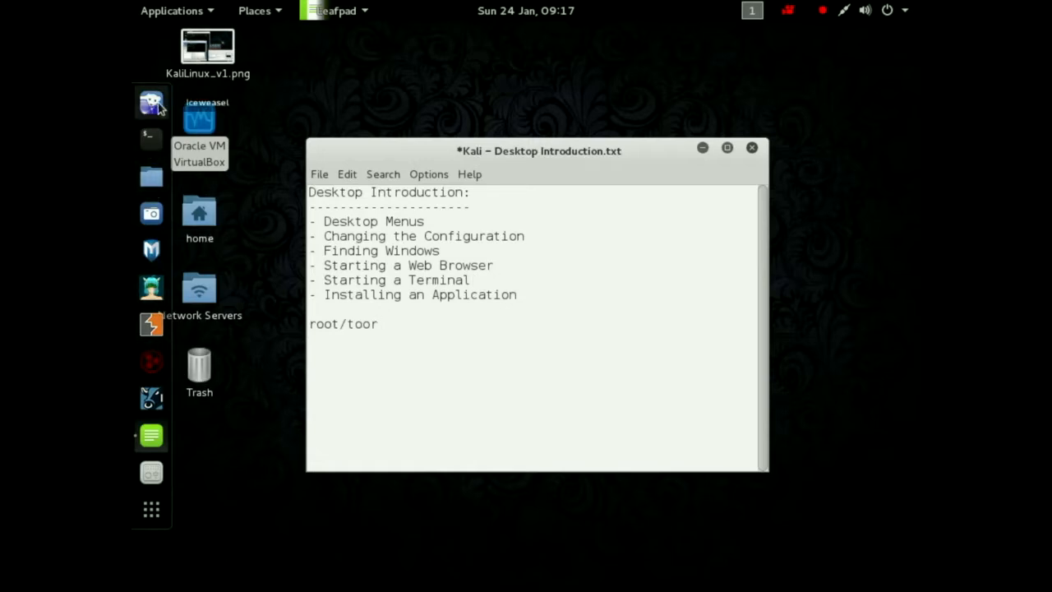
{"action": "left_click", "coordinate": [397, 388]}
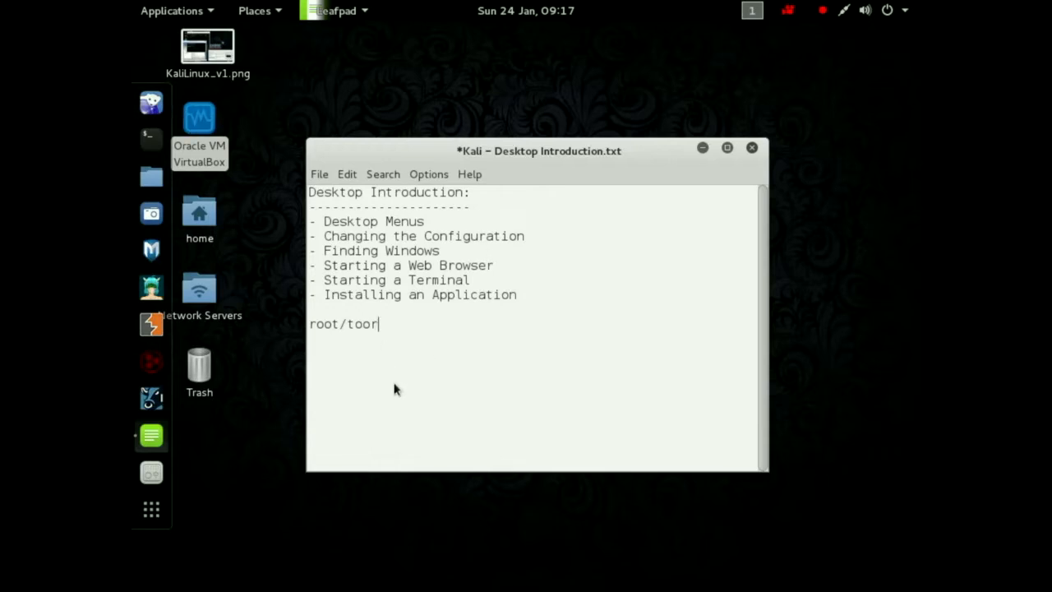
{"action": "mouse_move", "coordinate": [466, 385]}
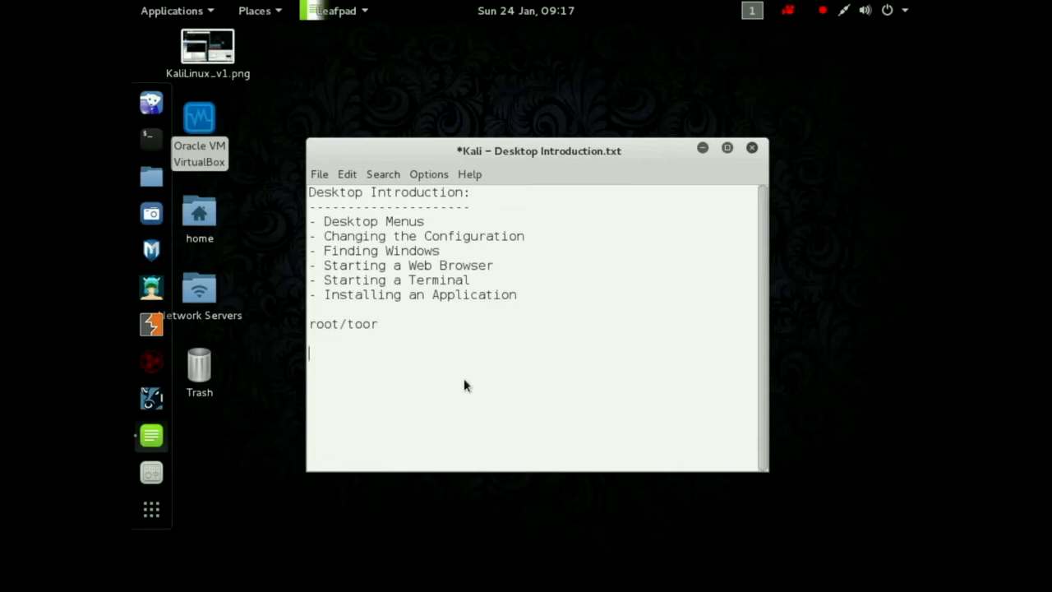
Add the 'root account - system account' and 'user account - sudo -s' notes on new lines.
{"action": "type", "text": "r"}
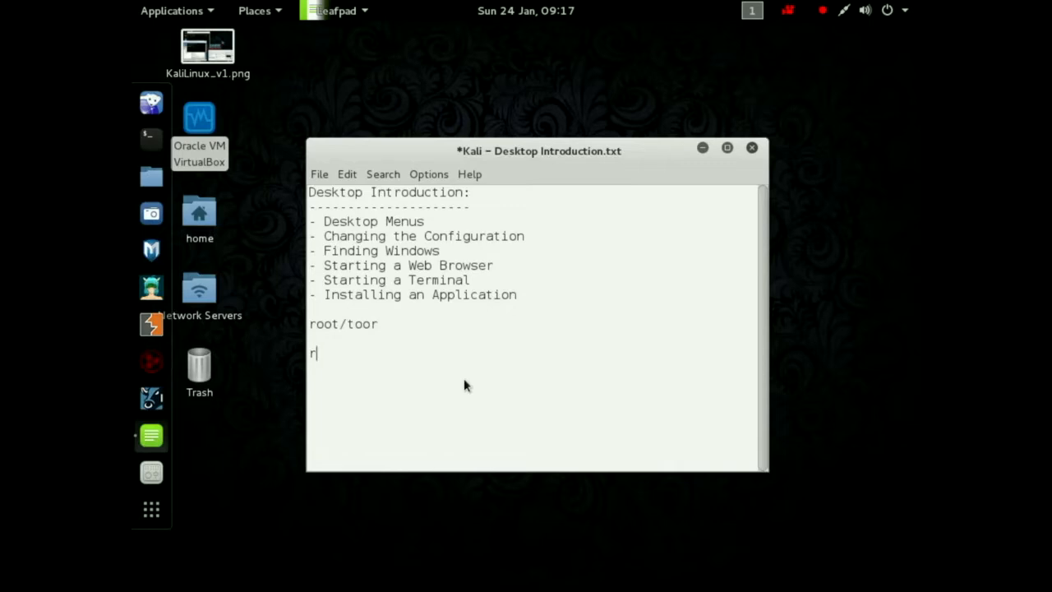
{"action": "type", "text": "oot account"}
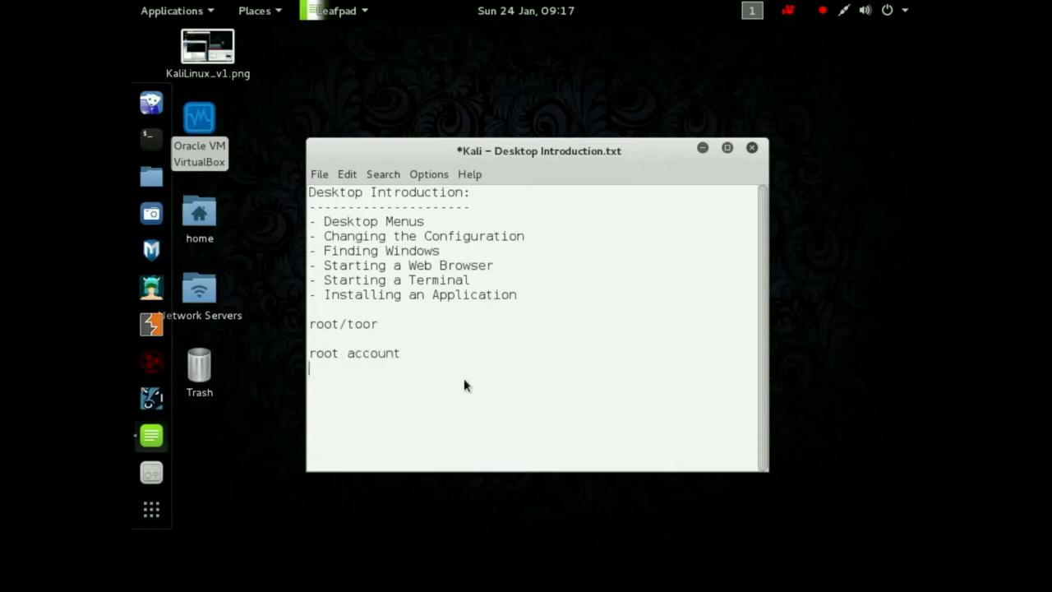
{"action": "type", "text": "user account"}
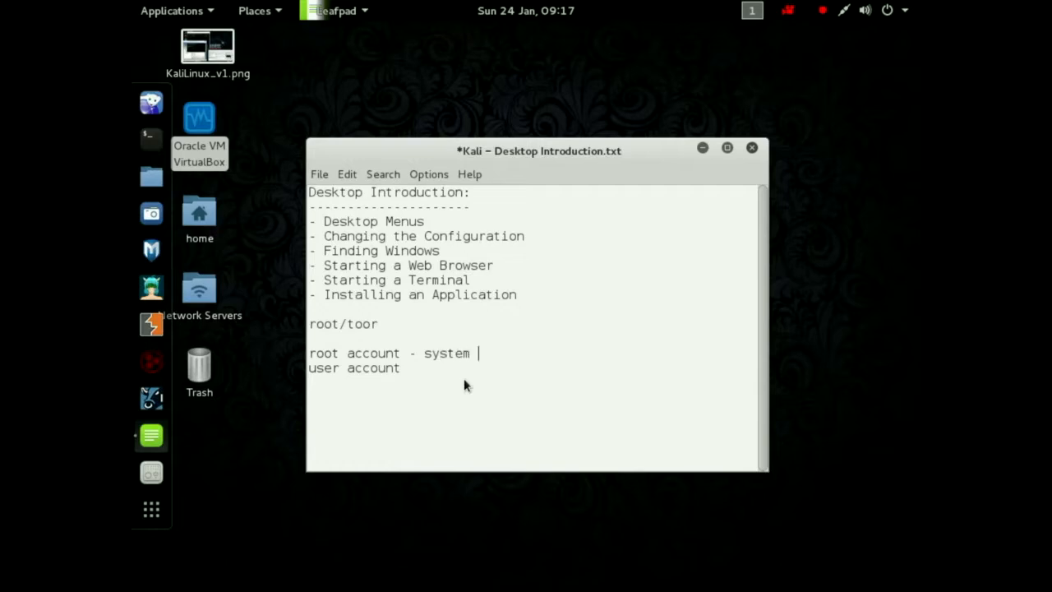
{"action": "type", "text": "account"}
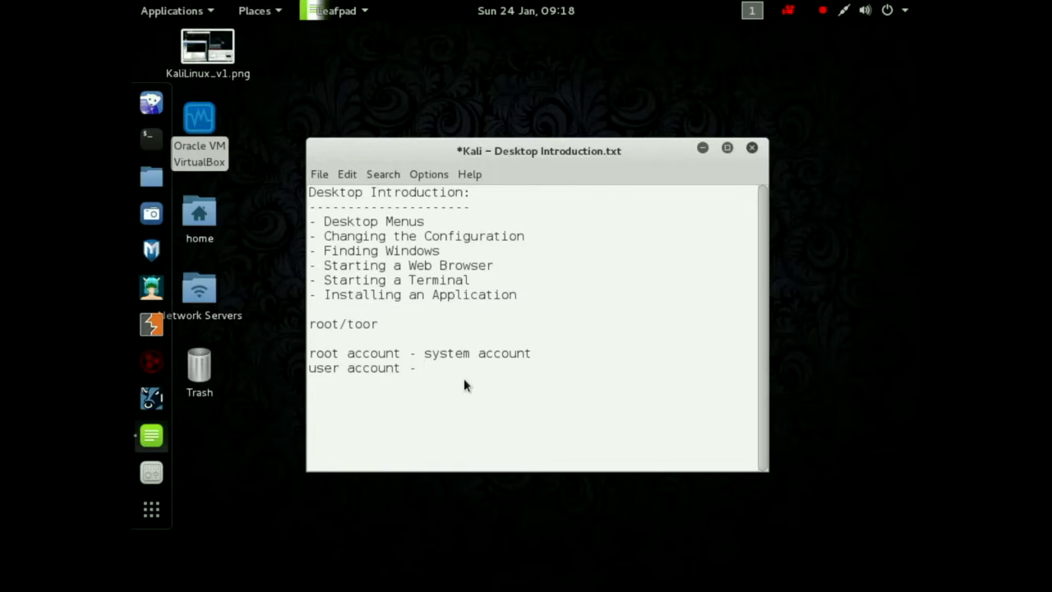
{"action": "type", "text": "sudo -s"}
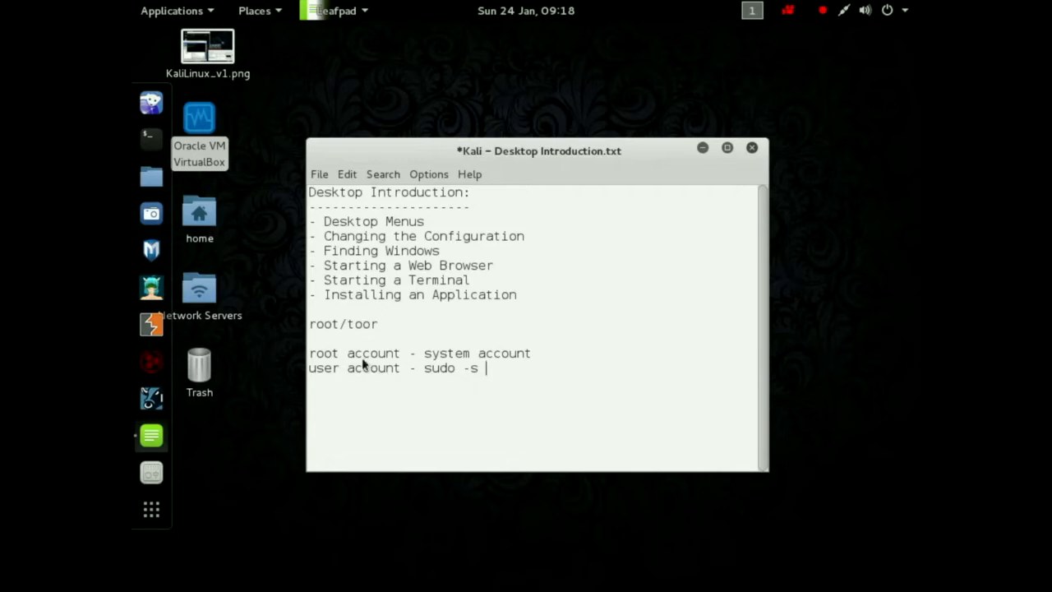
{"action": "double_click", "coordinate": [324, 351]}
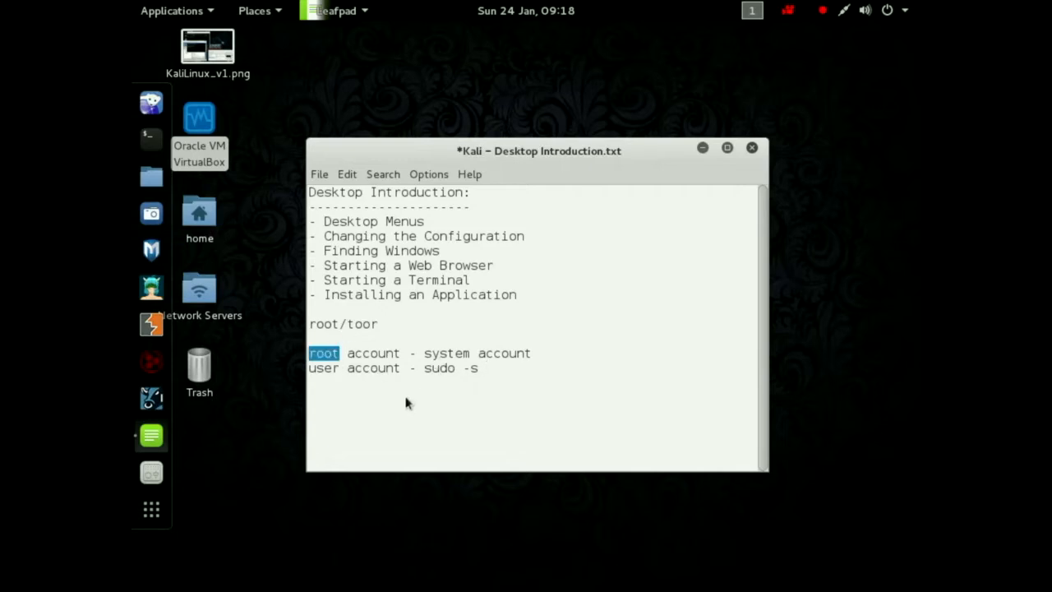
{"action": "left_click", "coordinate": [487, 368]}
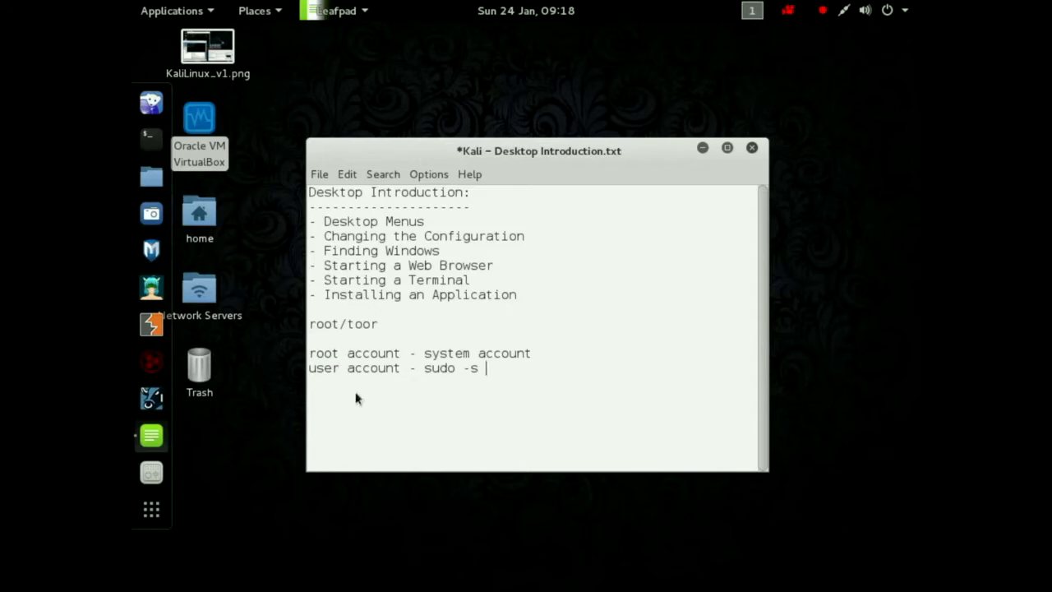
{"action": "mouse_move", "coordinate": [424, 293]}
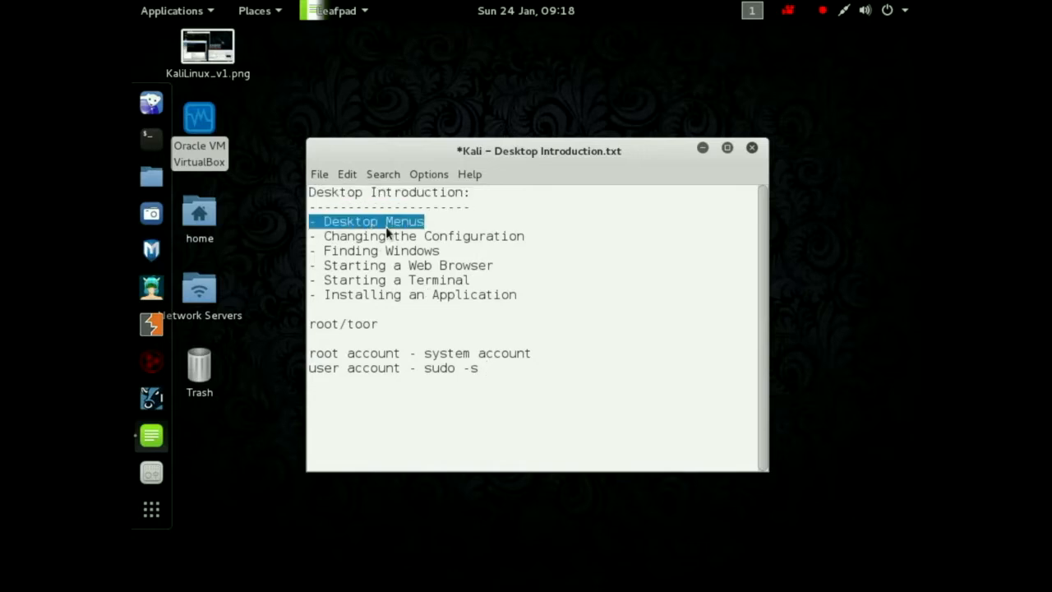
{"action": "mouse_move", "coordinate": [454, 335]}
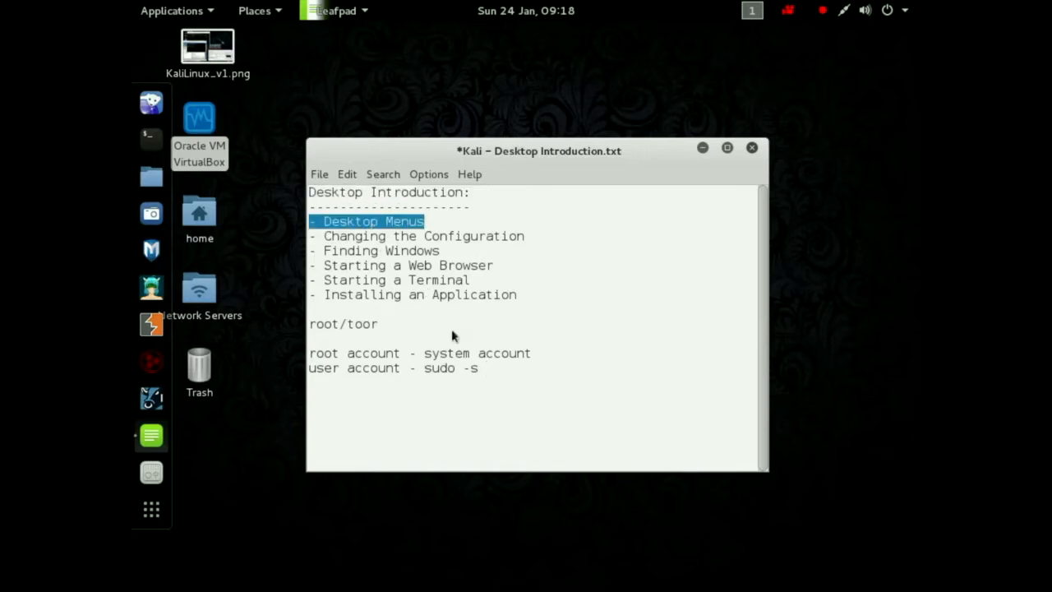
{"action": "mouse_move", "coordinate": [687, 163]}
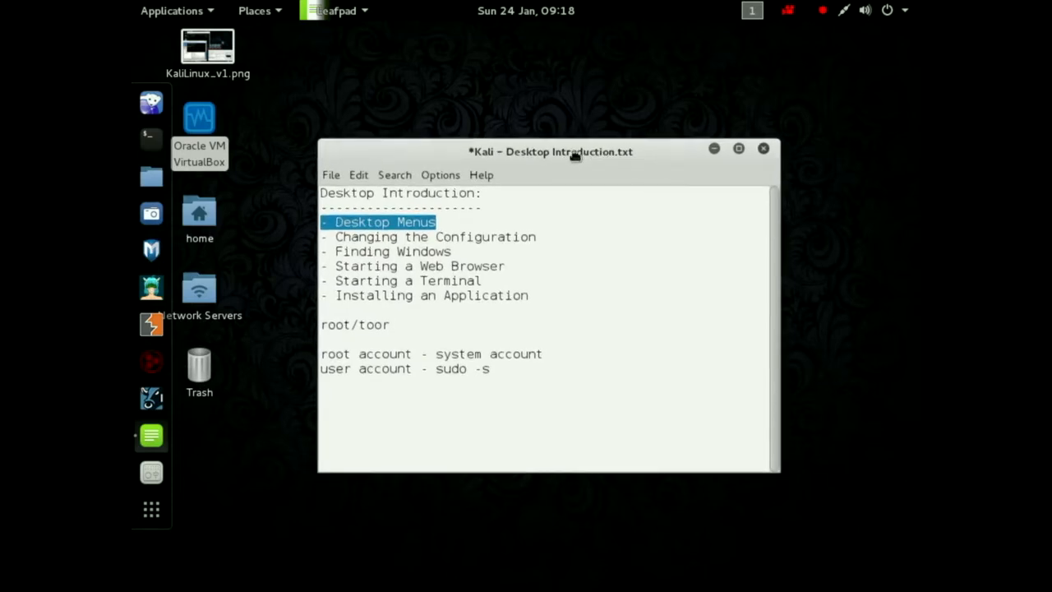
{"action": "left_click_drag", "start_coordinate": [576, 151], "coordinate": [560, 135]}
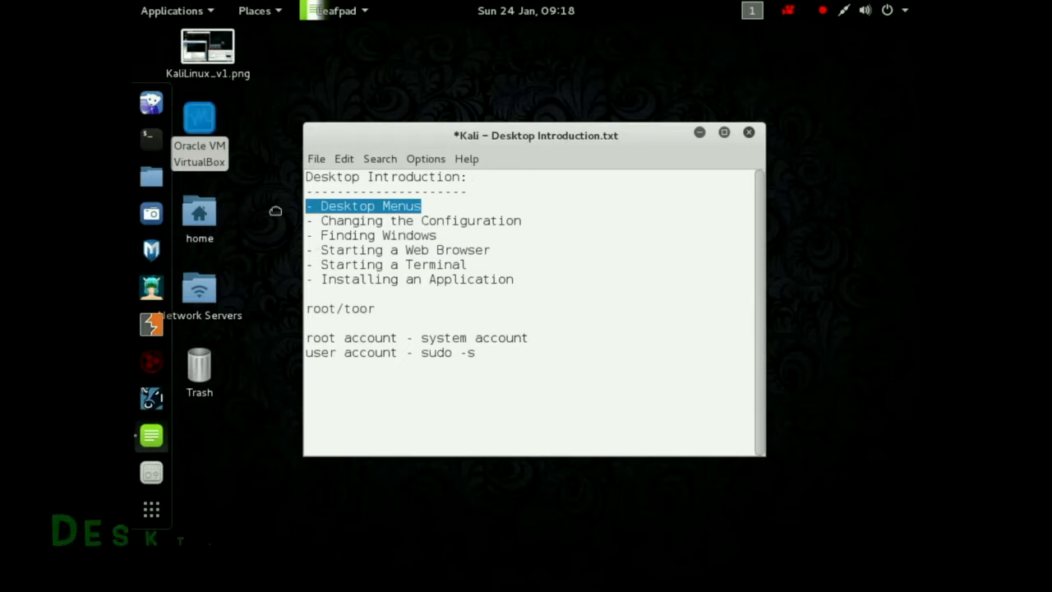
{"action": "left_click", "coordinate": [170, 10]}
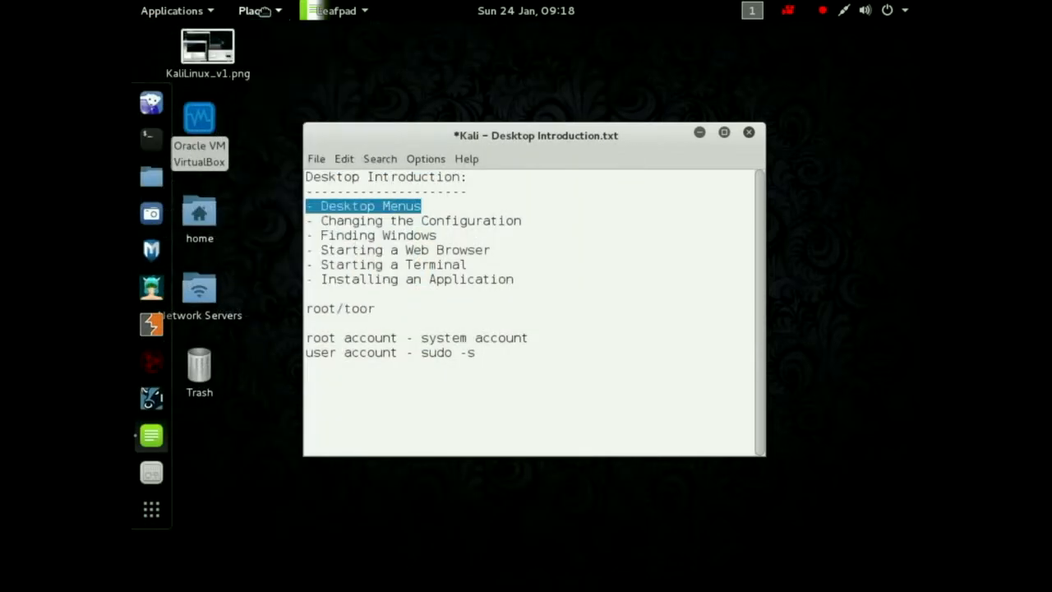
{"action": "left_click", "coordinate": [253, 10]}
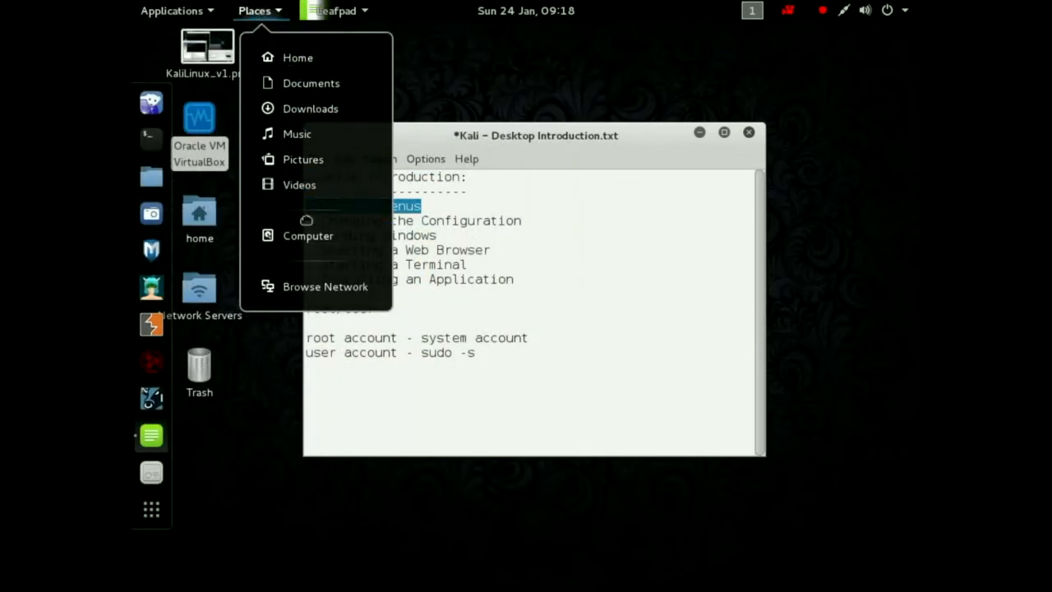
{"action": "left_click", "coordinate": [332, 10]}
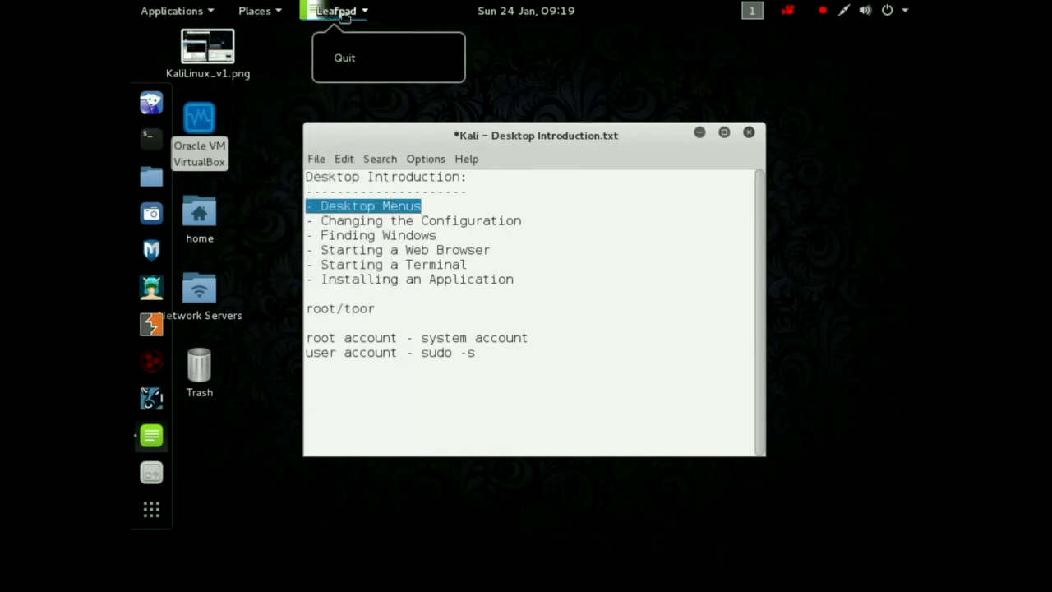
{"action": "mouse_move", "coordinate": [346, 58]}
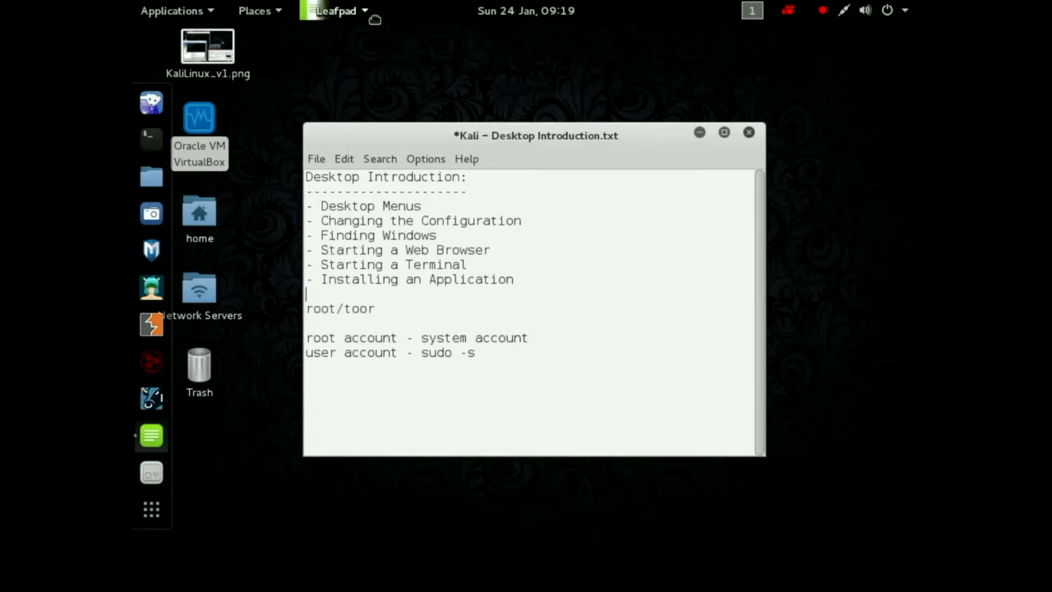
{"action": "left_click", "coordinate": [335, 10]}
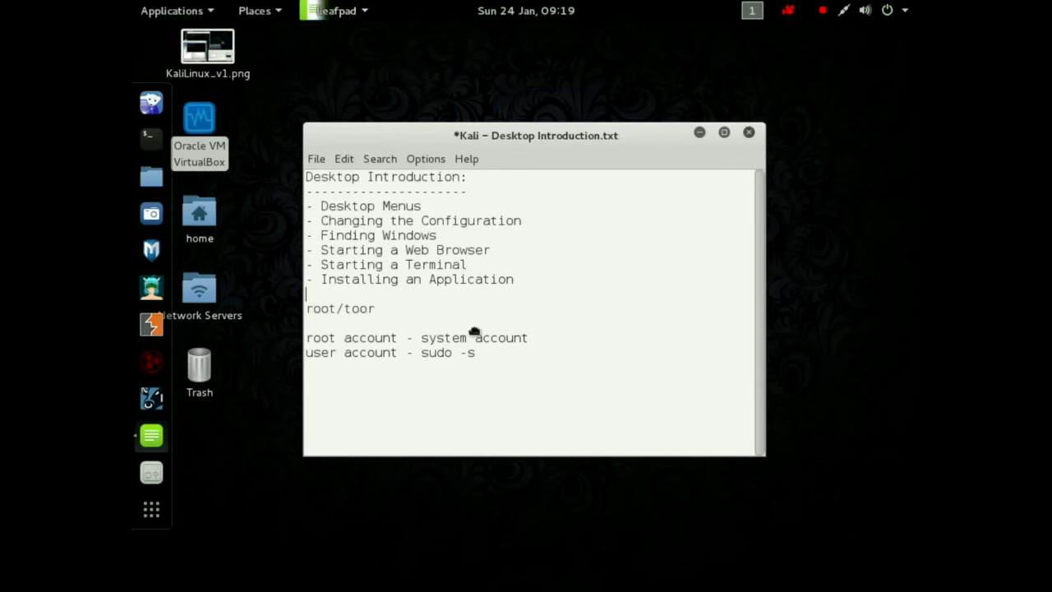
{"action": "mouse_move", "coordinate": [469, 250]}
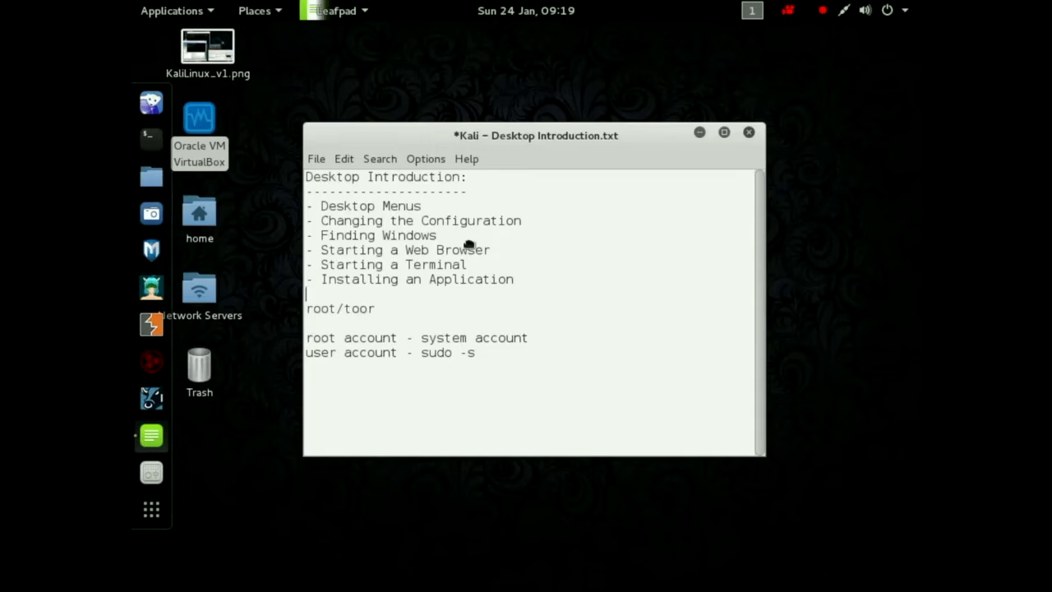
{"action": "left_click", "coordinate": [173, 10]}
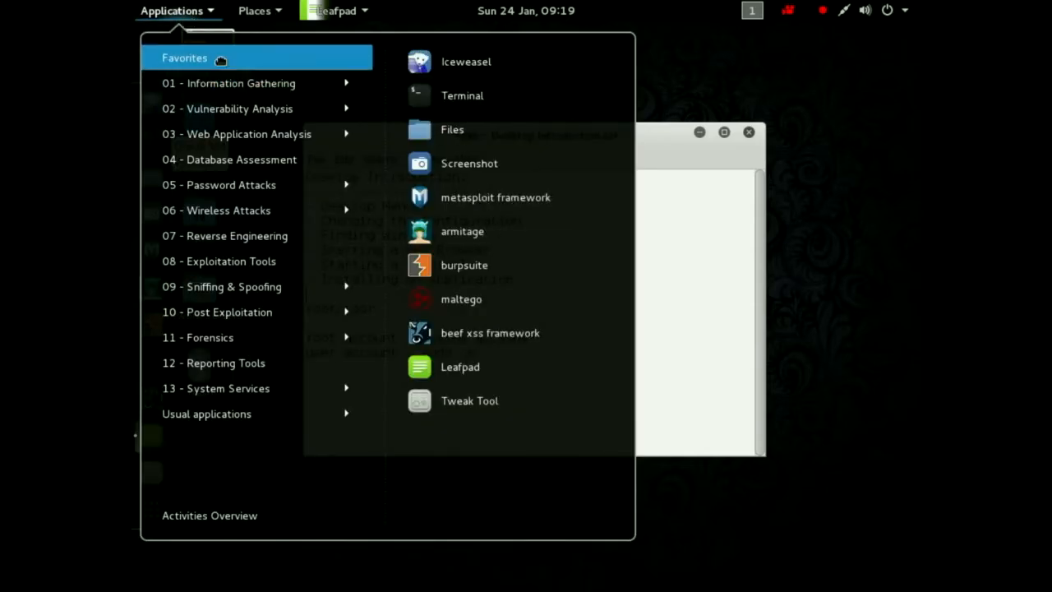
{"action": "mouse_move", "coordinate": [460, 299]}
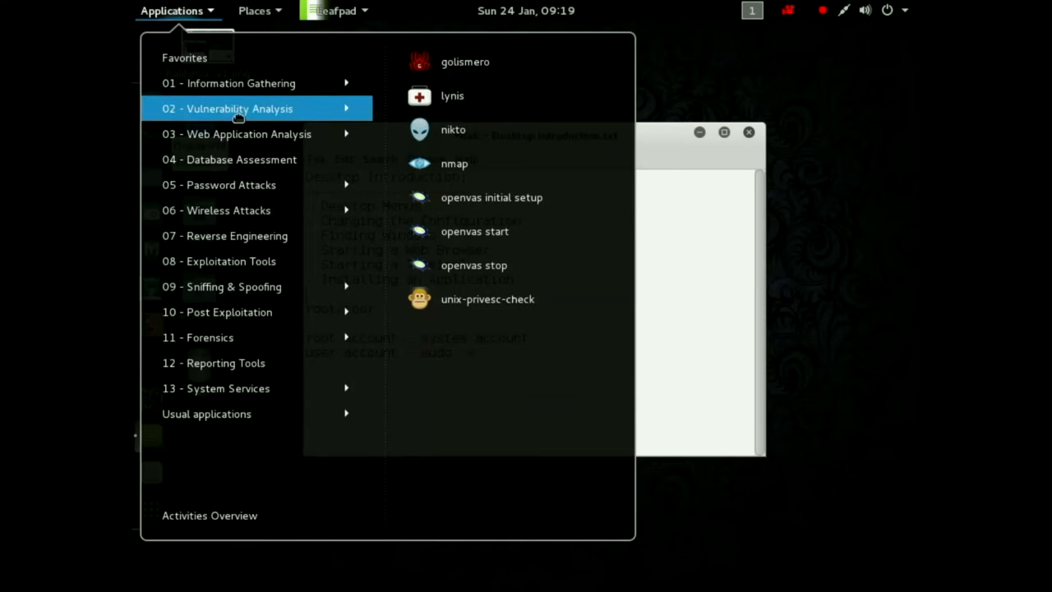
{"action": "mouse_move", "coordinate": [221, 391]}
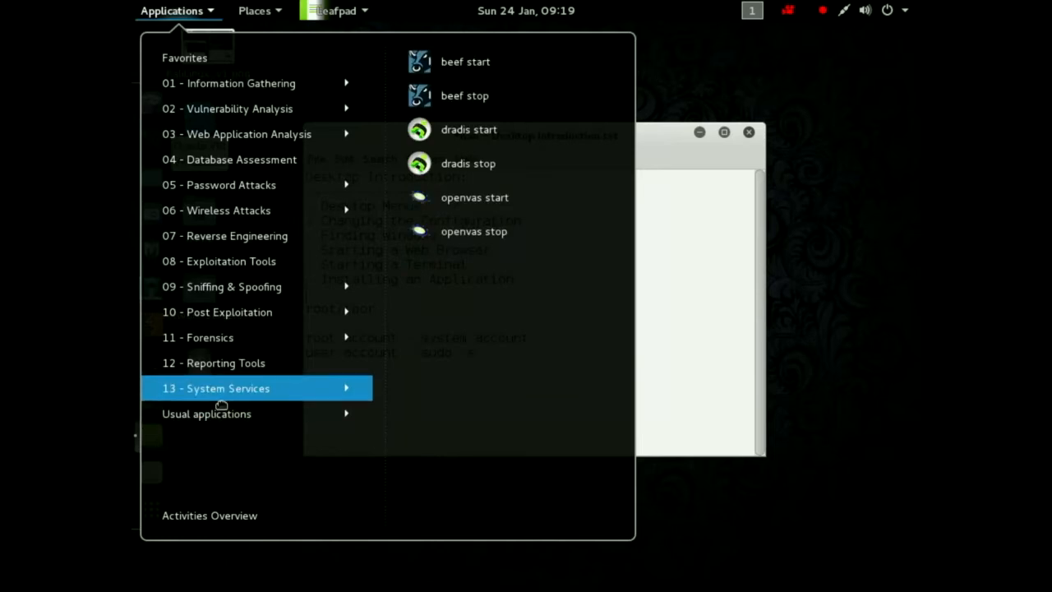
{"action": "mouse_move", "coordinate": [217, 425]}
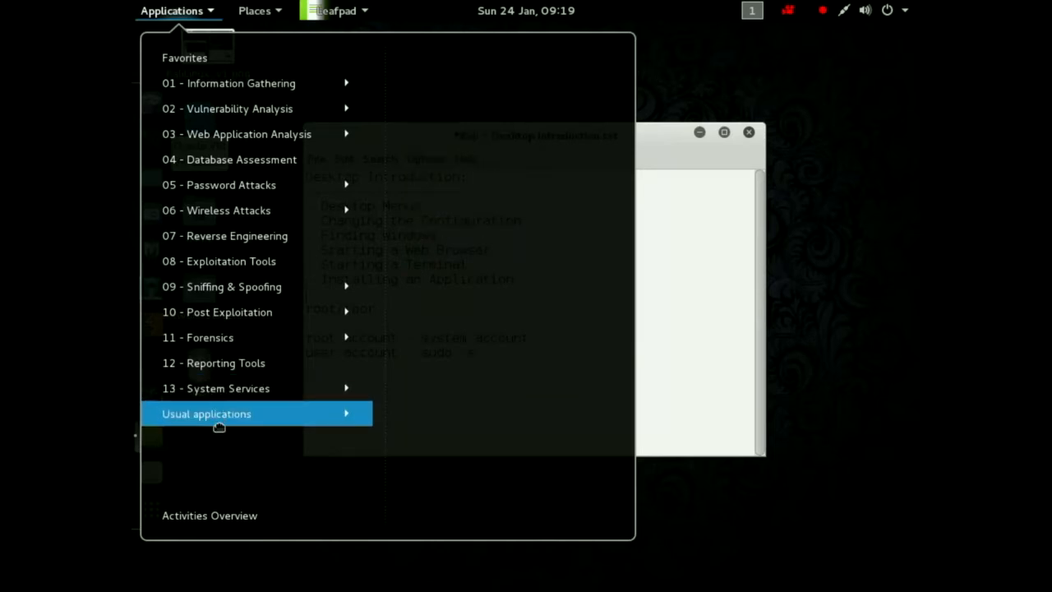
{"action": "left_click", "coordinate": [207, 414]}
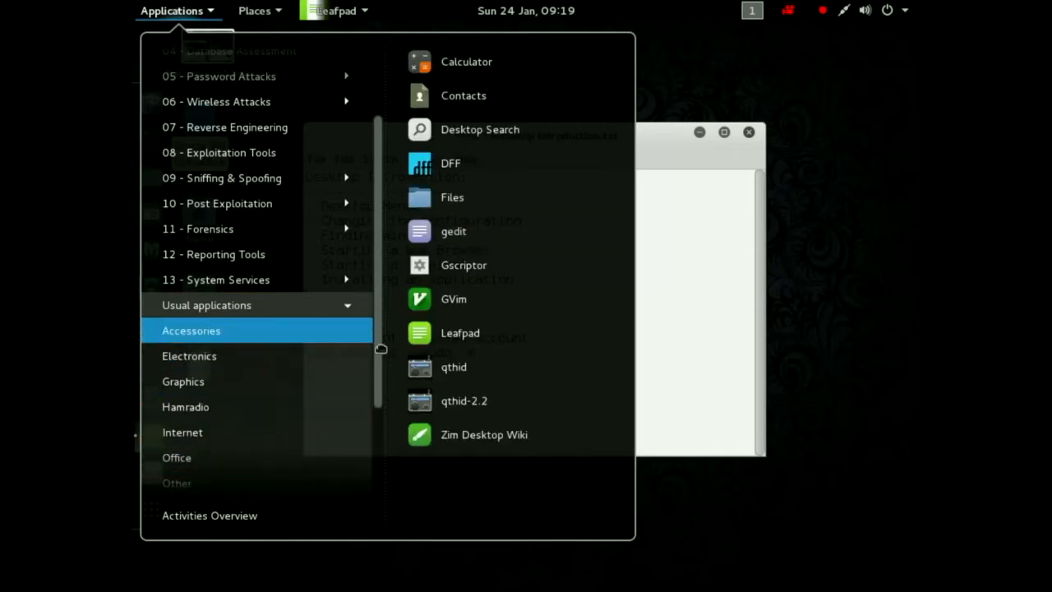
{"action": "left_click", "coordinate": [194, 364]}
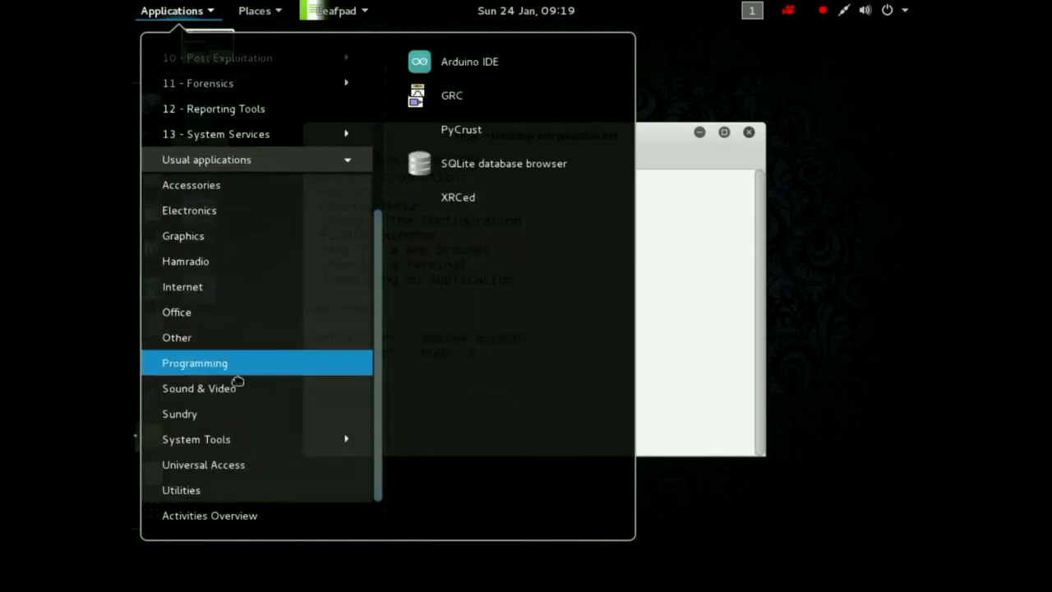
{"action": "mouse_move", "coordinate": [212, 419]}
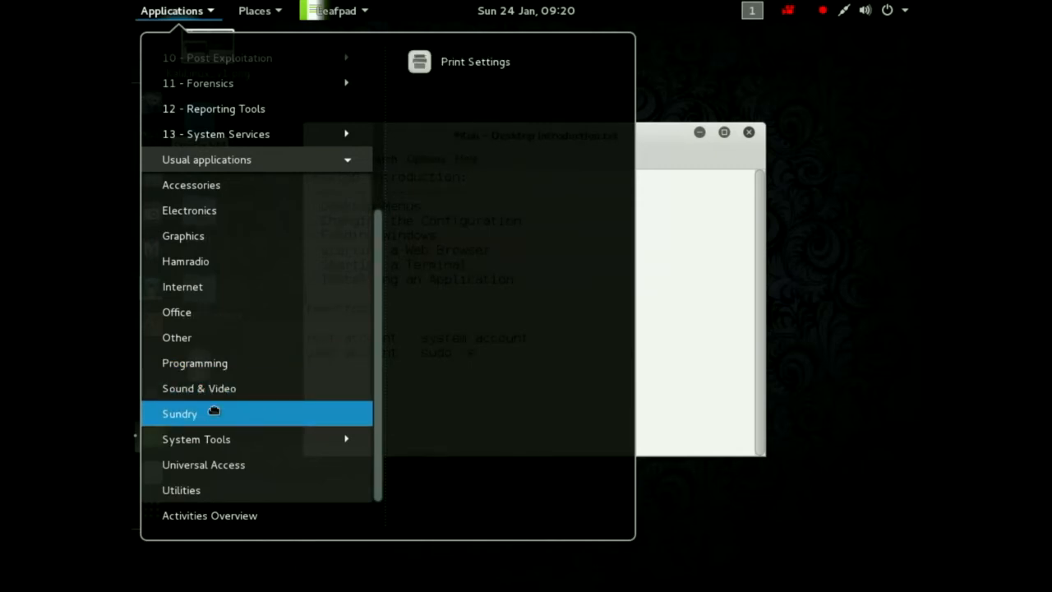
{"action": "mouse_move", "coordinate": [203, 447]}
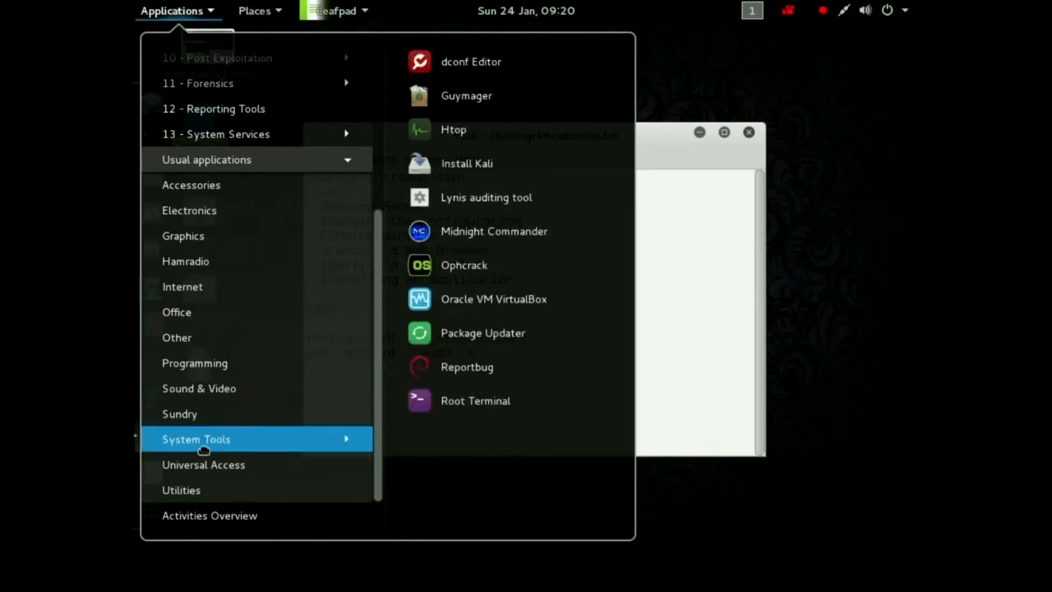
{"action": "mouse_move", "coordinate": [357, 444]}
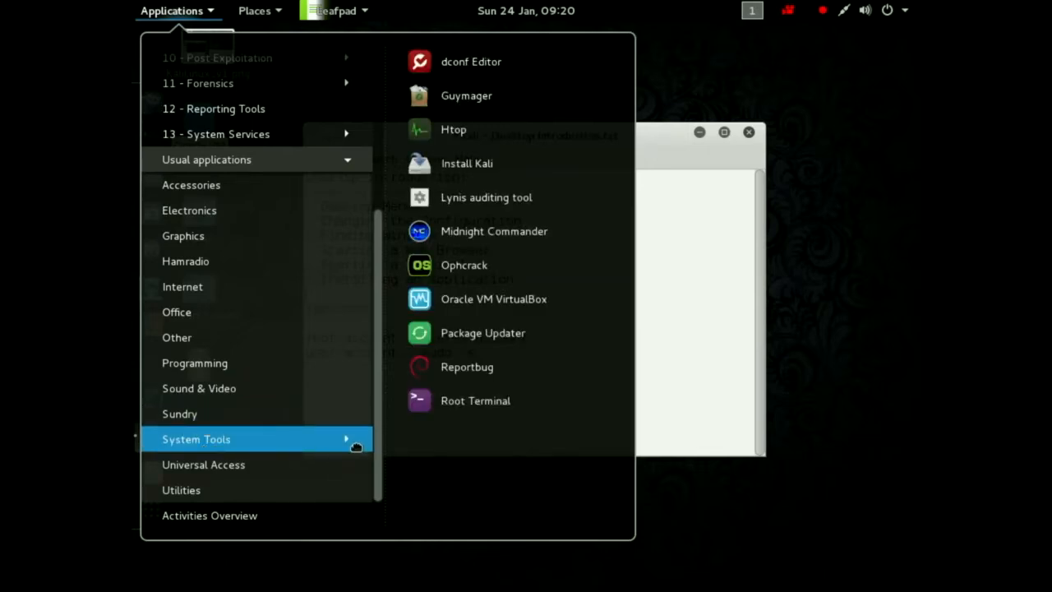
{"action": "mouse_move", "coordinate": [353, 451]}
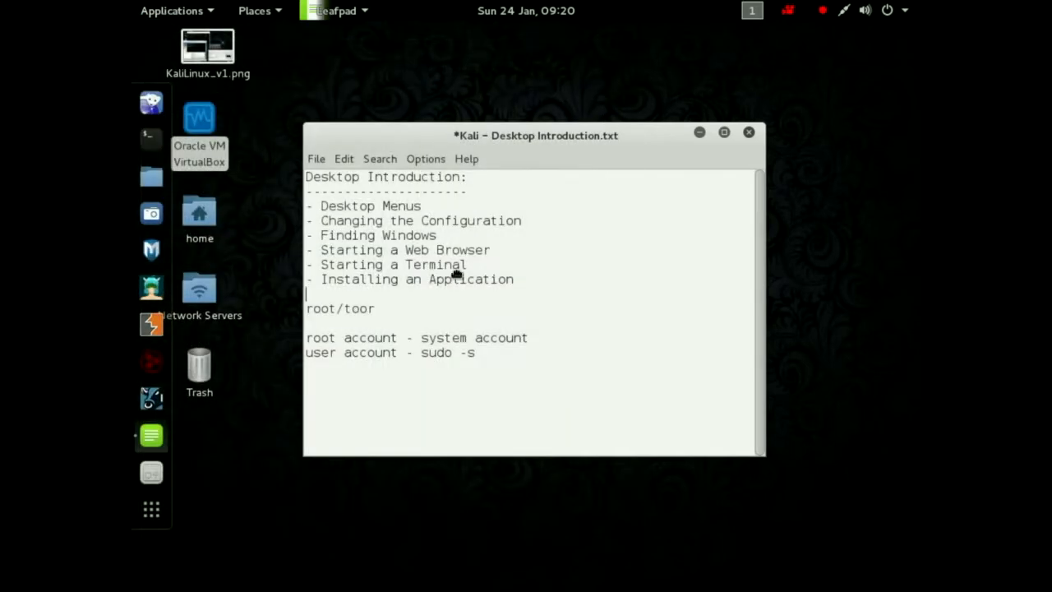
{"action": "left_click", "coordinate": [175, 10]}
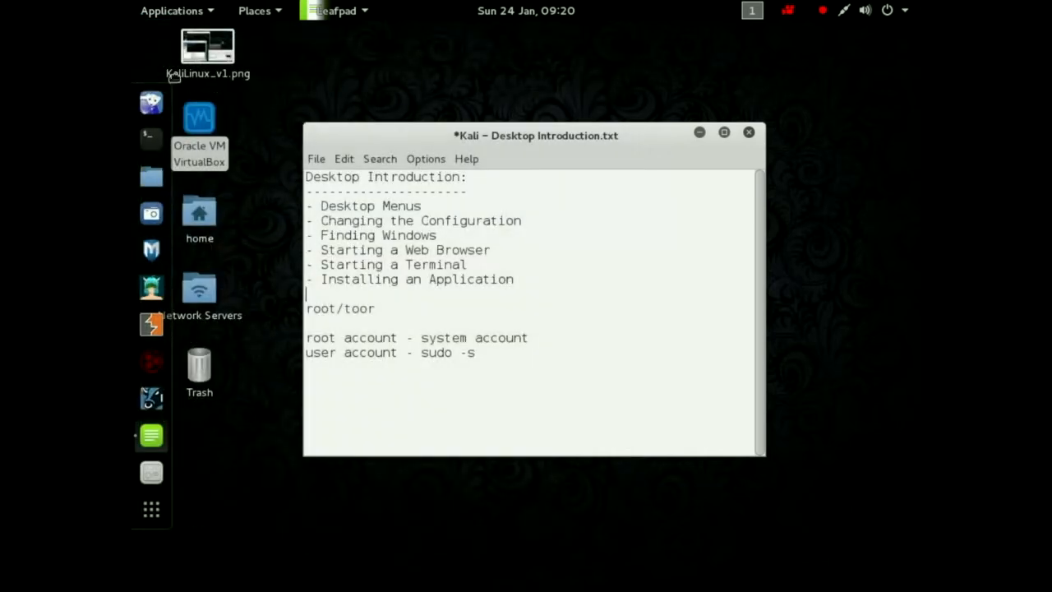
{"action": "left_click", "coordinate": [255, 10]}
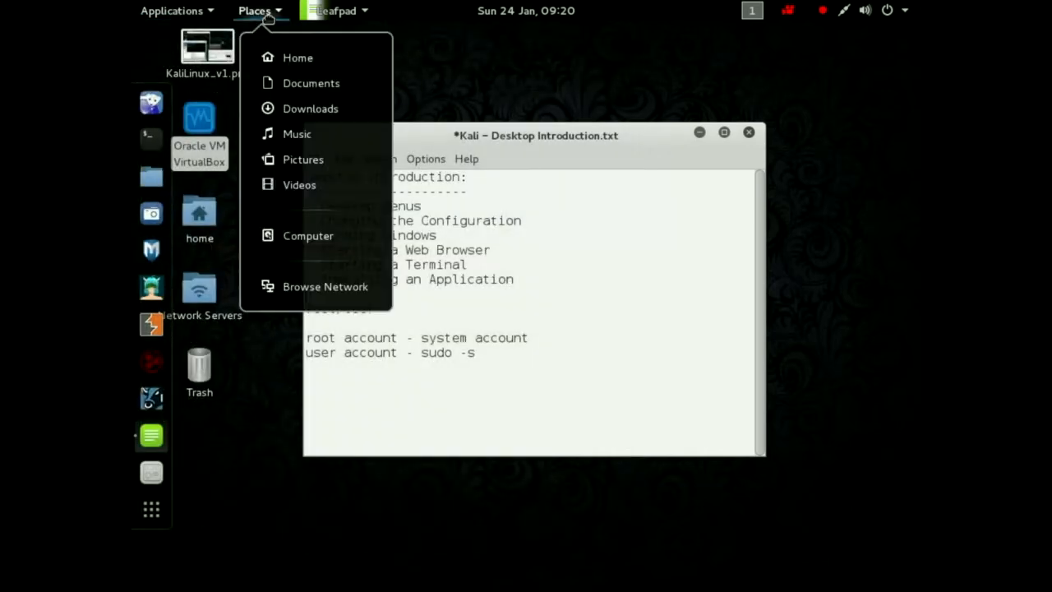
{"action": "left_click", "coordinate": [297, 58]}
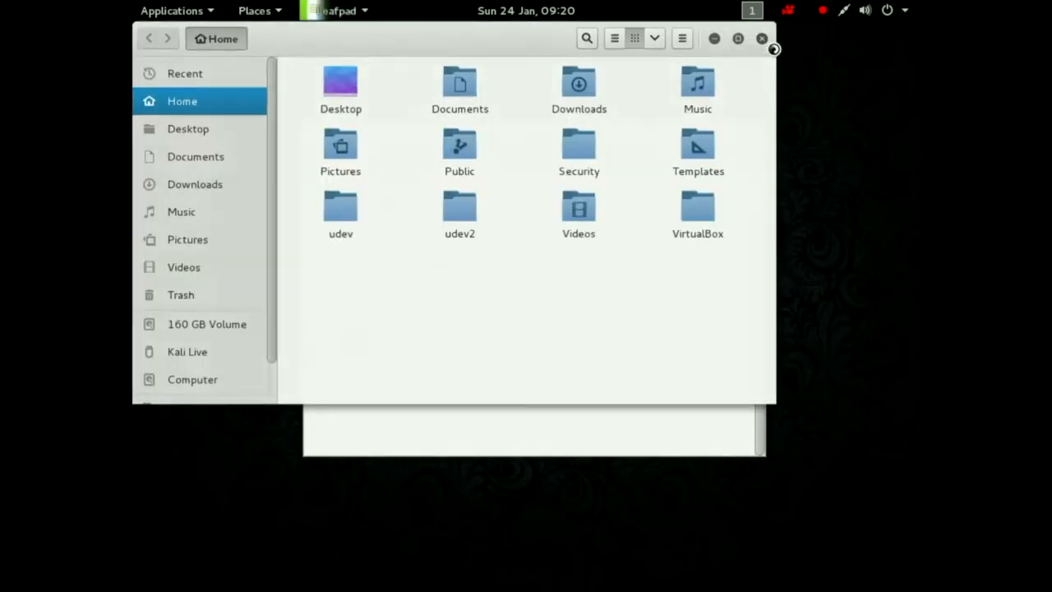
{"action": "double_click", "coordinate": [460, 89]}
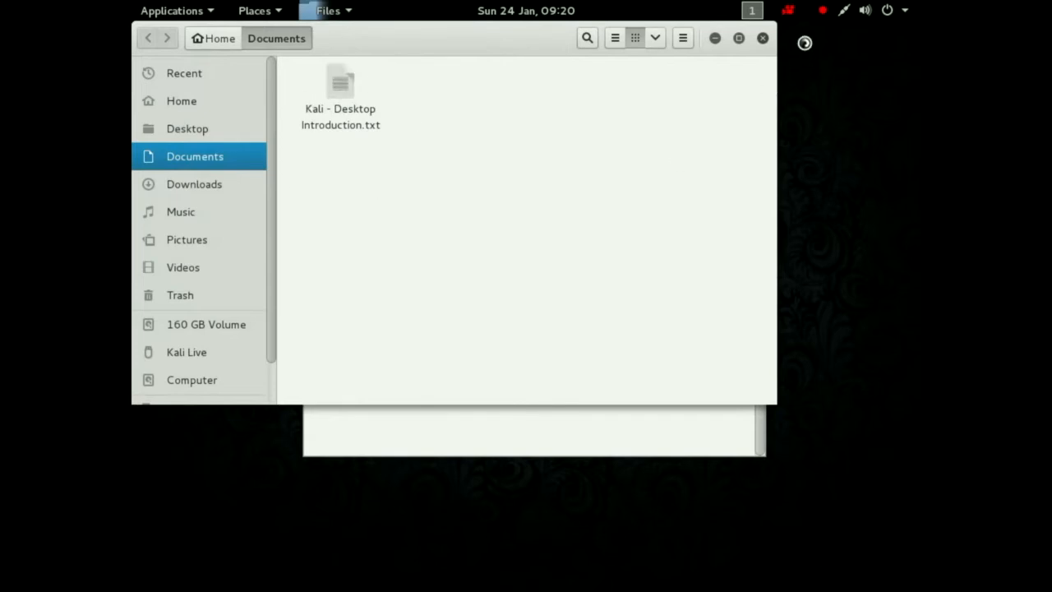
{"action": "left_click", "coordinate": [253, 10]}
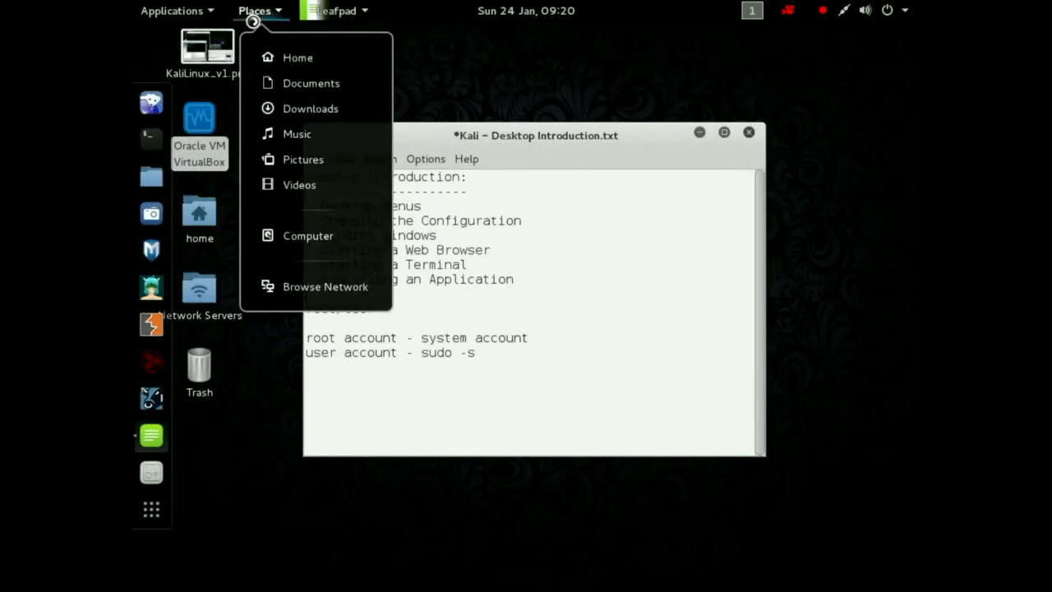
{"action": "mouse_move", "coordinate": [306, 160]}
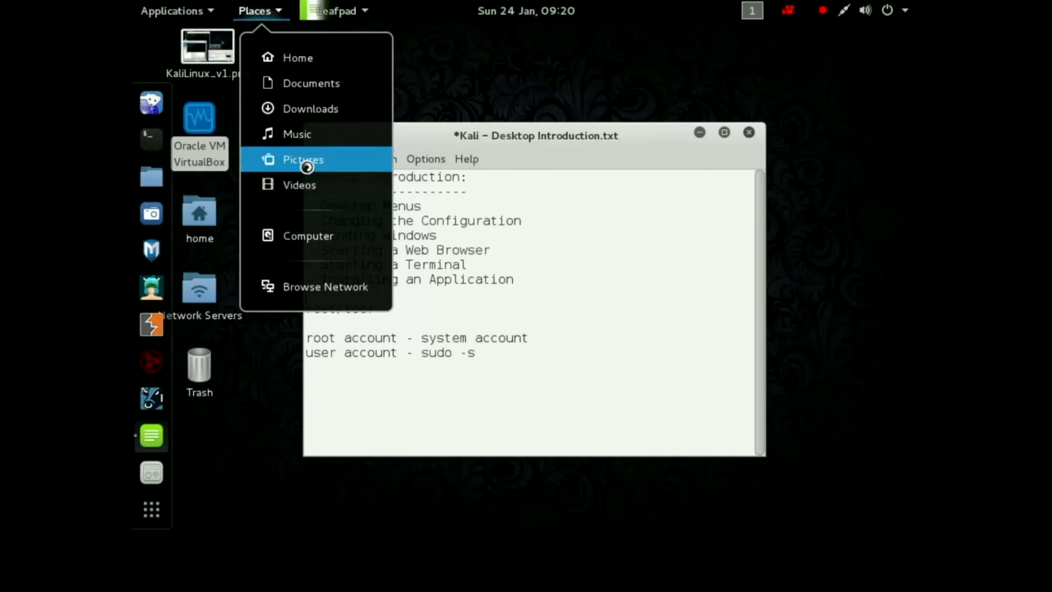
{"action": "left_click", "coordinate": [303, 159]}
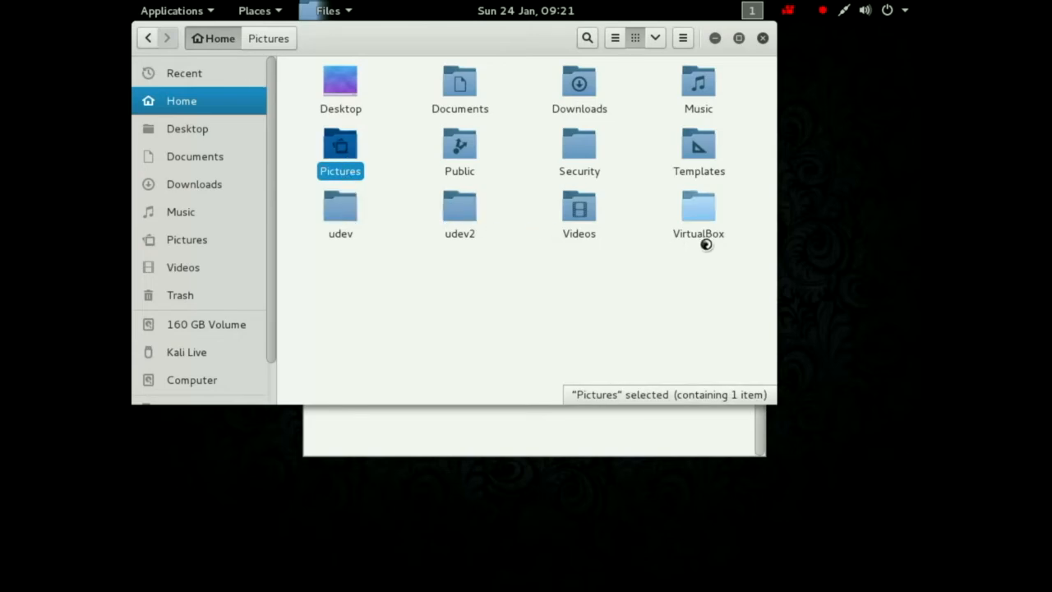
{"action": "left_click", "coordinate": [699, 211]}
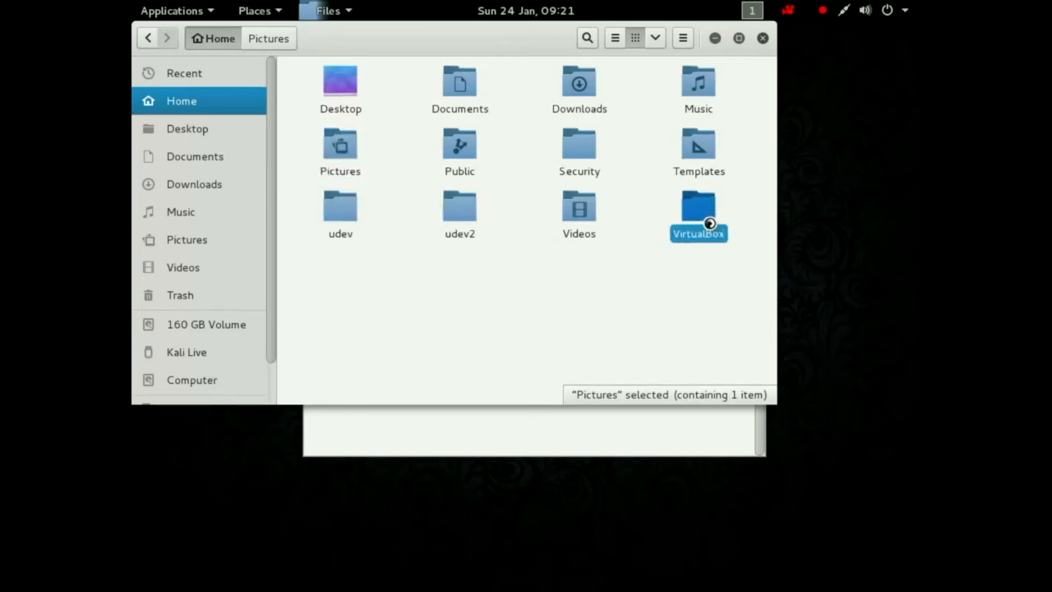
{"action": "double_click", "coordinate": [699, 205]}
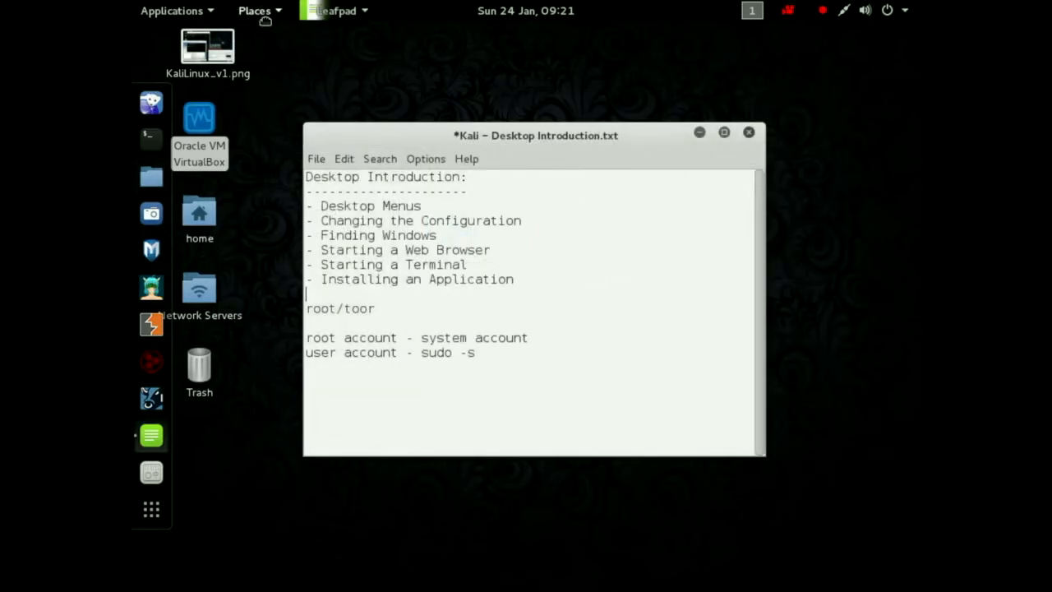
{"action": "left_click", "coordinate": [255, 10]}
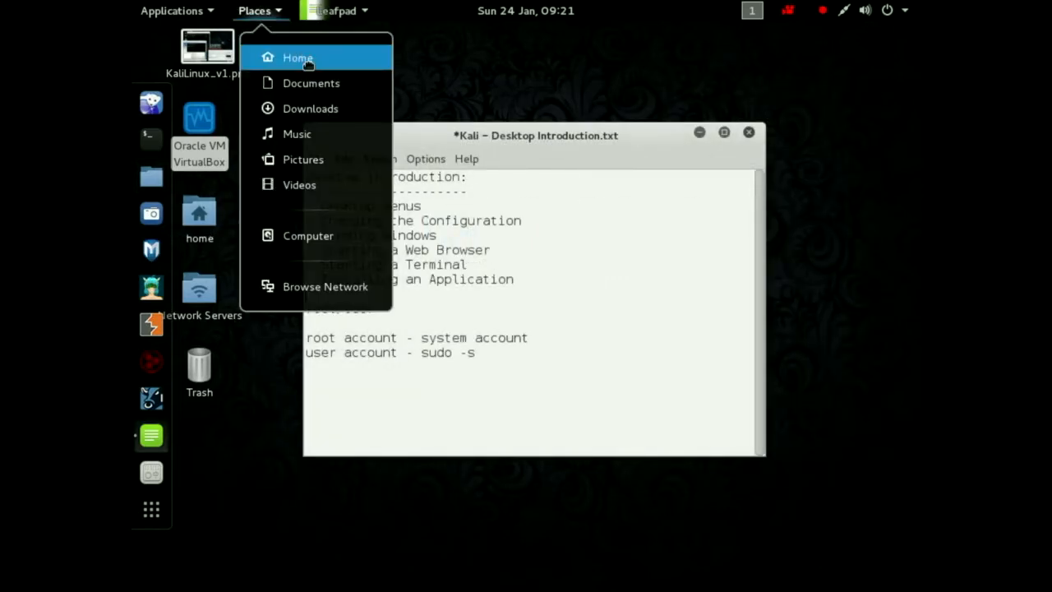
{"action": "left_click", "coordinate": [298, 58]}
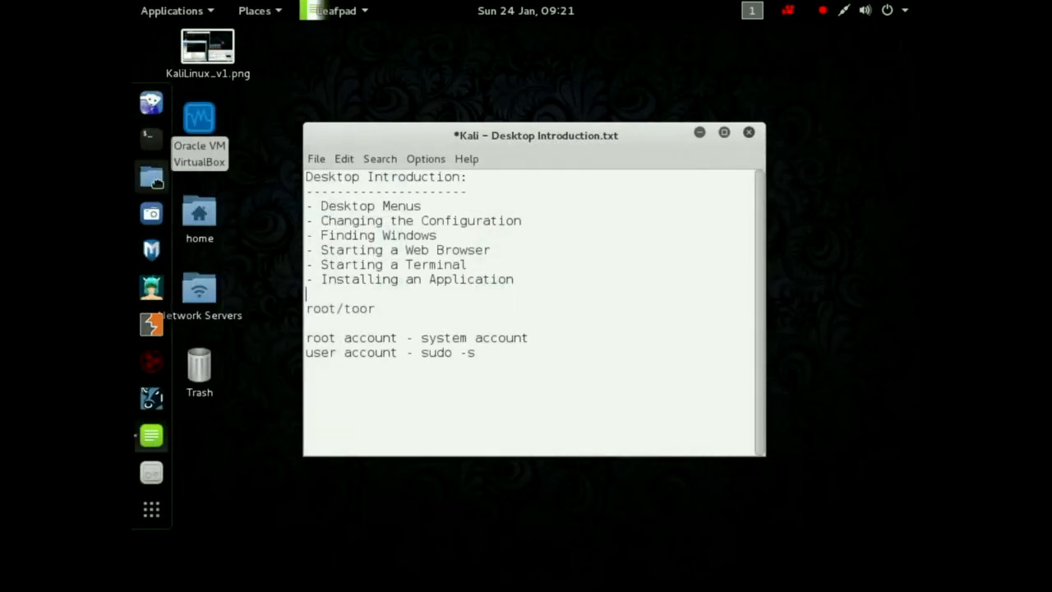
{"action": "mouse_move", "coordinate": [151, 178]}
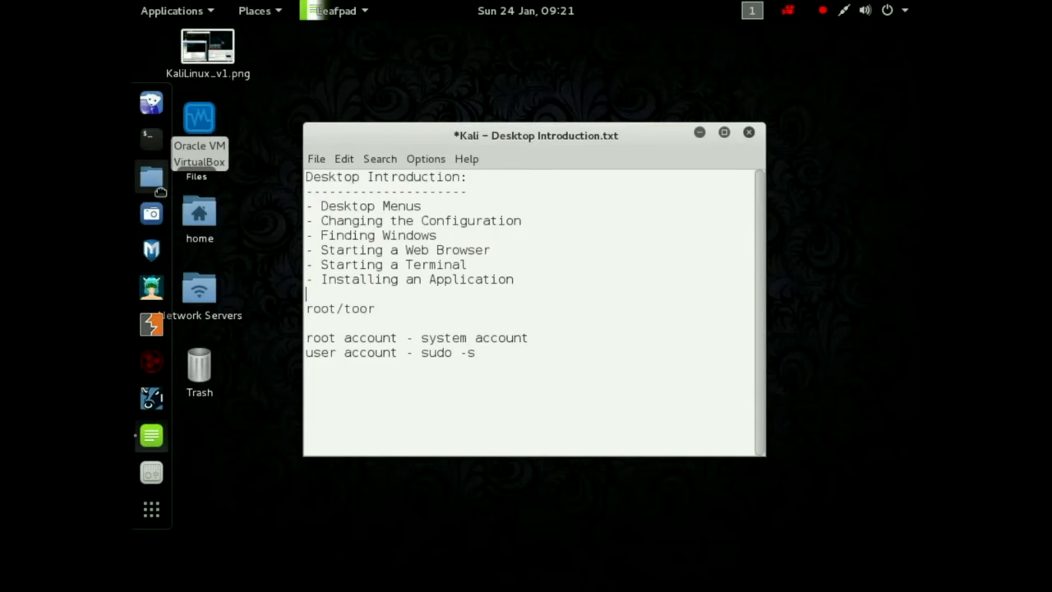
{"action": "left_click", "coordinate": [151, 178]}
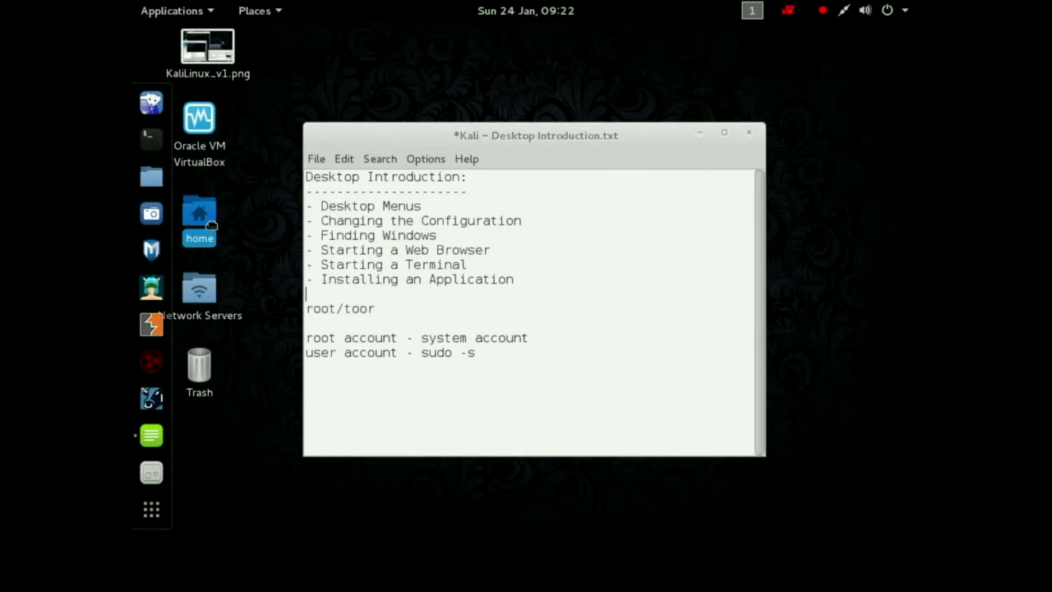
{"action": "mouse_move", "coordinate": [213, 223]}
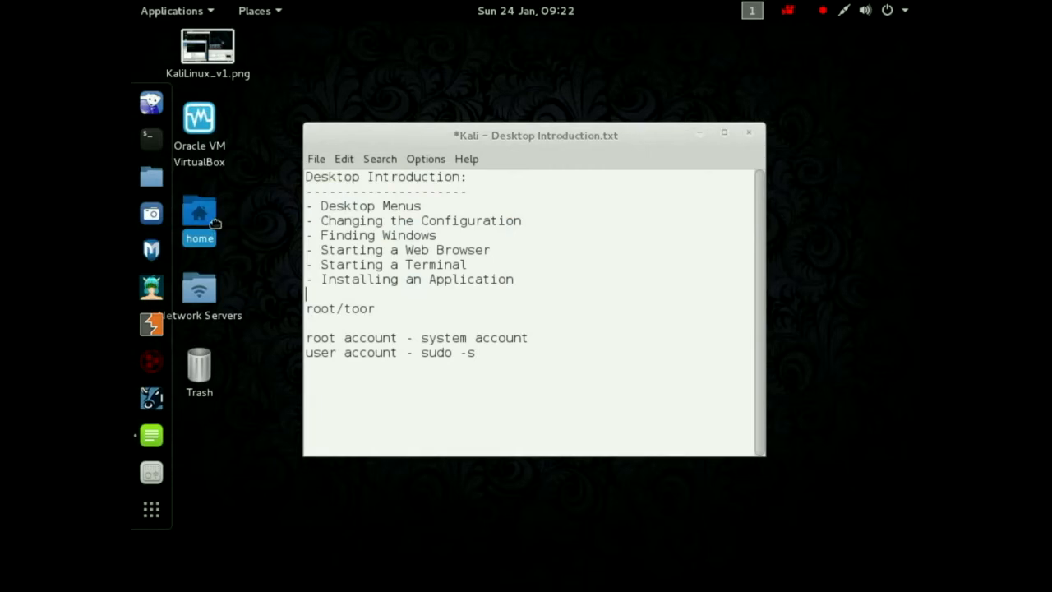
{"action": "mouse_move", "coordinate": [230, 217]}
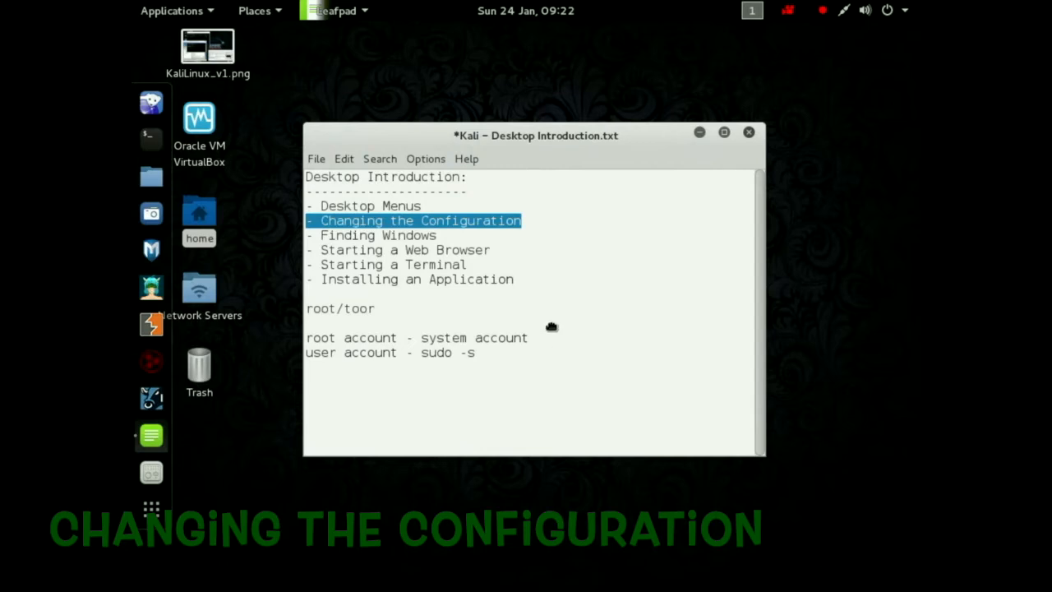
{"action": "mouse_move", "coordinate": [151, 508]}
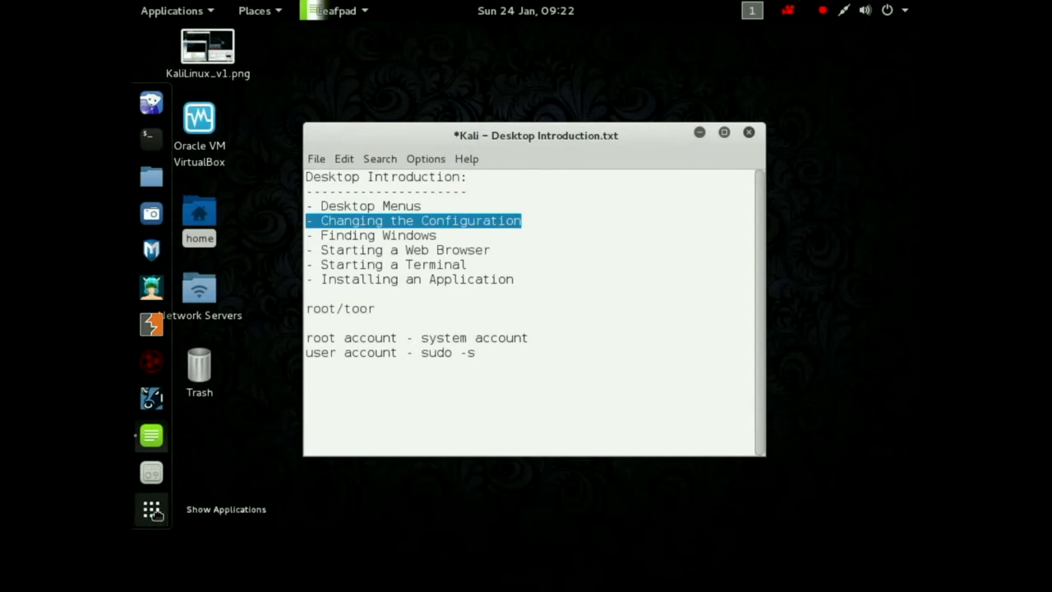
{"action": "mouse_move", "coordinate": [151, 472]}
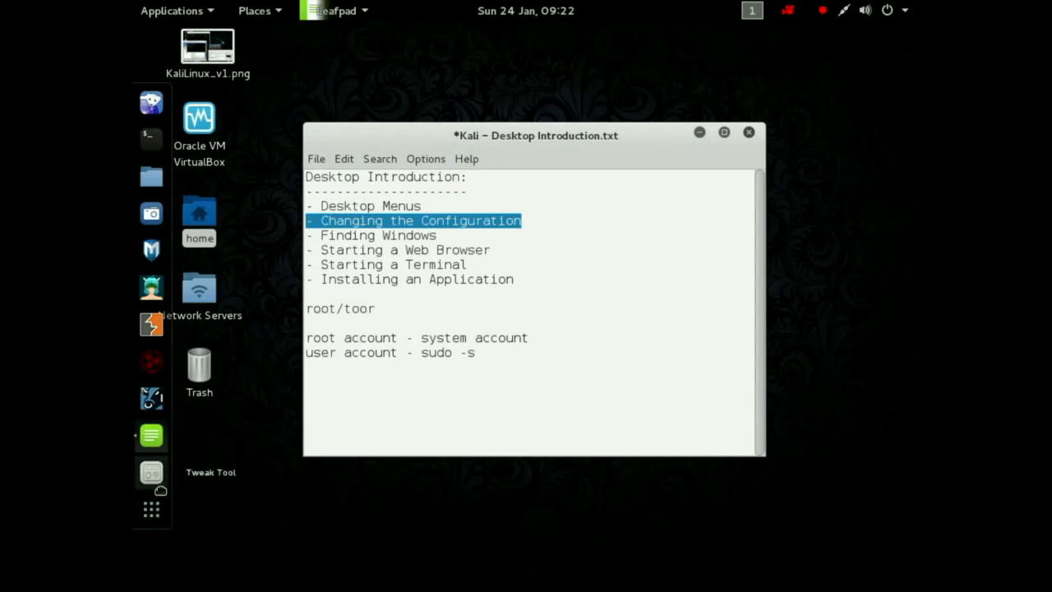
{"action": "mouse_move", "coordinate": [151, 473]}
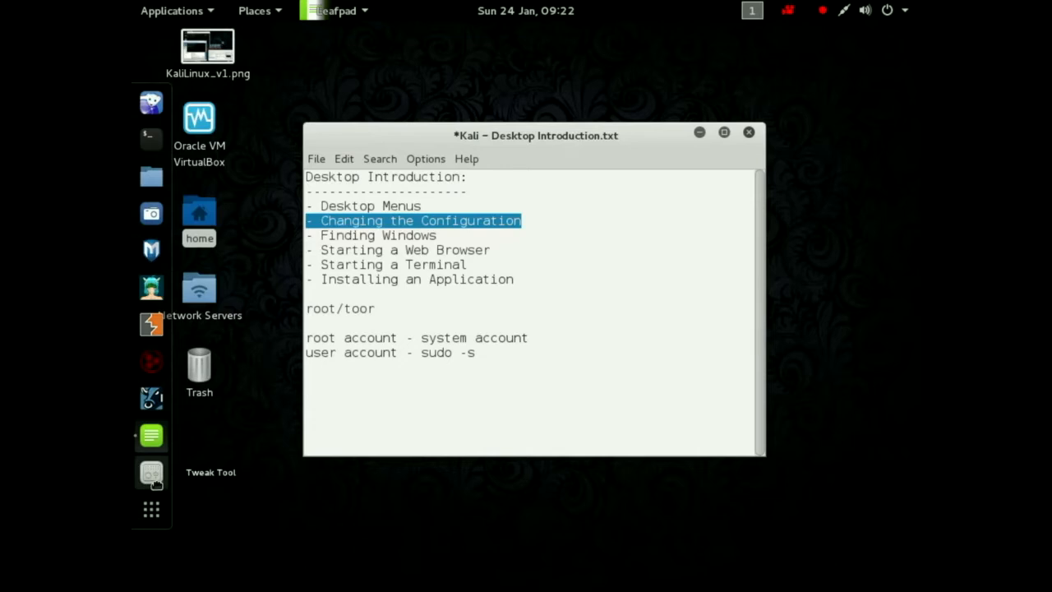
{"action": "mouse_move", "coordinate": [588, 276]}
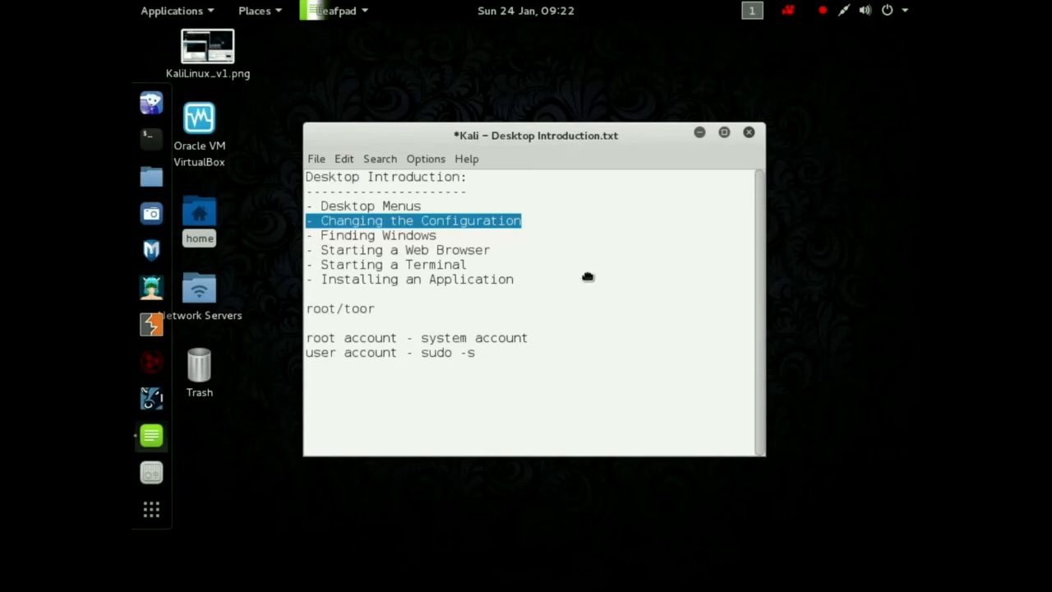
Select the whole 'Changing the Configuration' line, then bring up the system status menu.
{"action": "double_click", "coordinate": [352, 220]}
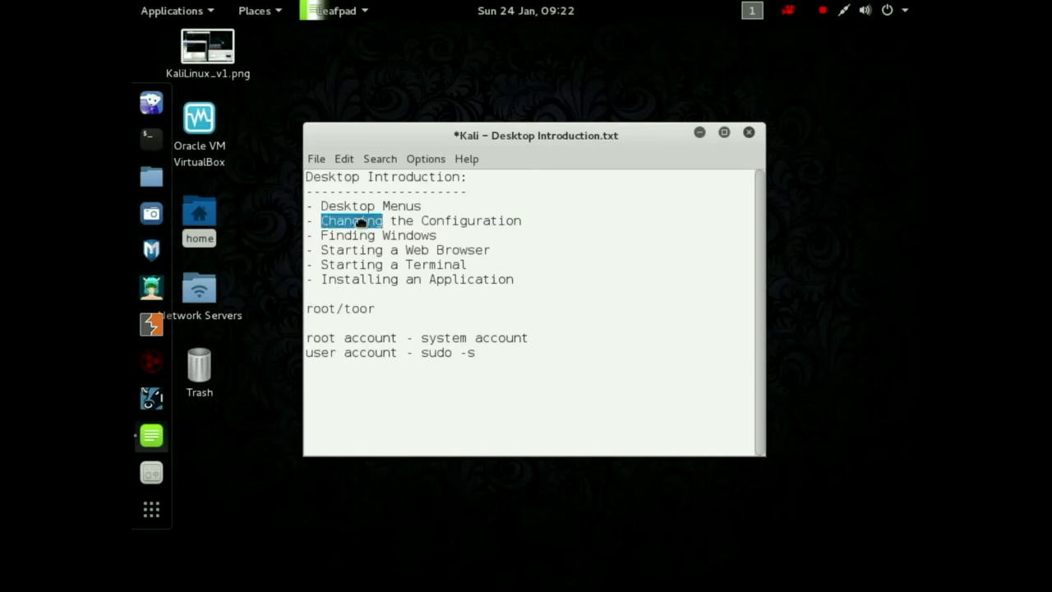
{"action": "left_click_drag", "start_coordinate": [320, 220], "coordinate": [519, 220]}
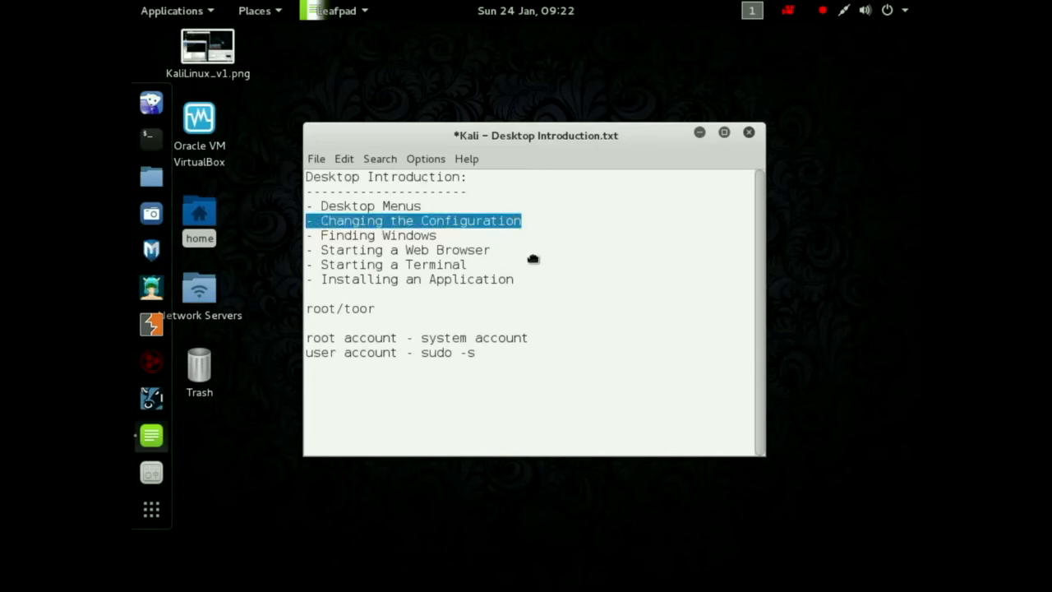
{"action": "mouse_move", "coordinate": [615, 282]}
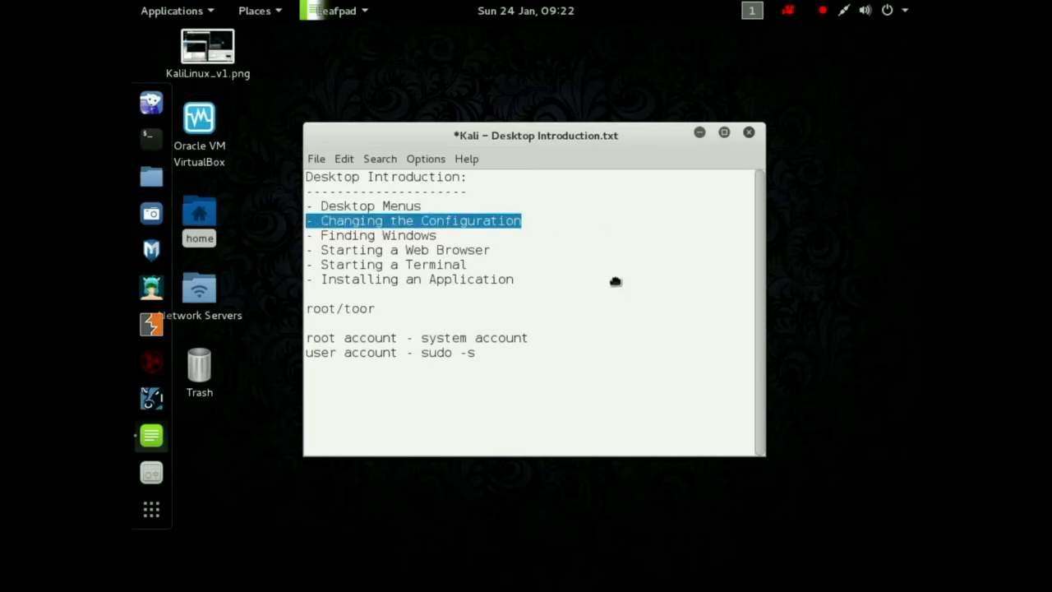
{"action": "left_click", "coordinate": [864, 13]}
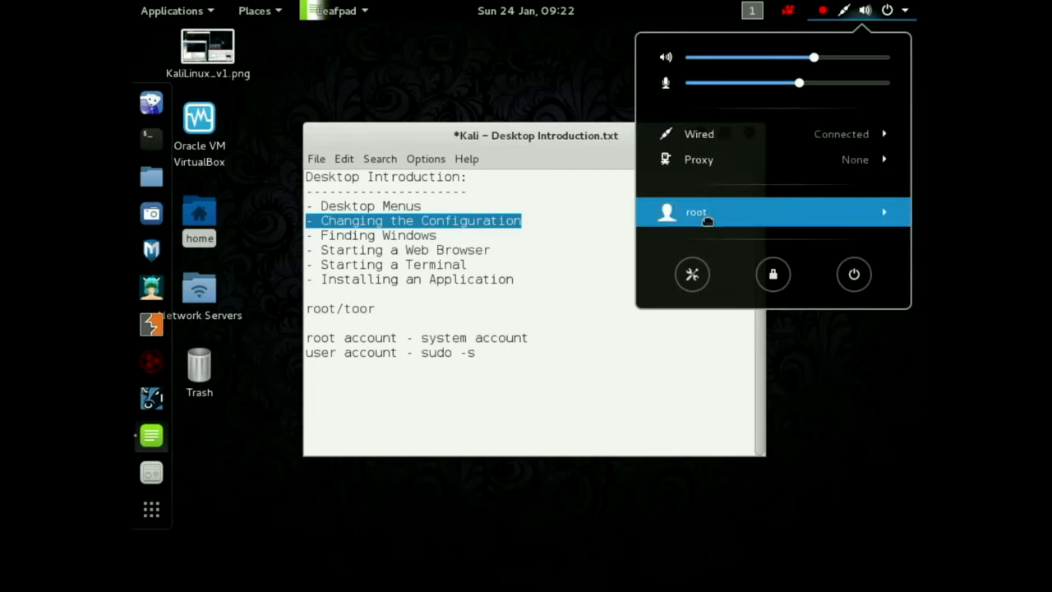
{"action": "mouse_move", "coordinate": [692, 275]}
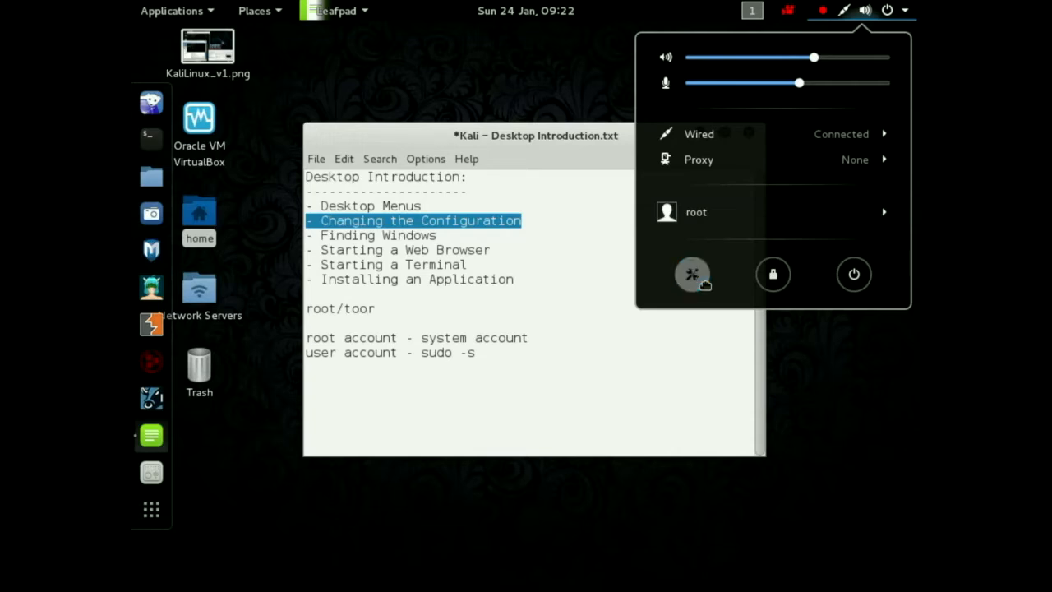
Launch the All Settings overview from the system status menu's settings button.
{"action": "left_click", "coordinate": [692, 274]}
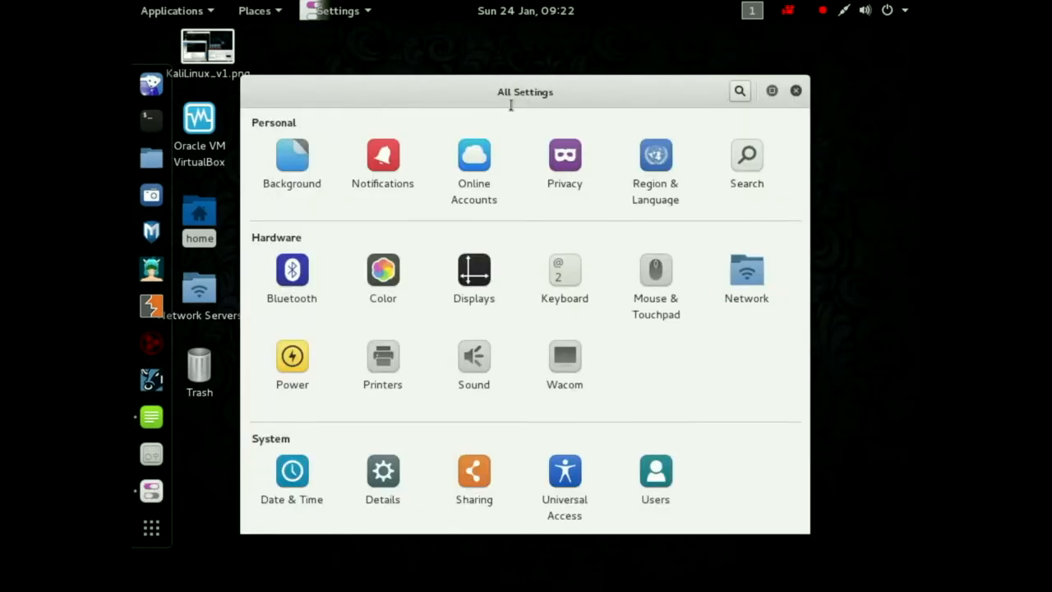
{"action": "mouse_move", "coordinate": [707, 312]}
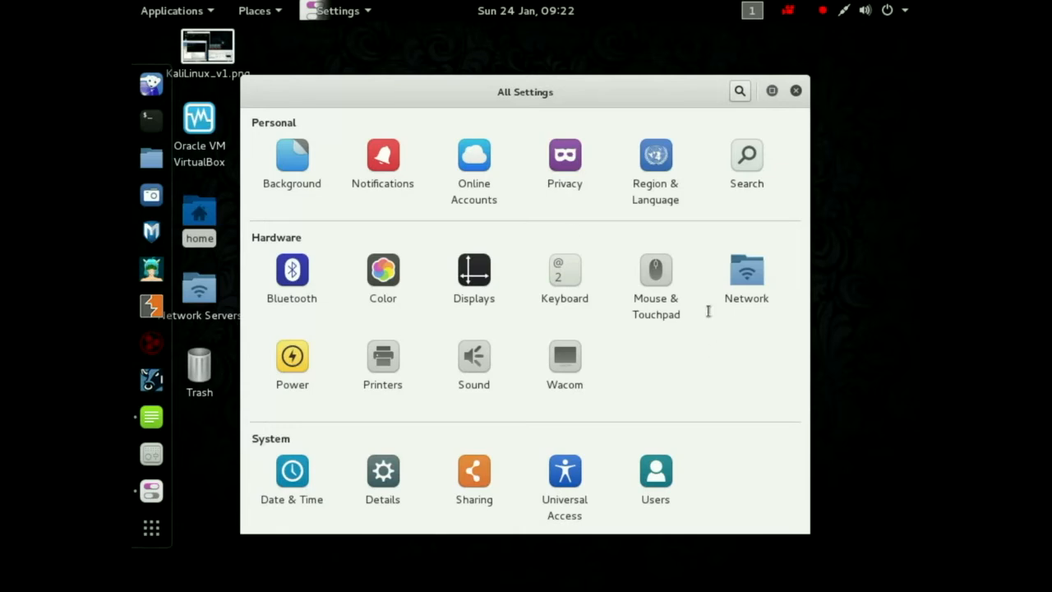
{"action": "mouse_move", "coordinate": [398, 399]}
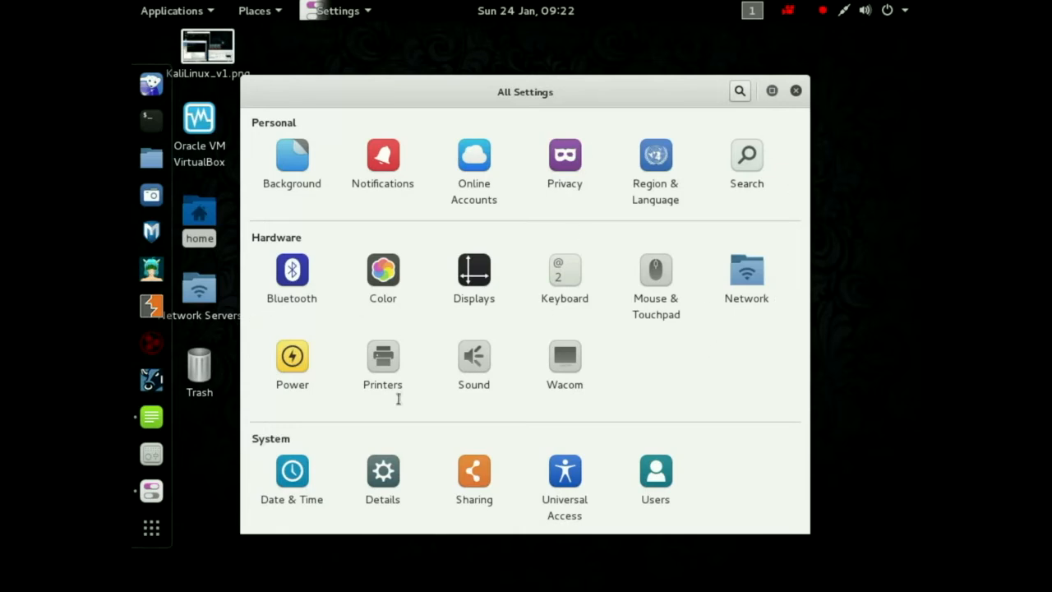
{"action": "mouse_move", "coordinate": [707, 154]}
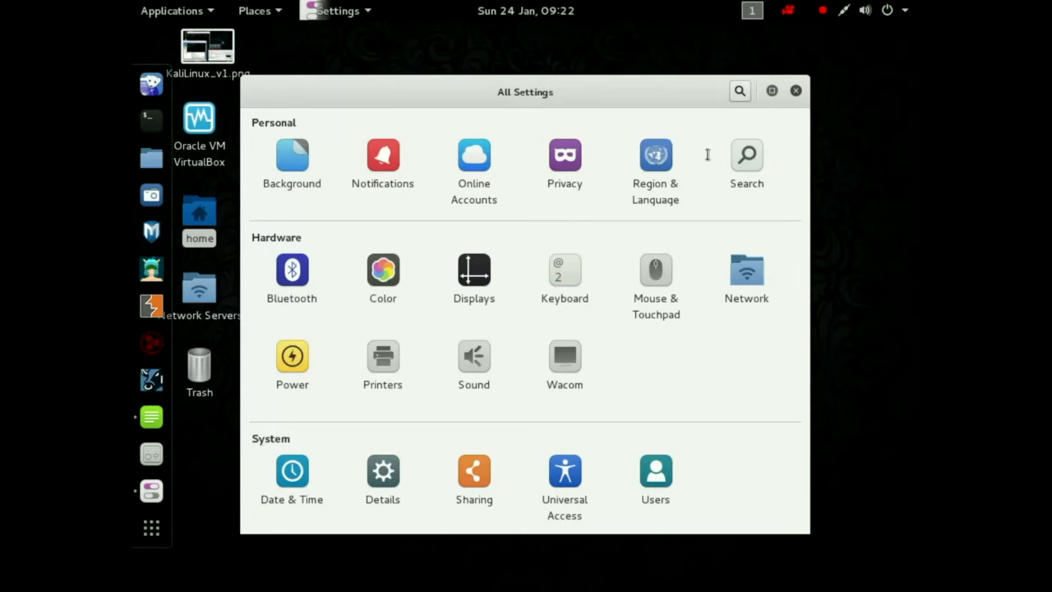
{"action": "mouse_move", "coordinate": [582, 184]}
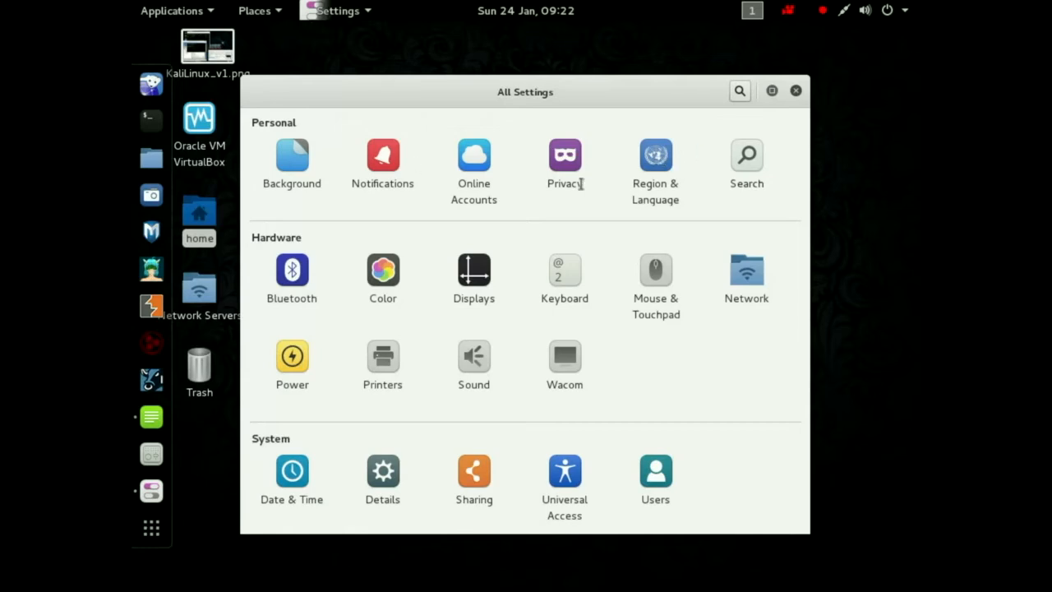
{"action": "mouse_move", "coordinate": [480, 368]}
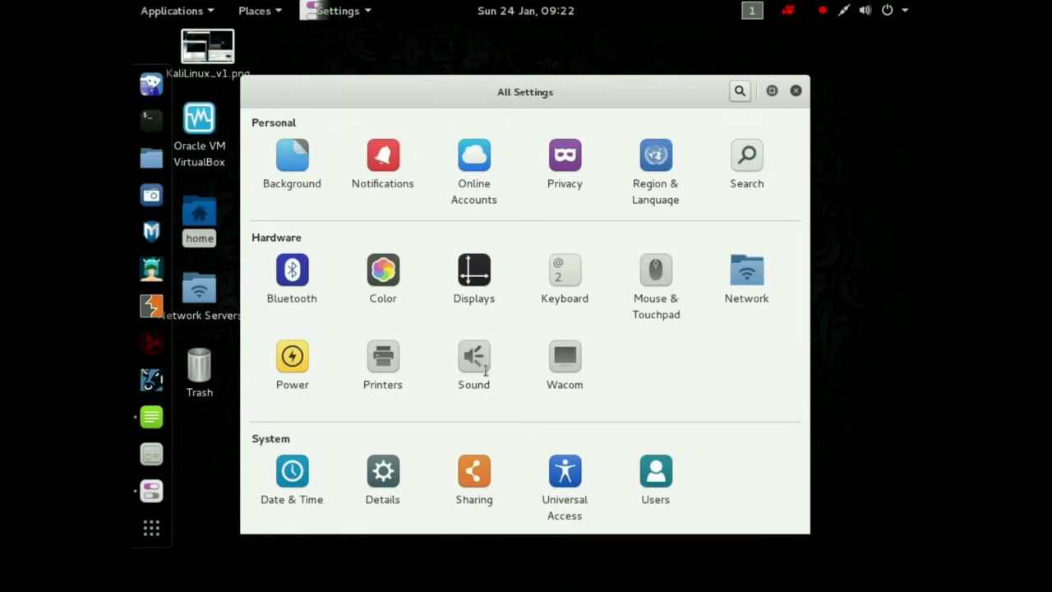
Go to the Sound panel under Hardware, showing built-in speakers as output.
{"action": "left_click", "coordinate": [474, 355]}
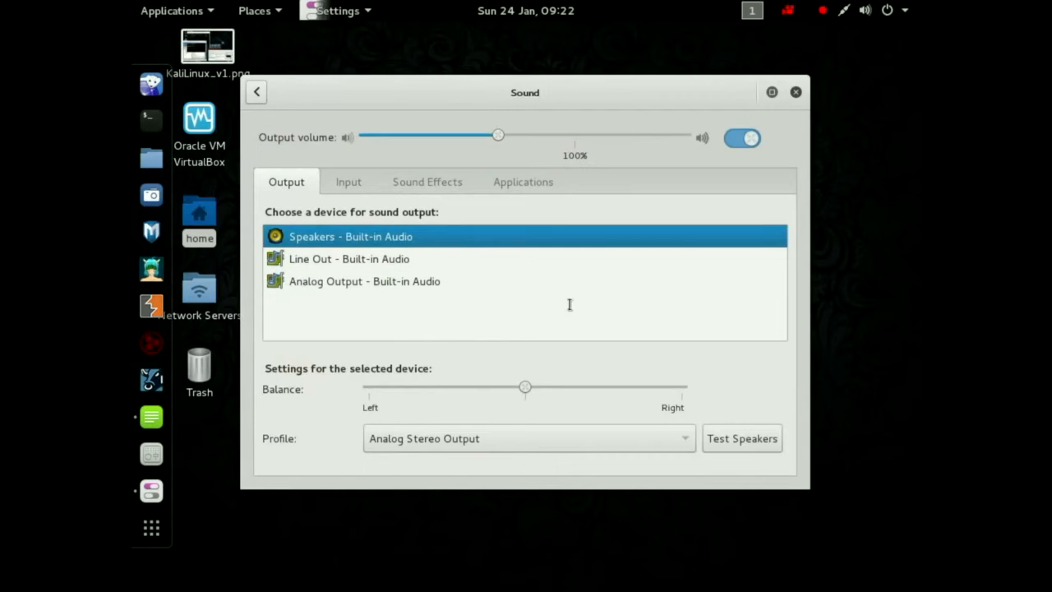
Browse the Input, Applications and Output sound tabs unchanged, then return to All Settings.
{"action": "left_click", "coordinate": [349, 181]}
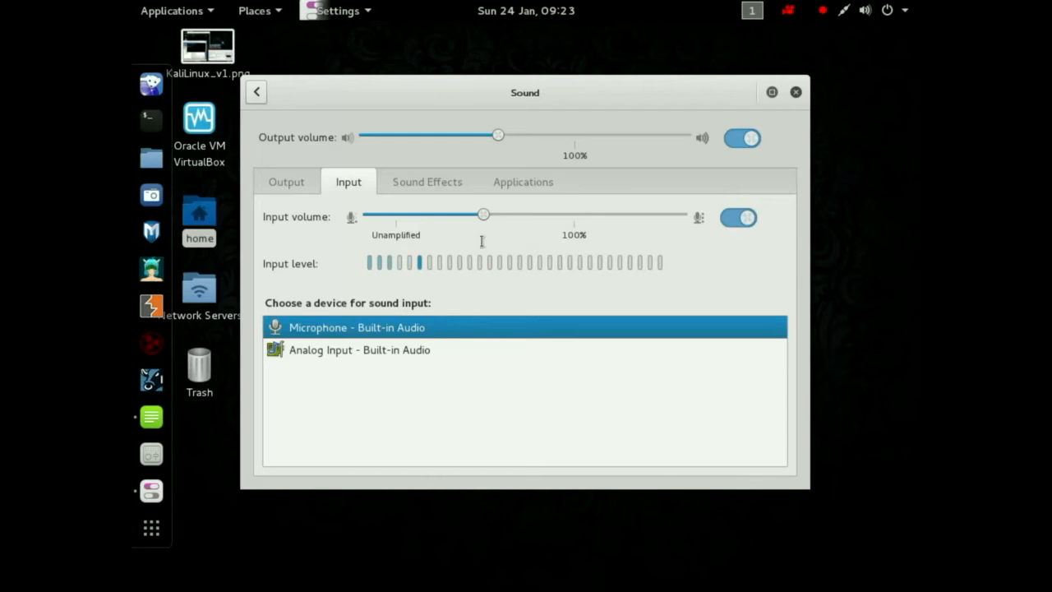
{"action": "left_click", "coordinate": [523, 181]}
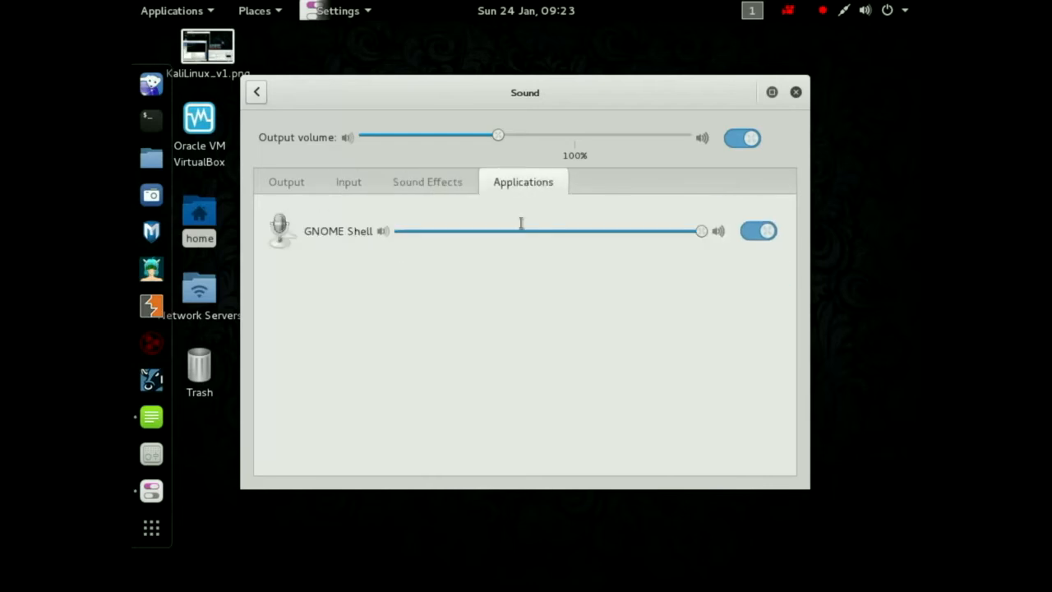
{"action": "left_click", "coordinate": [286, 181]}
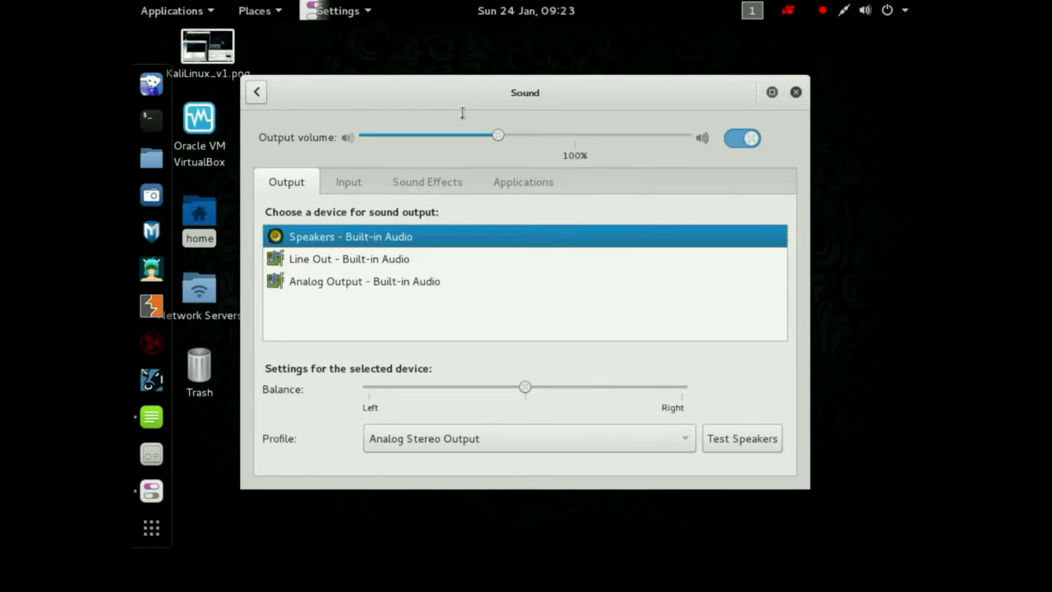
{"action": "mouse_move", "coordinate": [271, 105]}
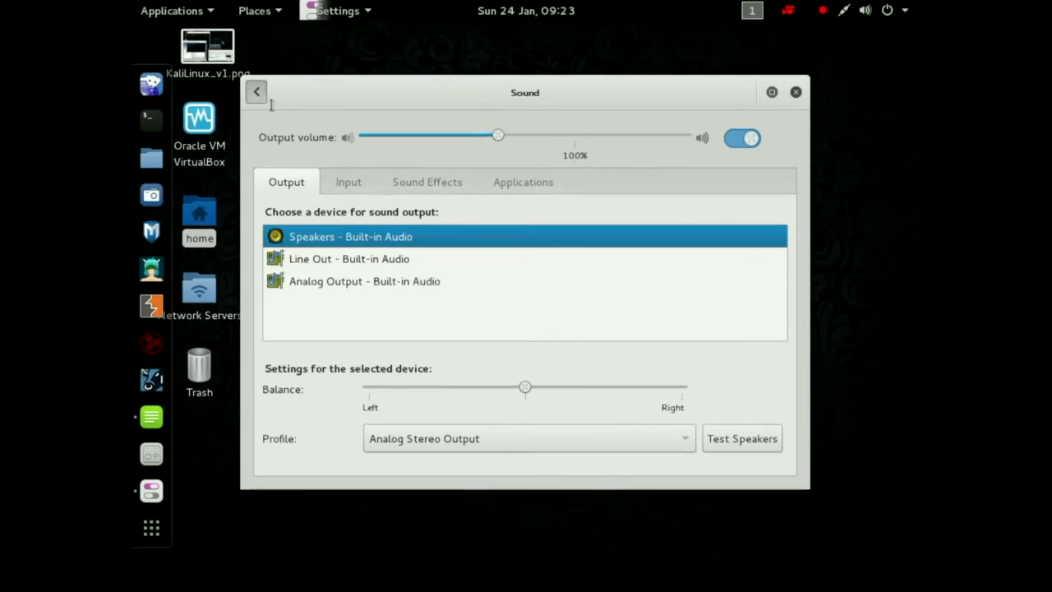
{"action": "left_click", "coordinate": [256, 92]}
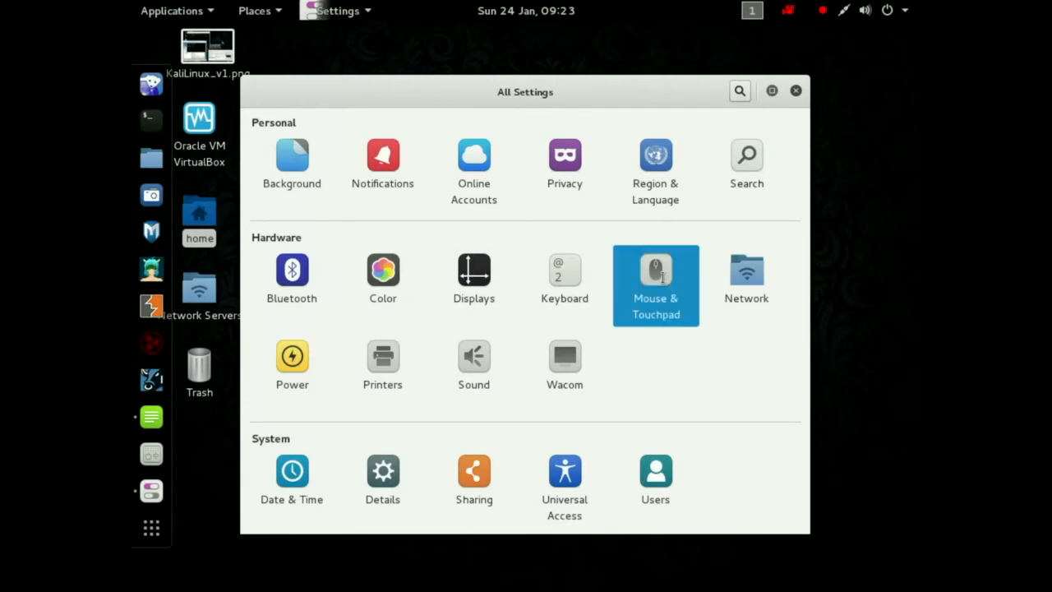
{"action": "left_click", "coordinate": [654, 279]}
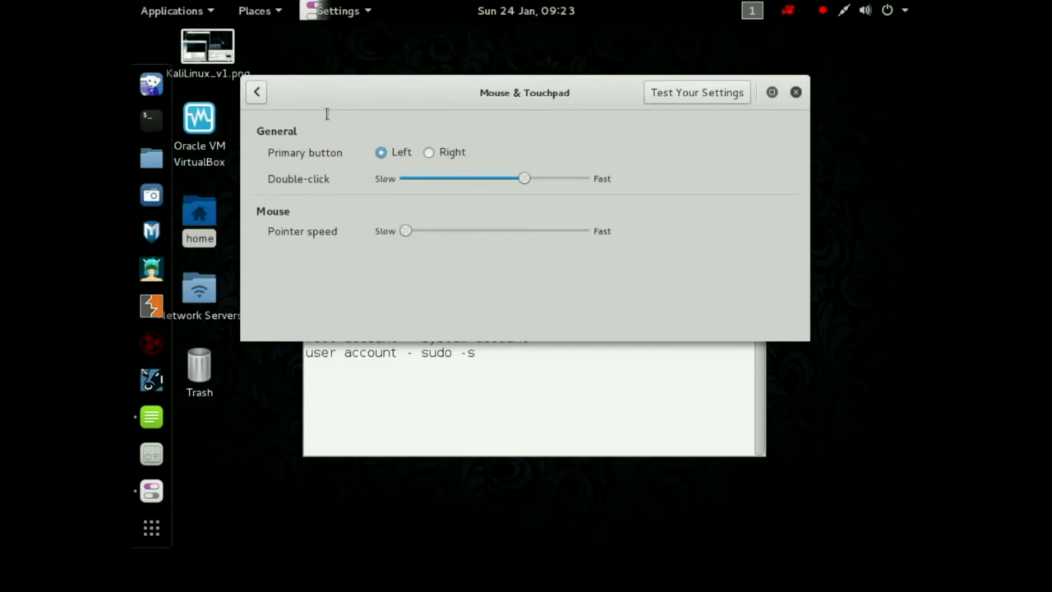
{"action": "left_click", "coordinate": [256, 92]}
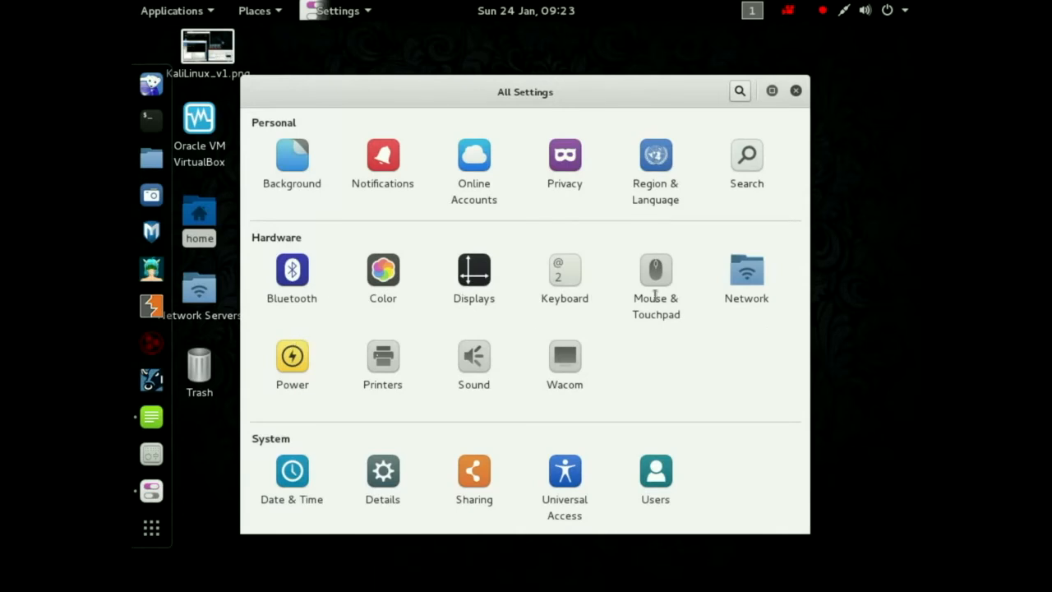
{"action": "mouse_move", "coordinate": [746, 270]}
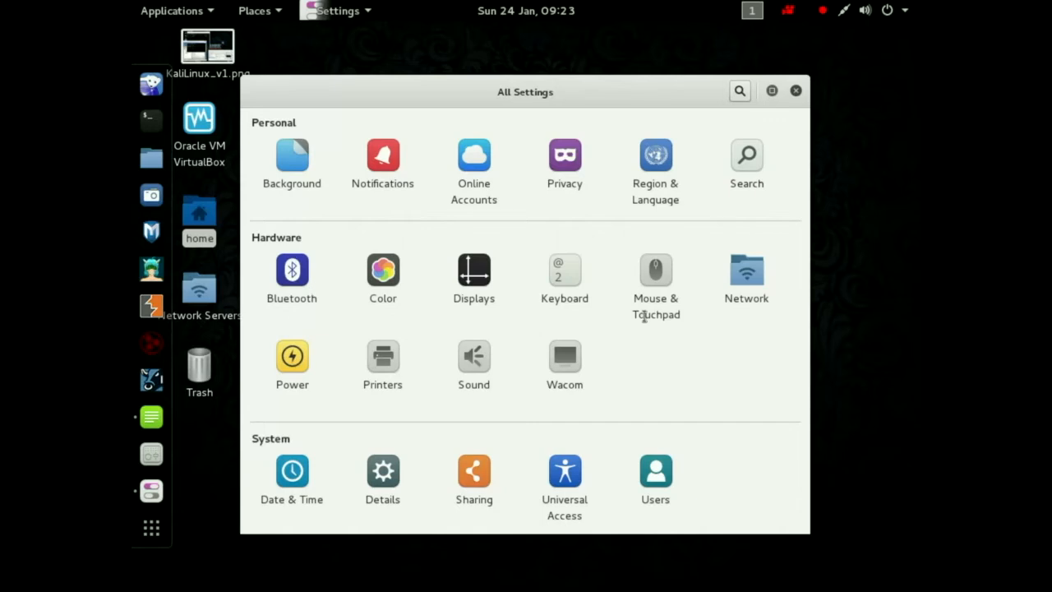
{"action": "mouse_move", "coordinate": [649, 327]}
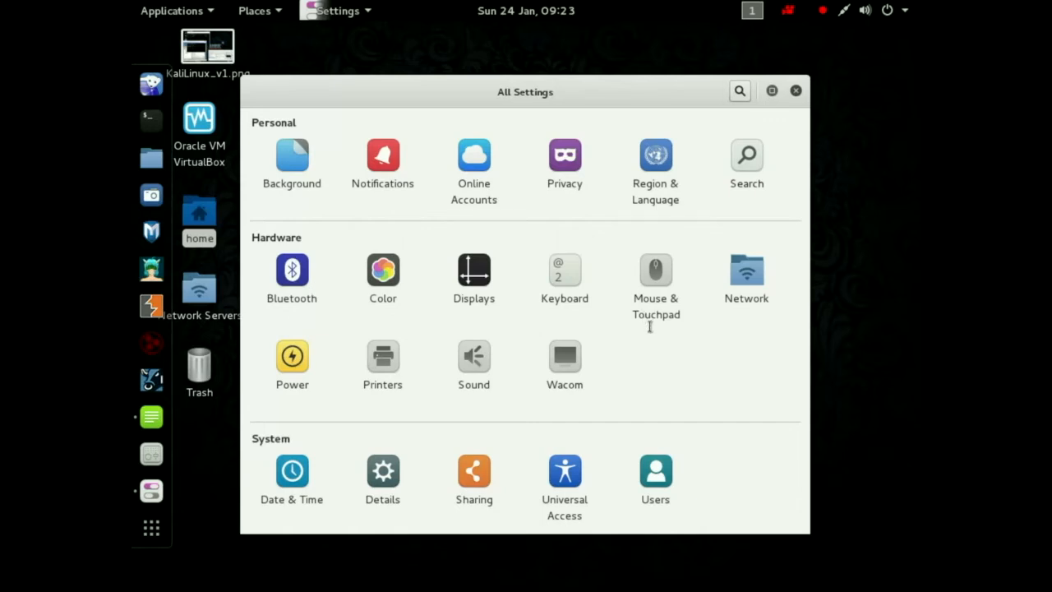
{"action": "mouse_move", "coordinate": [633, 319]}
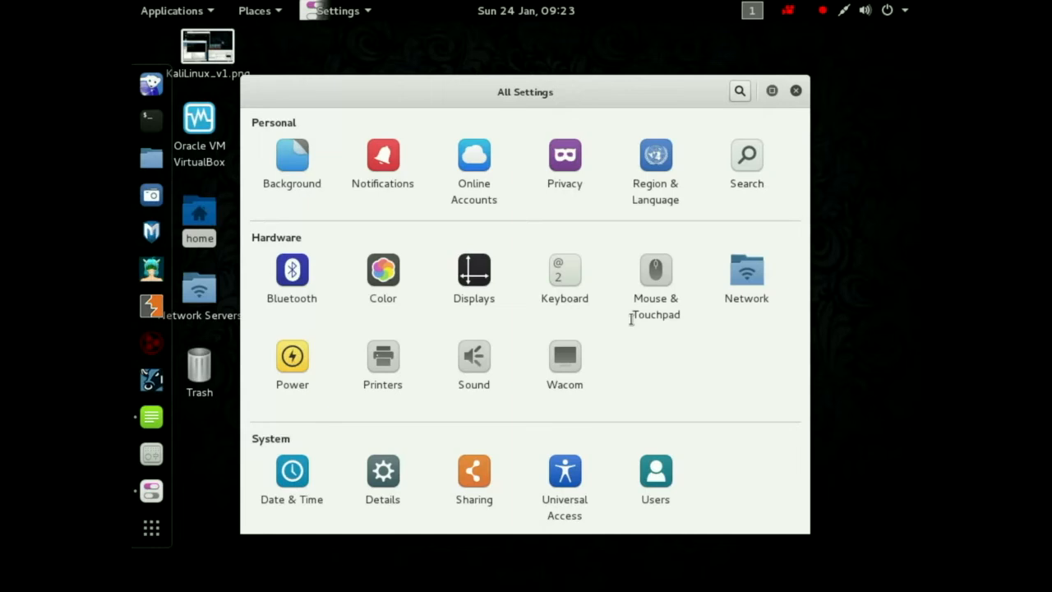
{"action": "mouse_move", "coordinate": [617, 341]}
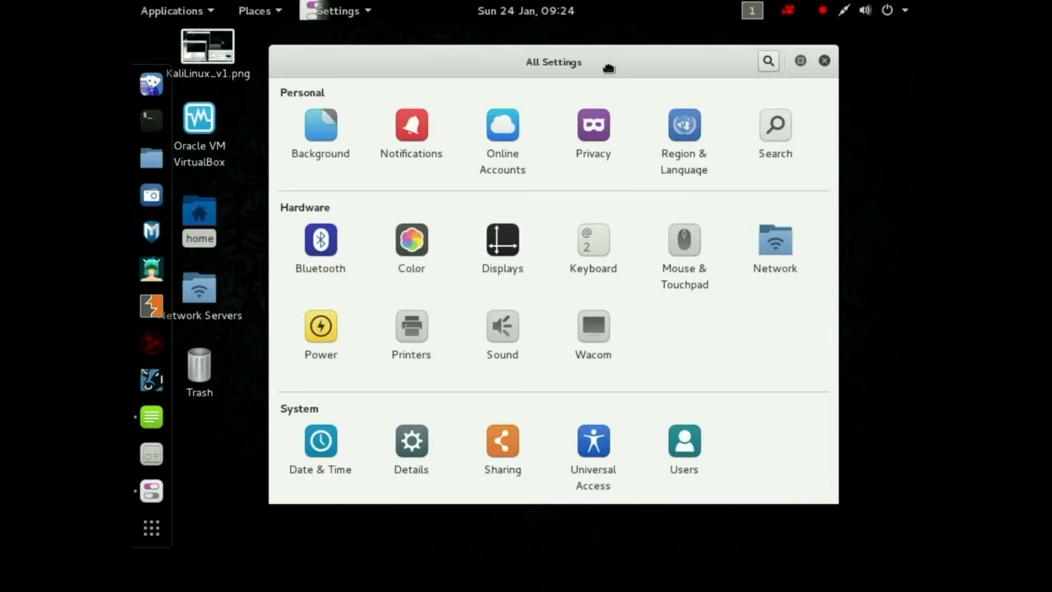
{"action": "mouse_move", "coordinate": [595, 135]}
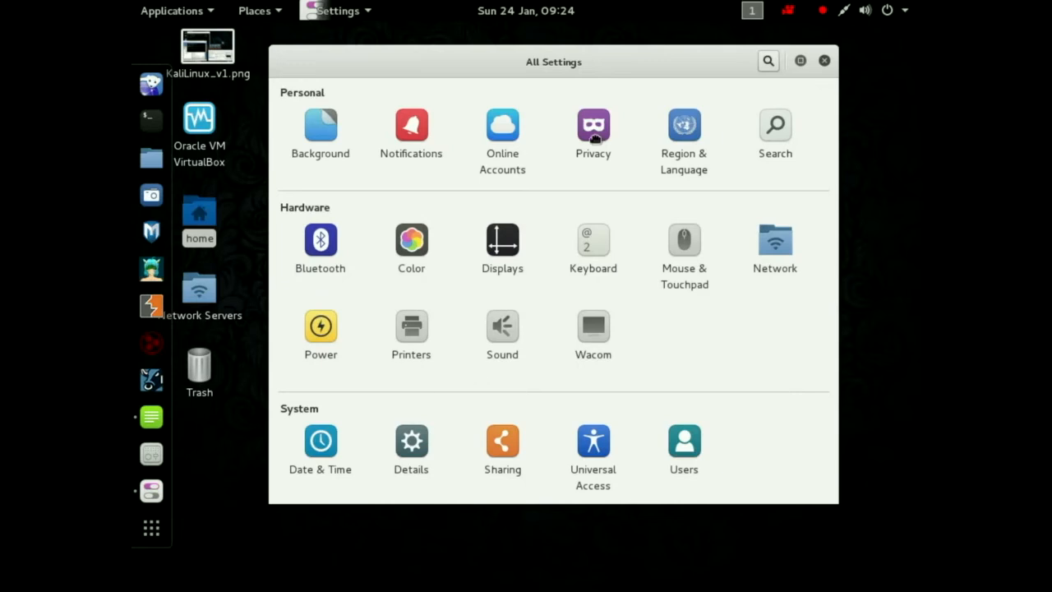
{"action": "mouse_move", "coordinate": [569, 72]}
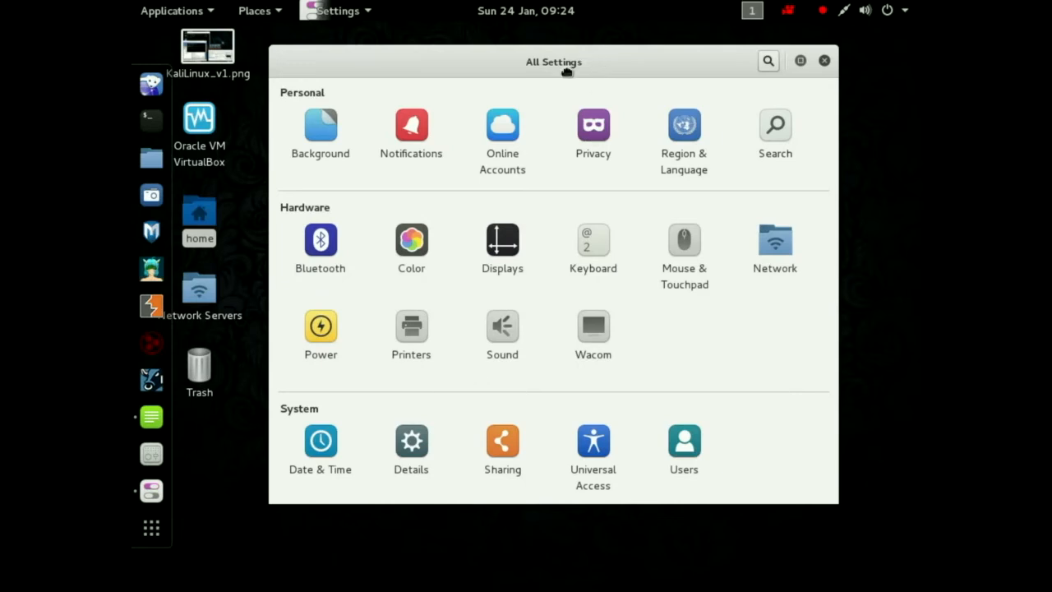
{"action": "mouse_move", "coordinate": [319, 411]}
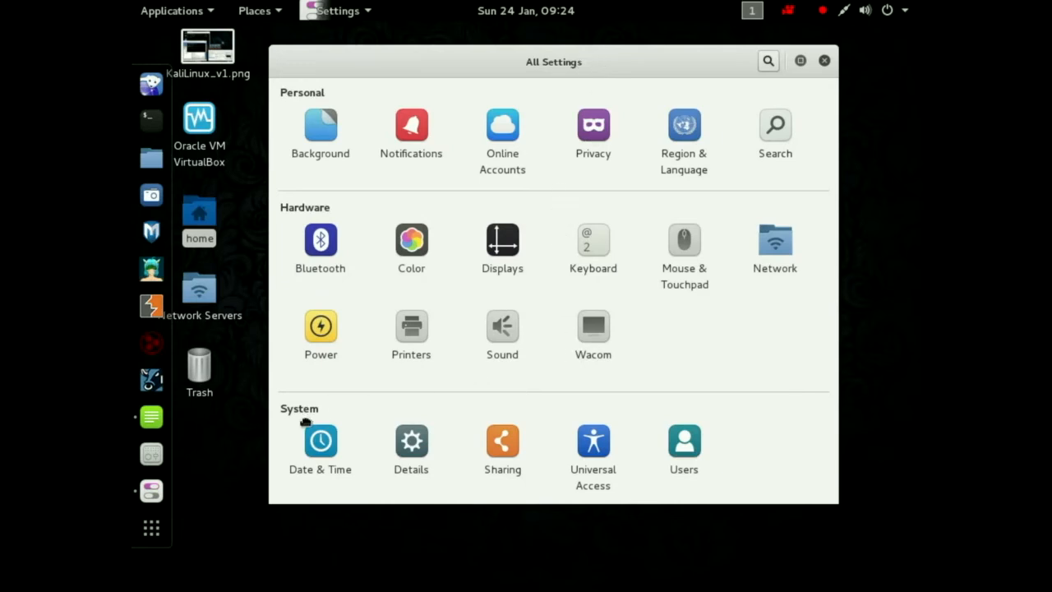
{"action": "left_click", "coordinate": [318, 441]}
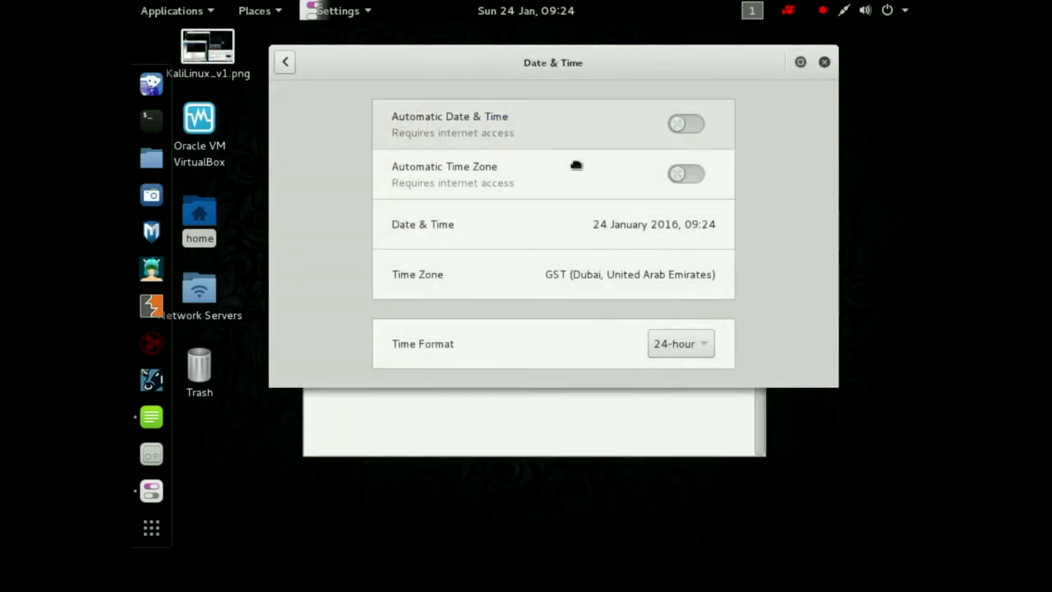
{"action": "mouse_move", "coordinate": [697, 130]}
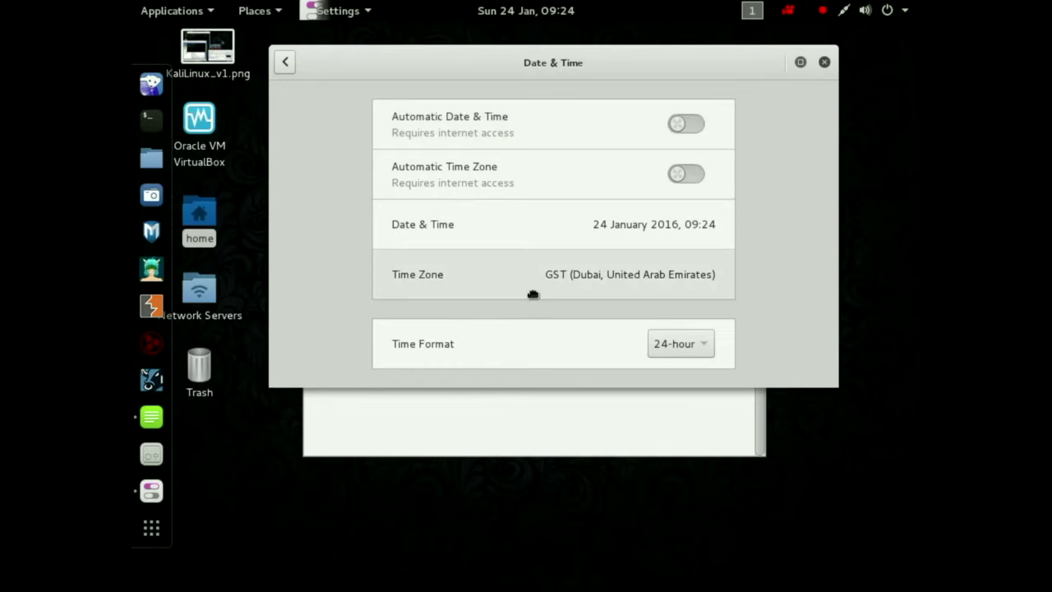
{"action": "mouse_move", "coordinate": [625, 290]}
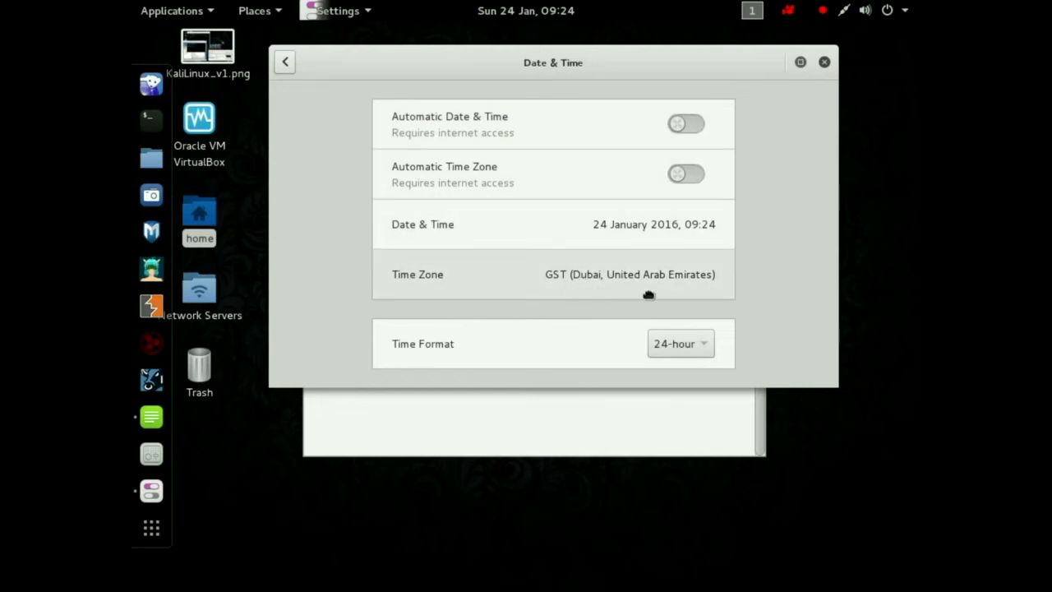
{"action": "mouse_move", "coordinate": [662, 289]}
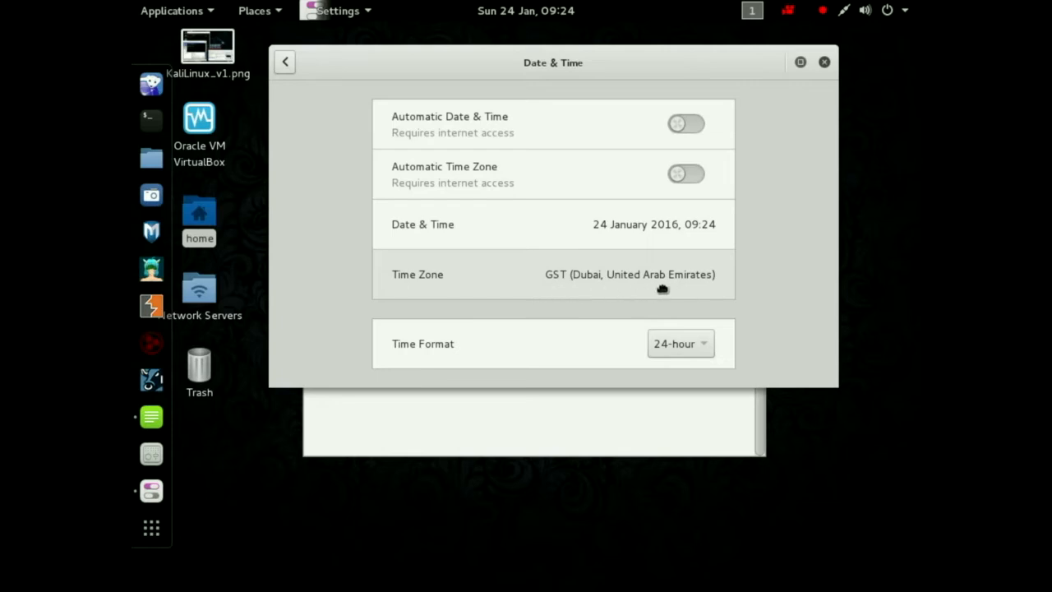
{"action": "mouse_move", "coordinate": [365, 237]}
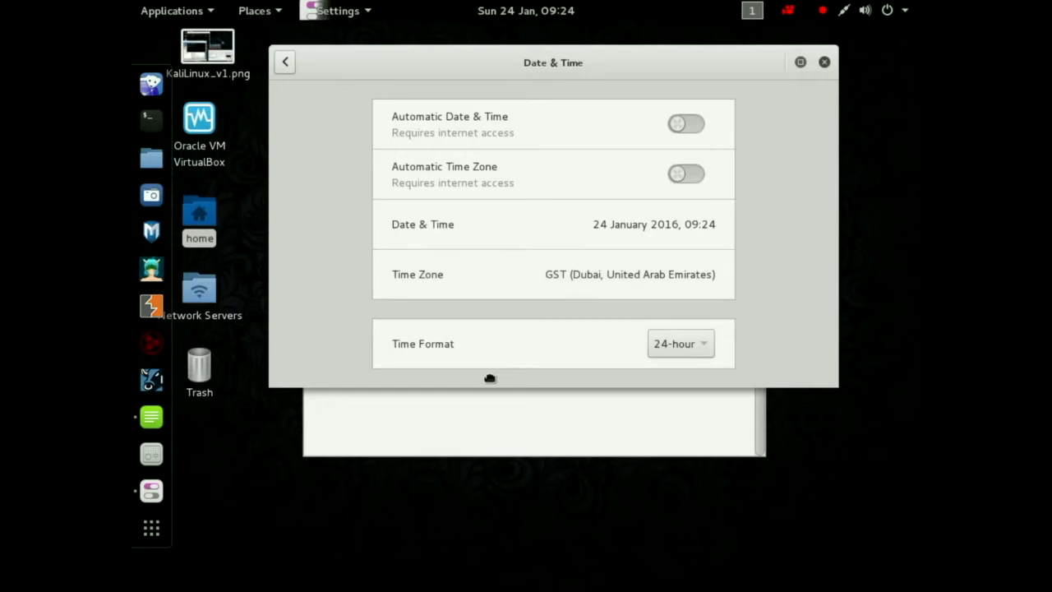
{"action": "mouse_move", "coordinate": [678, 348]}
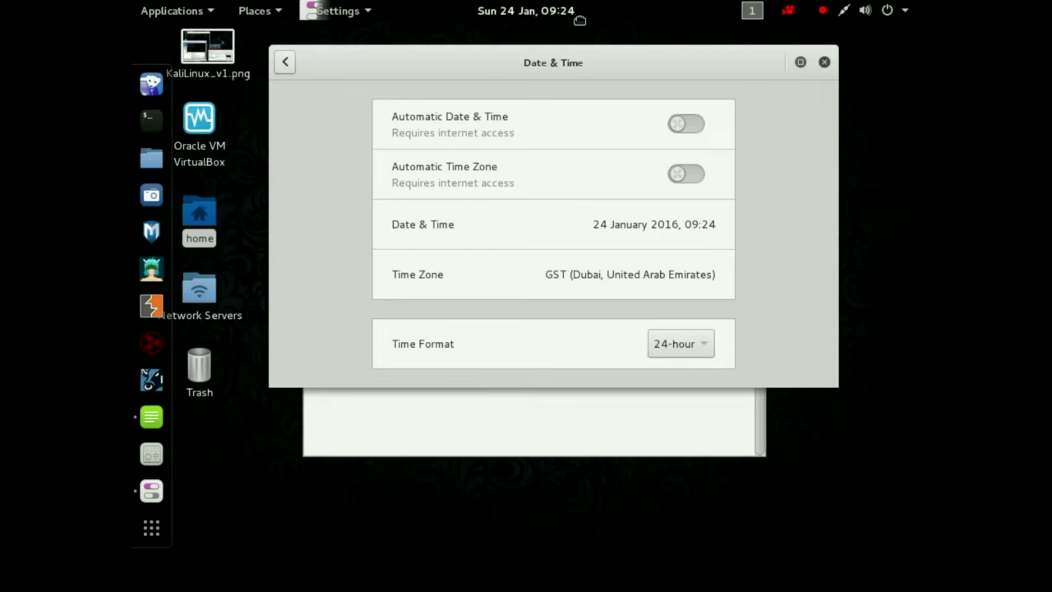
{"action": "mouse_move", "coordinate": [483, 385]}
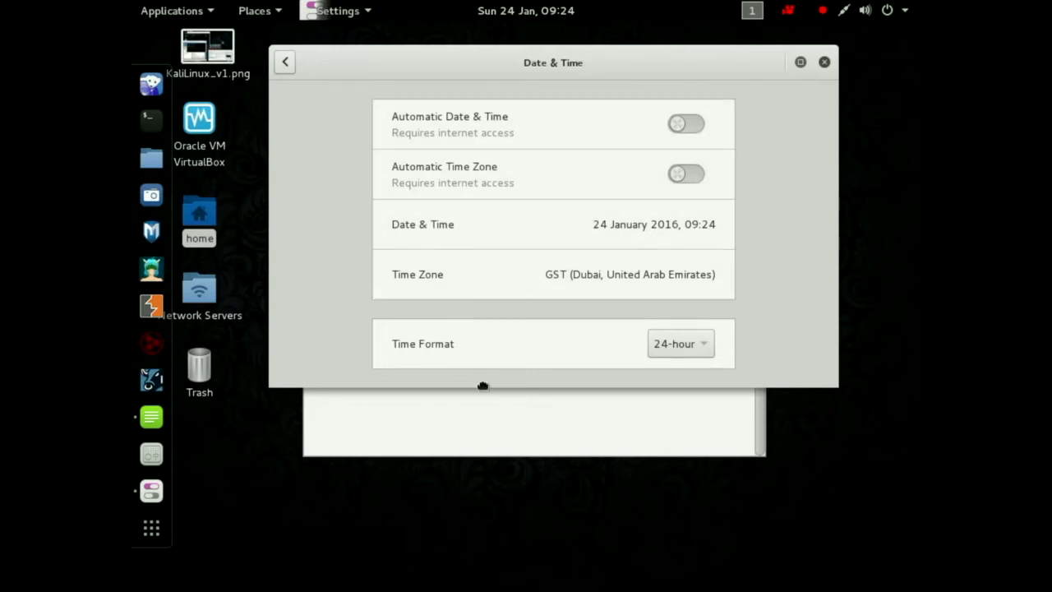
{"action": "left_click", "coordinate": [284, 63]}
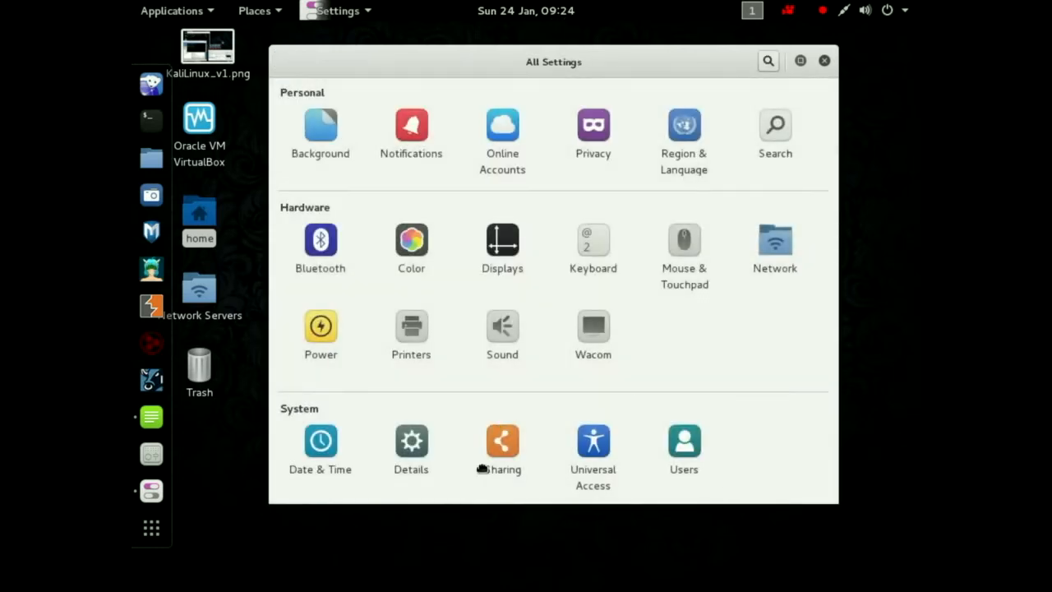
{"action": "mouse_move", "coordinate": [595, 405]}
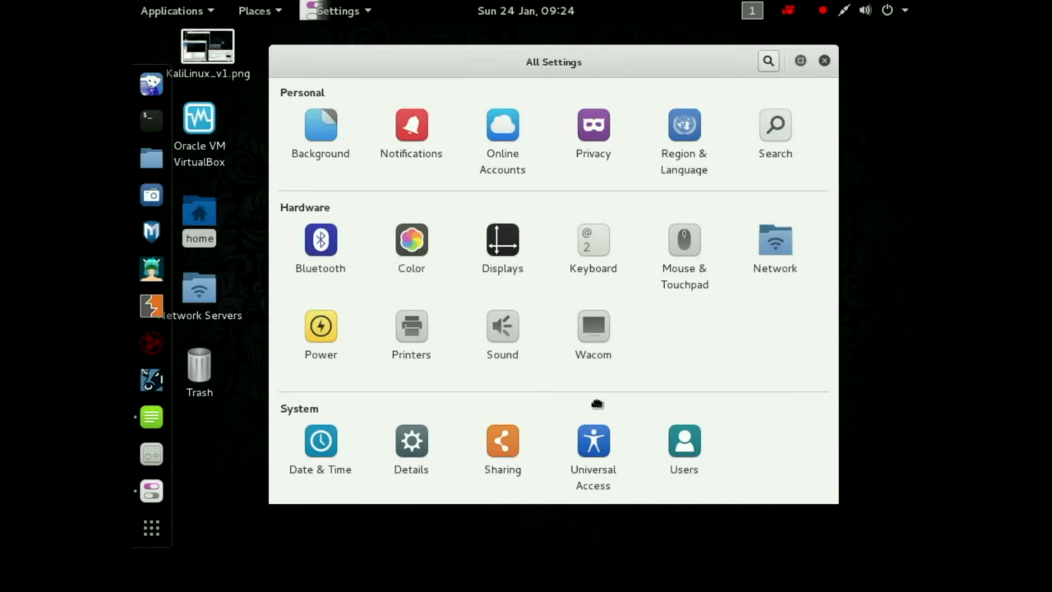
{"action": "mouse_move", "coordinate": [687, 351]}
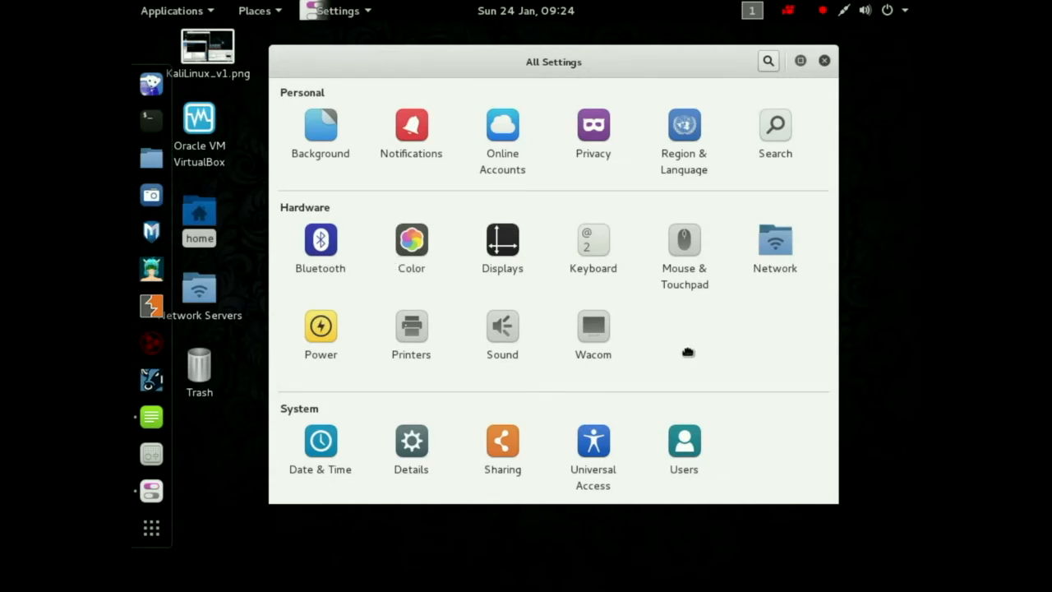
{"action": "mouse_move", "coordinate": [674, 352]}
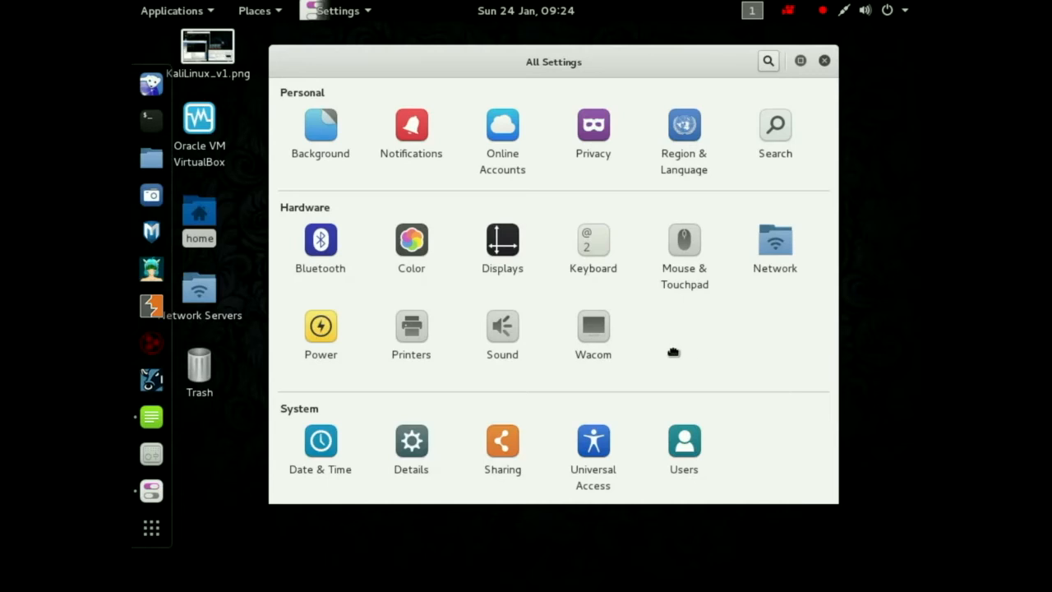
{"action": "mouse_move", "coordinate": [683, 349]}
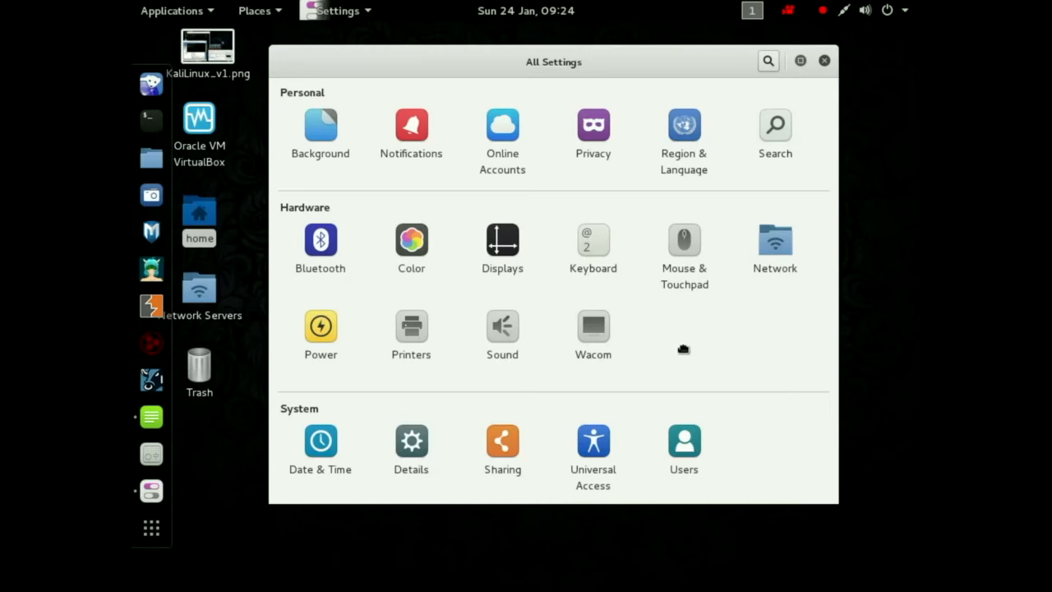
Visit the Background panel under Personal briefly and leave it unchanged.
{"action": "left_click", "coordinate": [321, 128]}
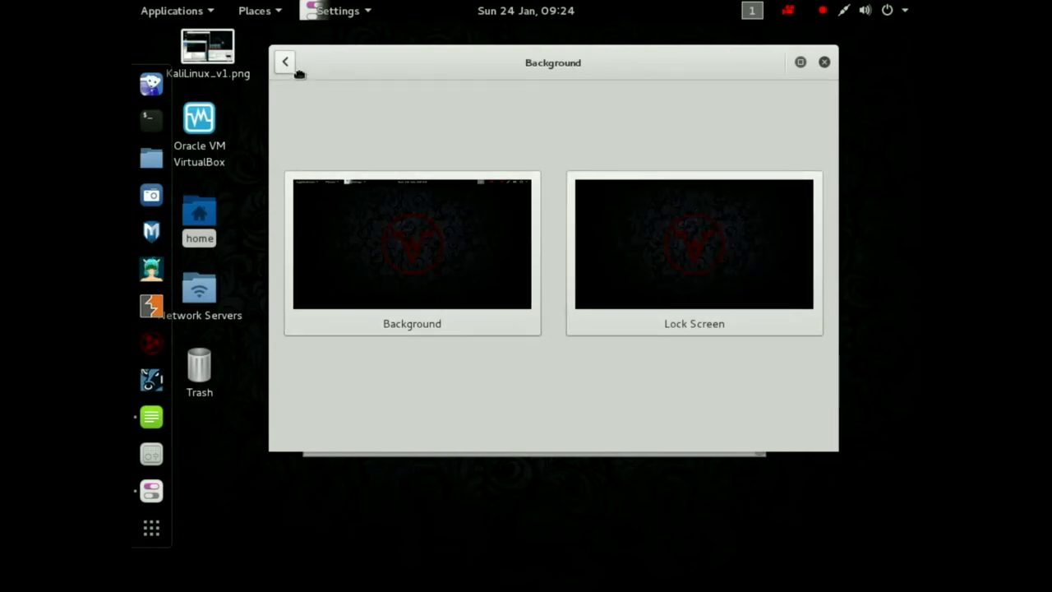
{"action": "left_click", "coordinate": [284, 63]}
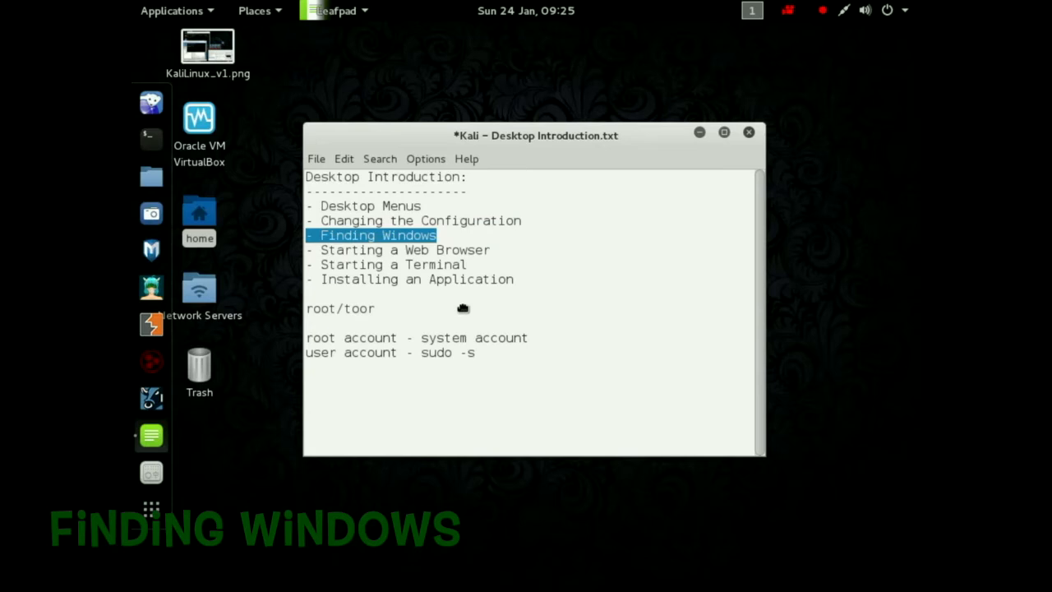
{"action": "mouse_move", "coordinate": [413, 261]}
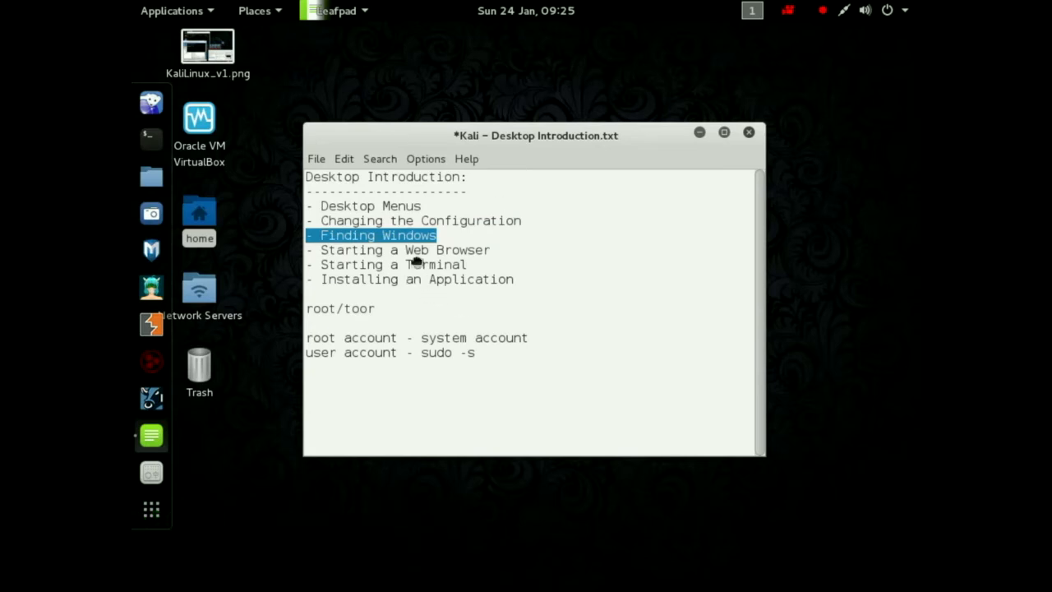
{"action": "mouse_move", "coordinate": [384, 339]}
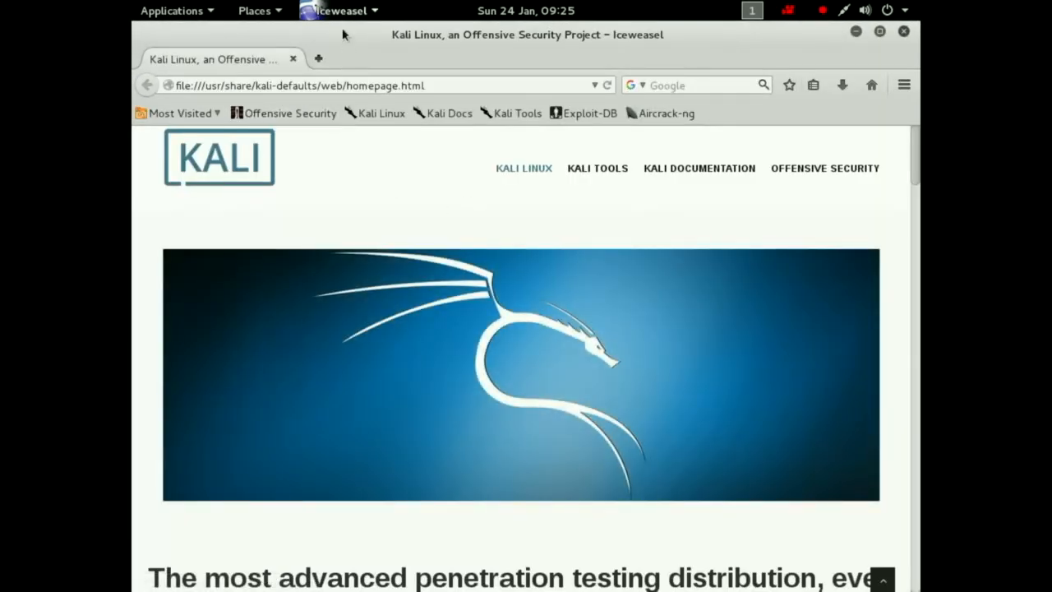
{"action": "mouse_move", "coordinate": [338, 20]}
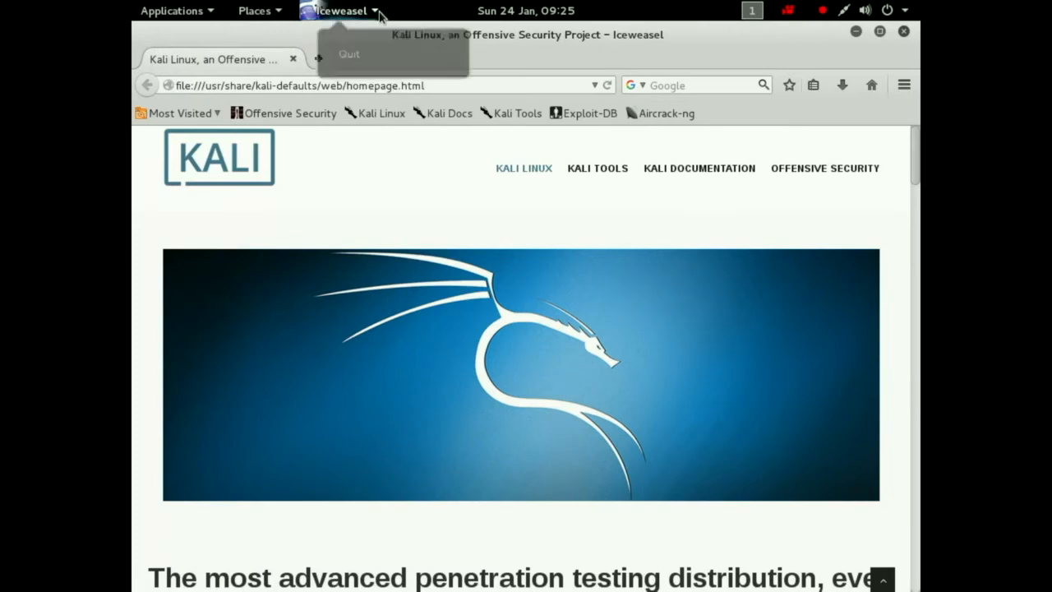
{"action": "mouse_move", "coordinate": [346, 58]}
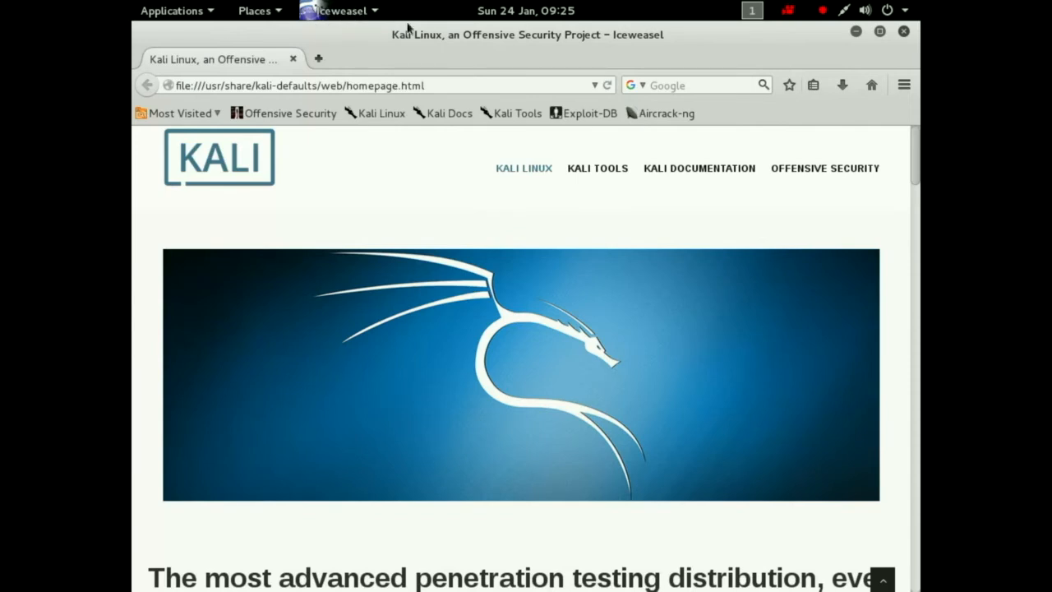
{"action": "mouse_move", "coordinate": [562, 231]}
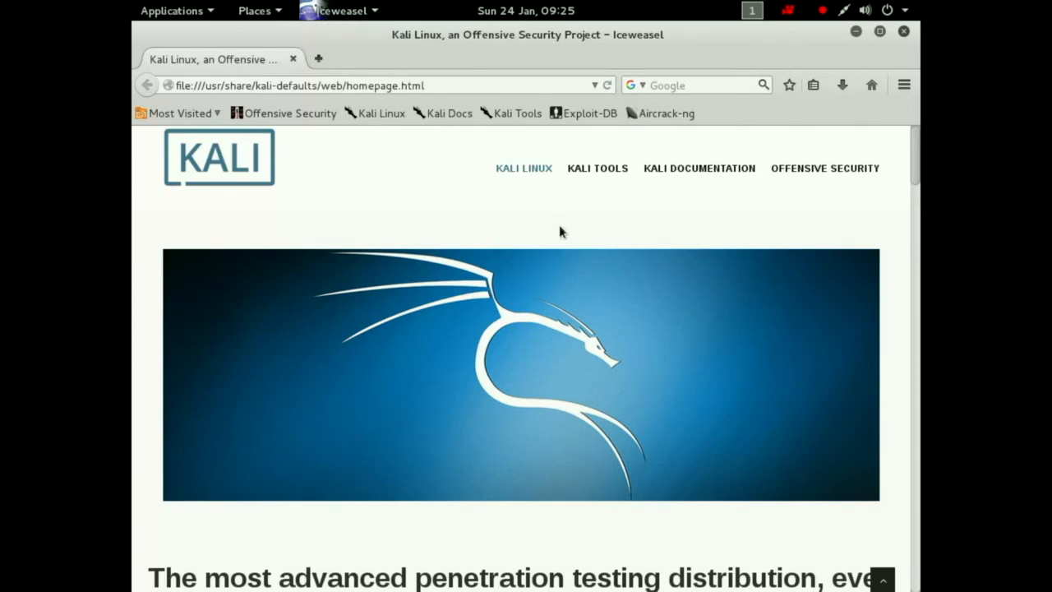
{"action": "mouse_move", "coordinate": [503, 227]}
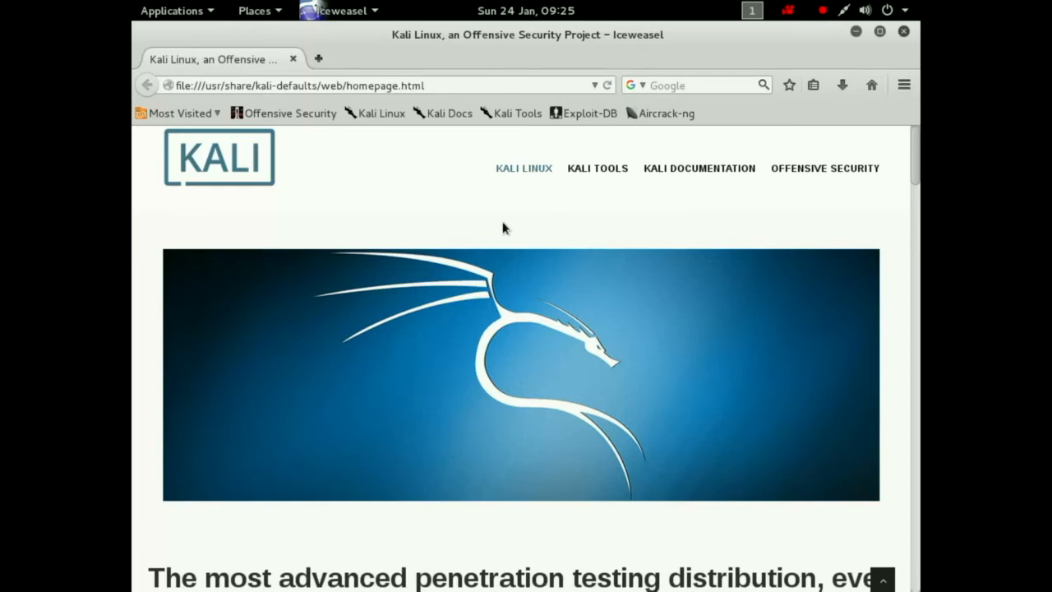
{"action": "mouse_move", "coordinate": [437, 168]}
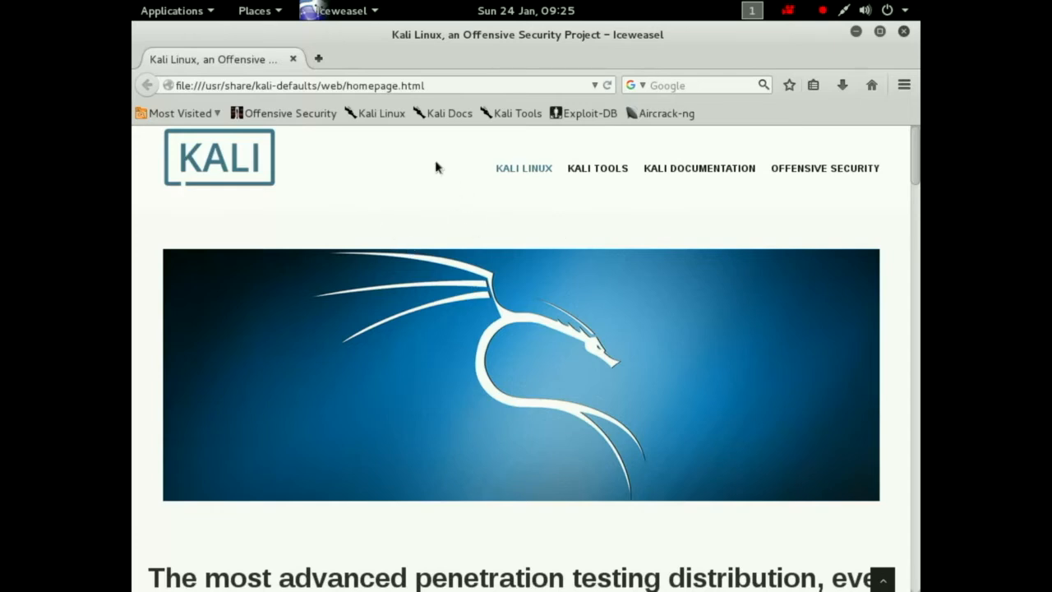
{"action": "mouse_move", "coordinate": [403, 207]}
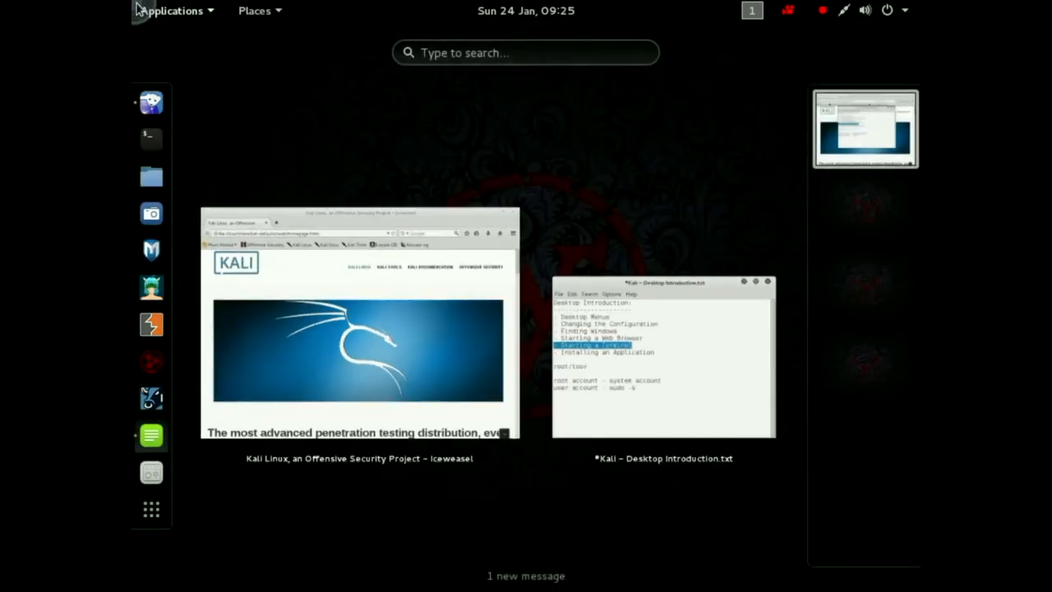
Bring the Leafpad notes forward, hide Iceweasel, and launch a root terminal via shortcut.
{"action": "left_click", "coordinate": [355, 329]}
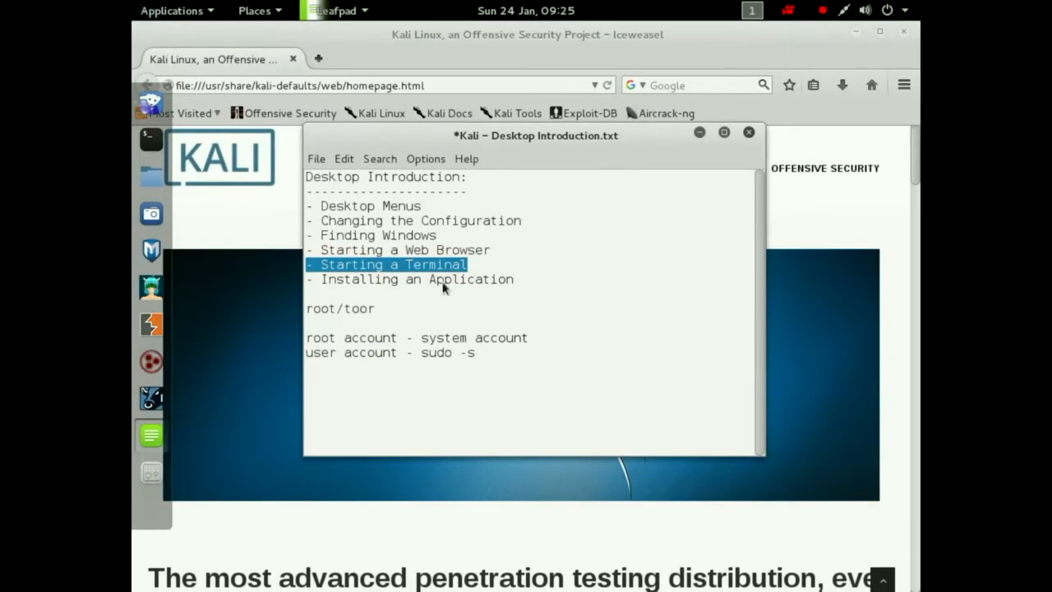
{"action": "key", "text": "Super"}
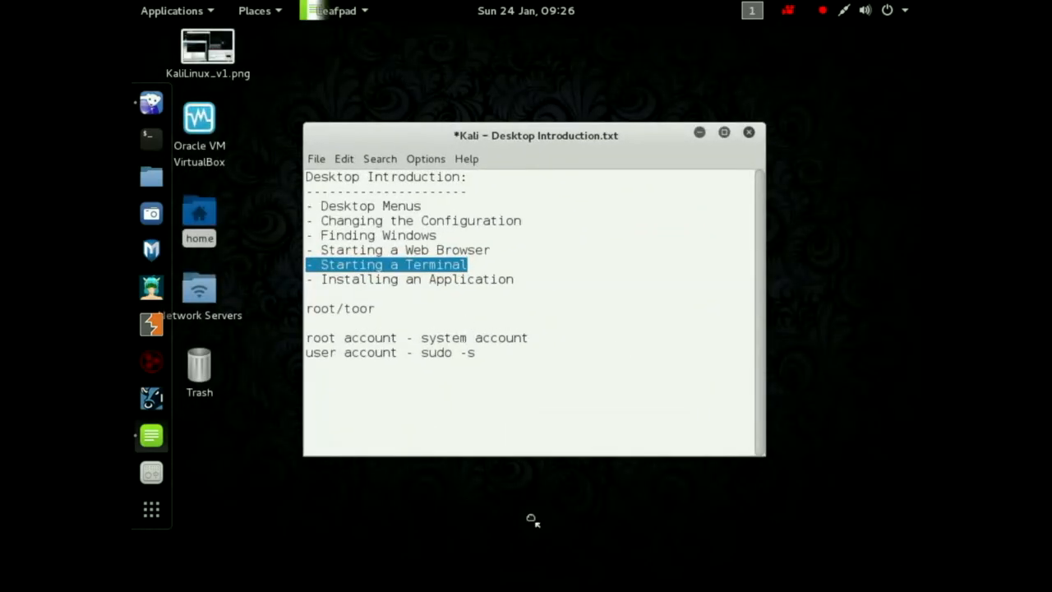
{"action": "key", "text": "Super"}
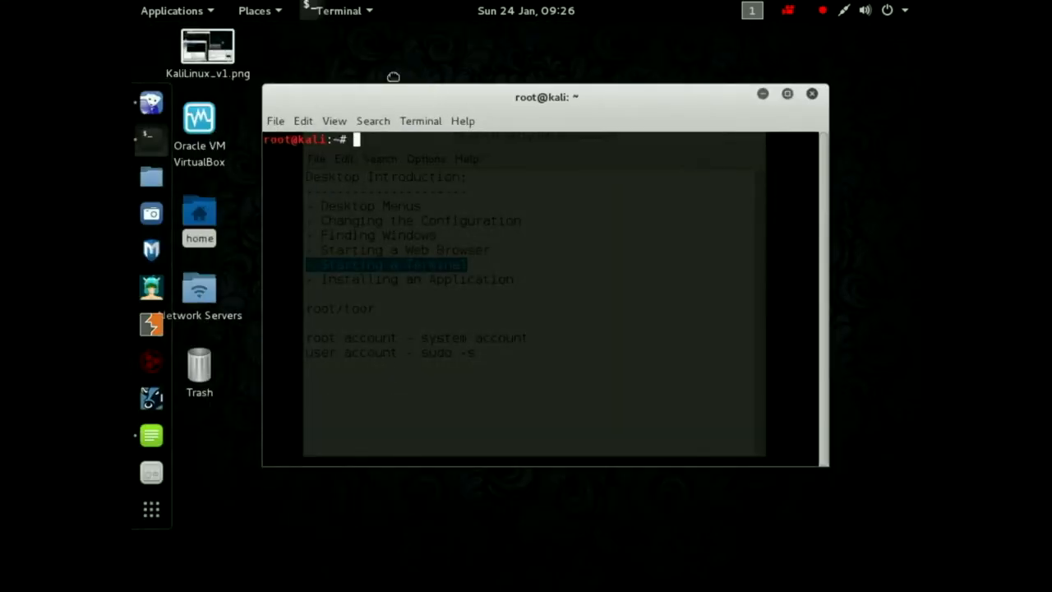
{"action": "left_click", "coordinate": [342, 10]}
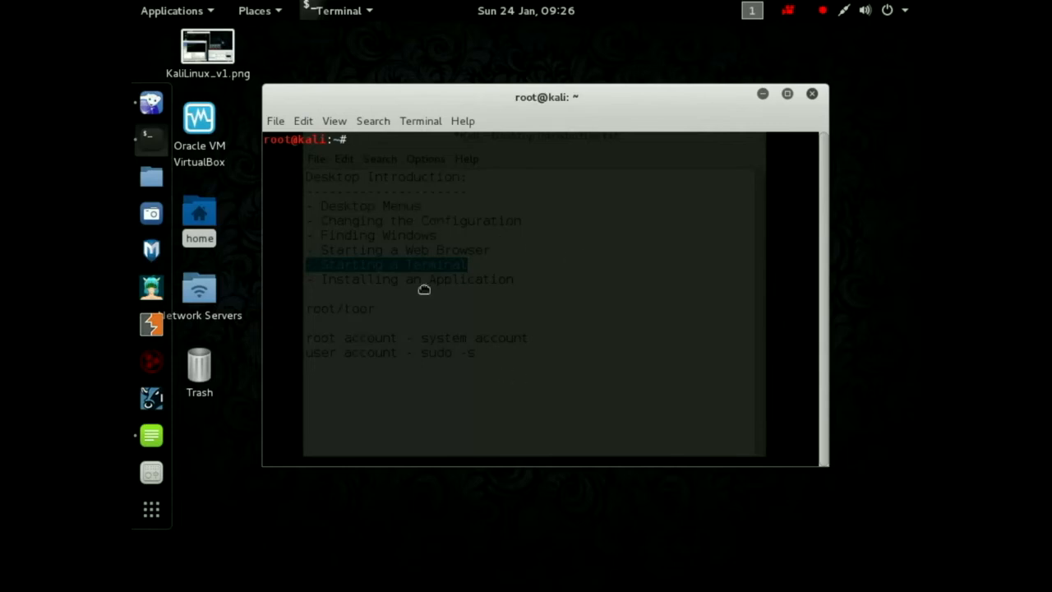
{"action": "mouse_move", "coordinate": [437, 302]}
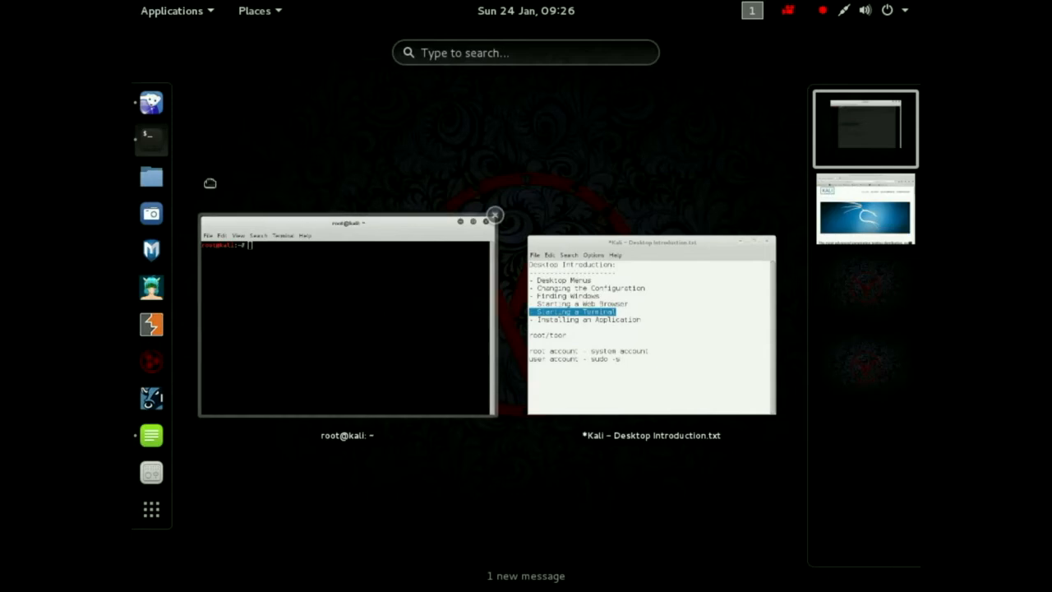
{"action": "left_click", "coordinate": [493, 214]}
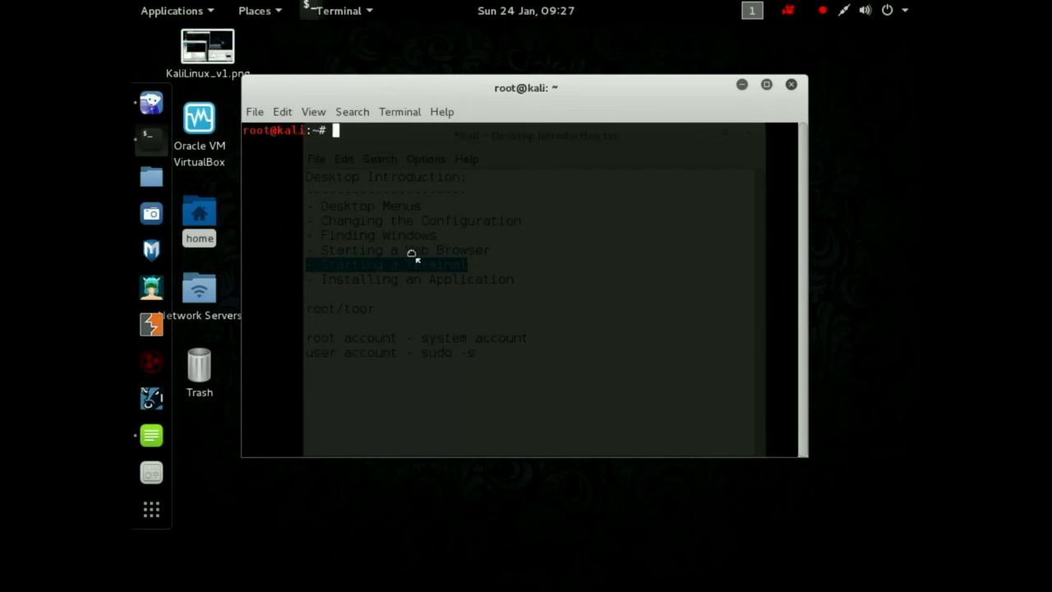
{"action": "mouse_move", "coordinate": [382, 264]}
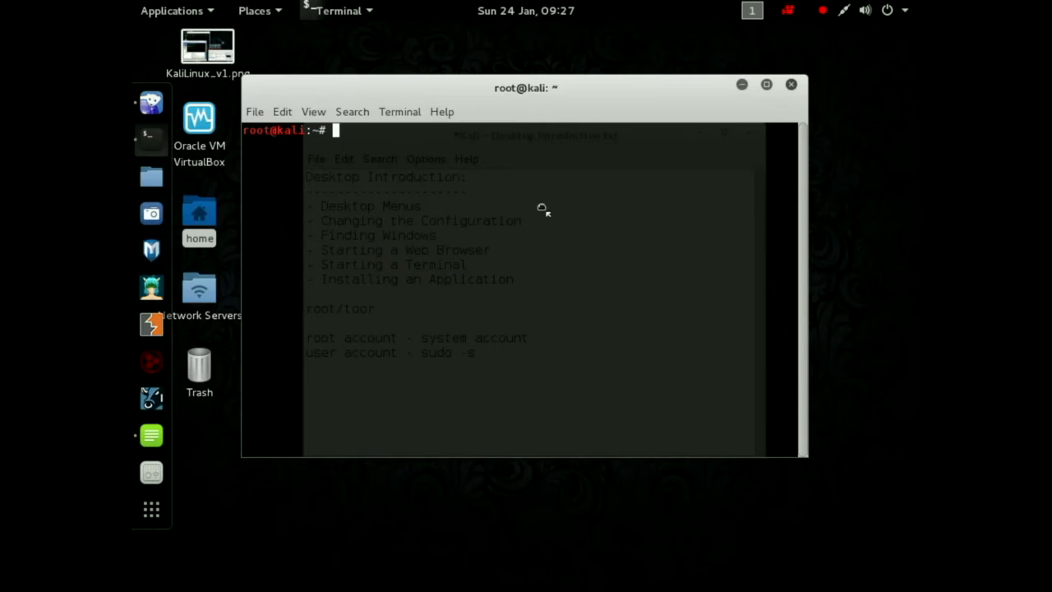
{"action": "mouse_move", "coordinate": [500, 275]}
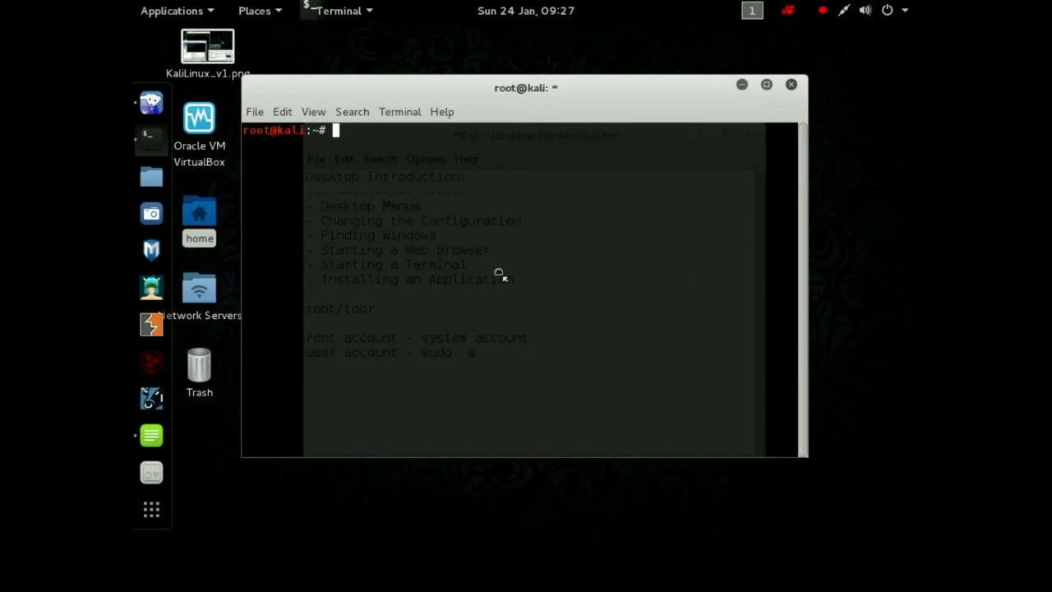
{"action": "type", "text": "asdflk;"}
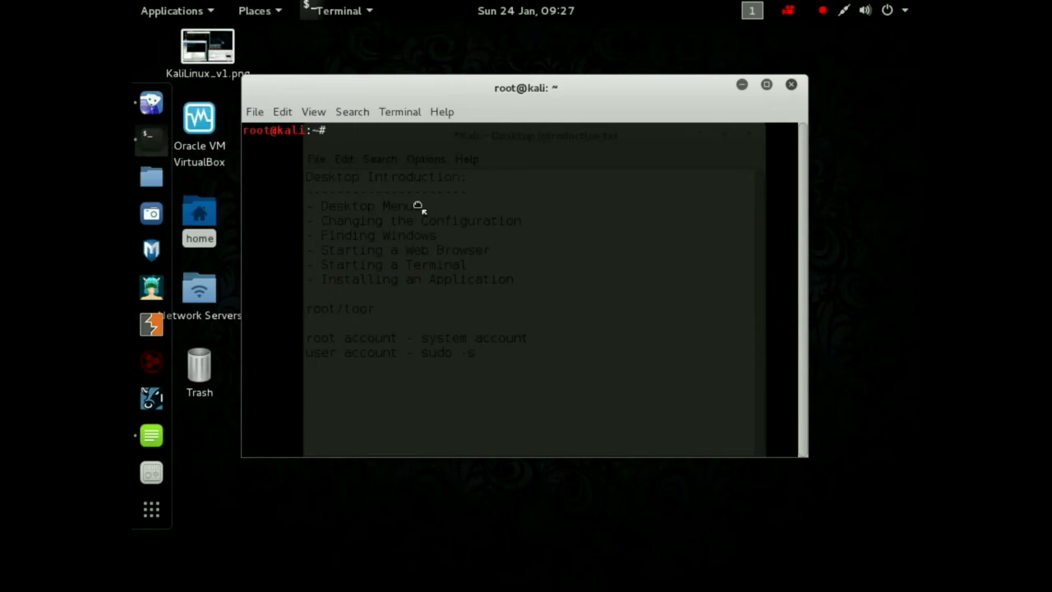
{"action": "mouse_move", "coordinate": [403, 240]}
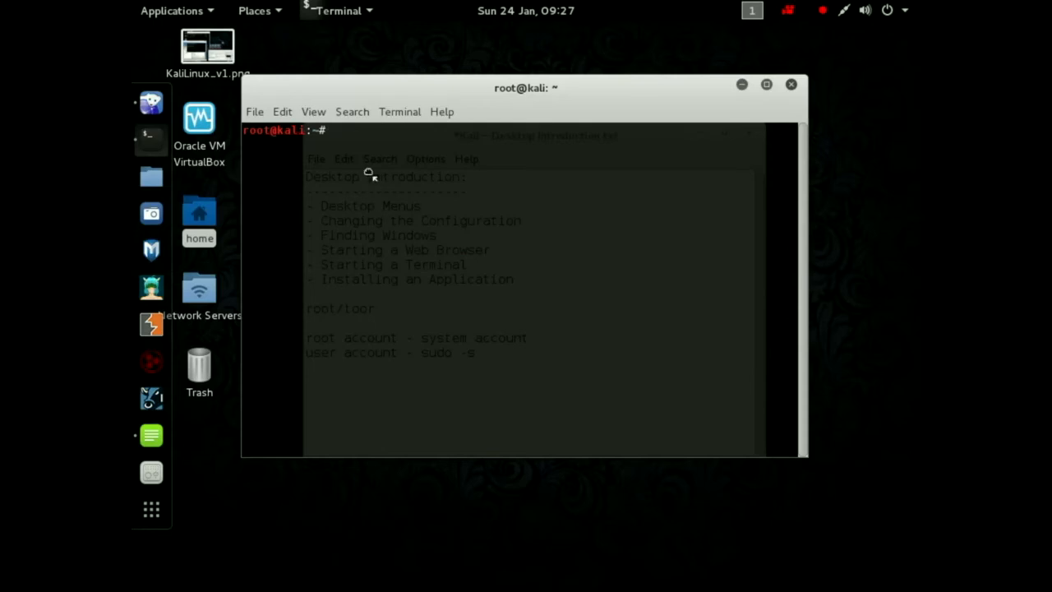
{"action": "mouse_move", "coordinate": [305, 148]}
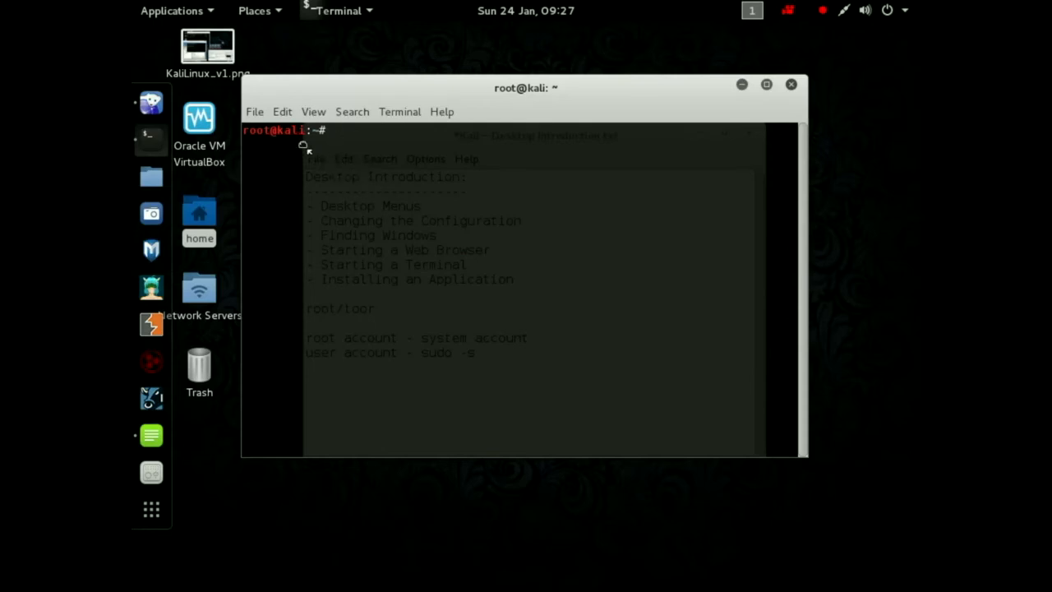
{"action": "left_click", "coordinate": [283, 111]}
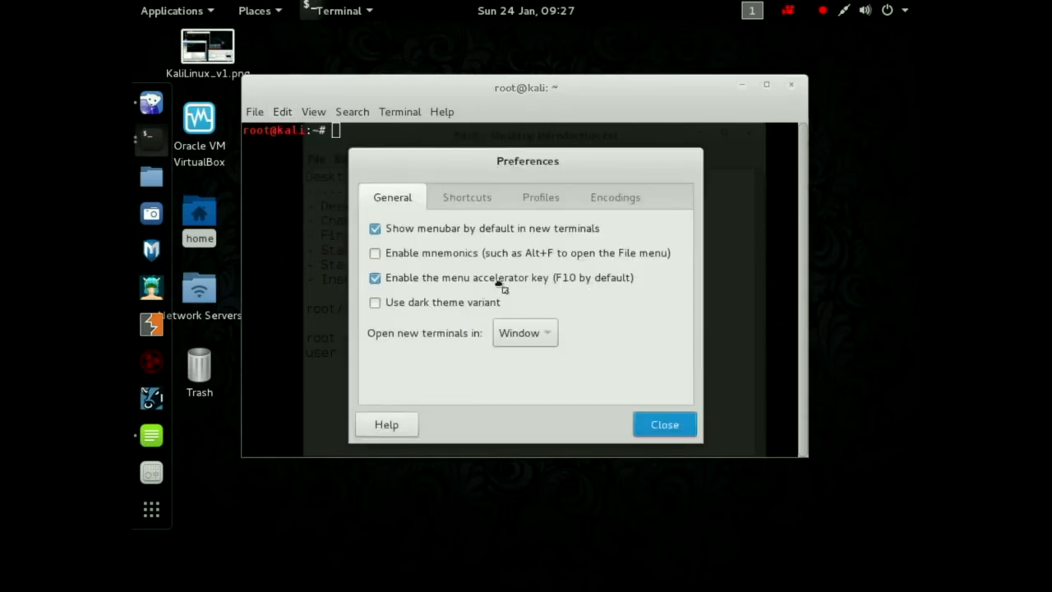
{"action": "mouse_move", "coordinate": [476, 323]}
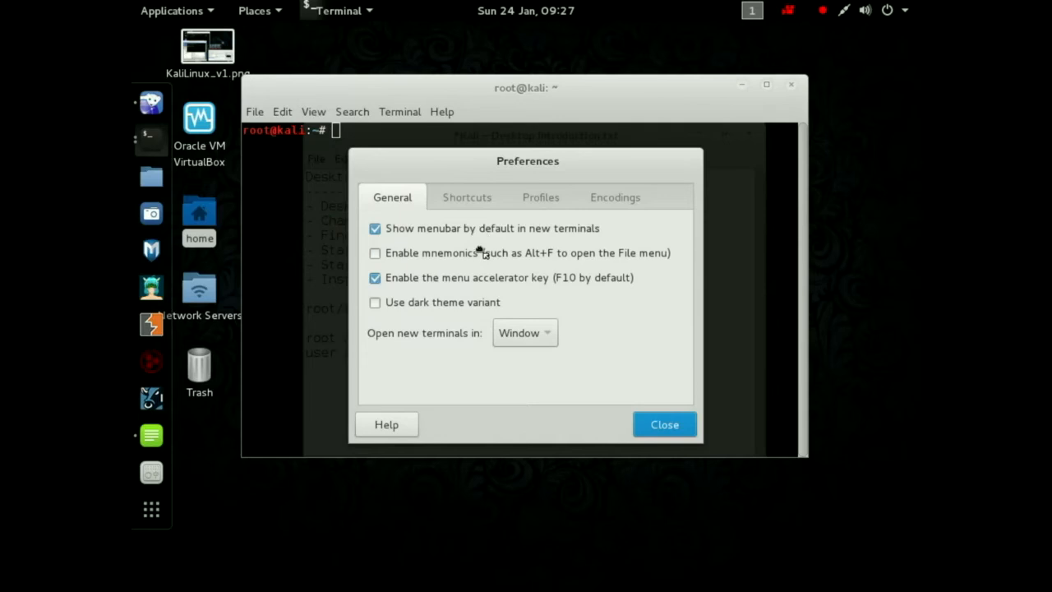
{"action": "left_click", "coordinate": [541, 197]}
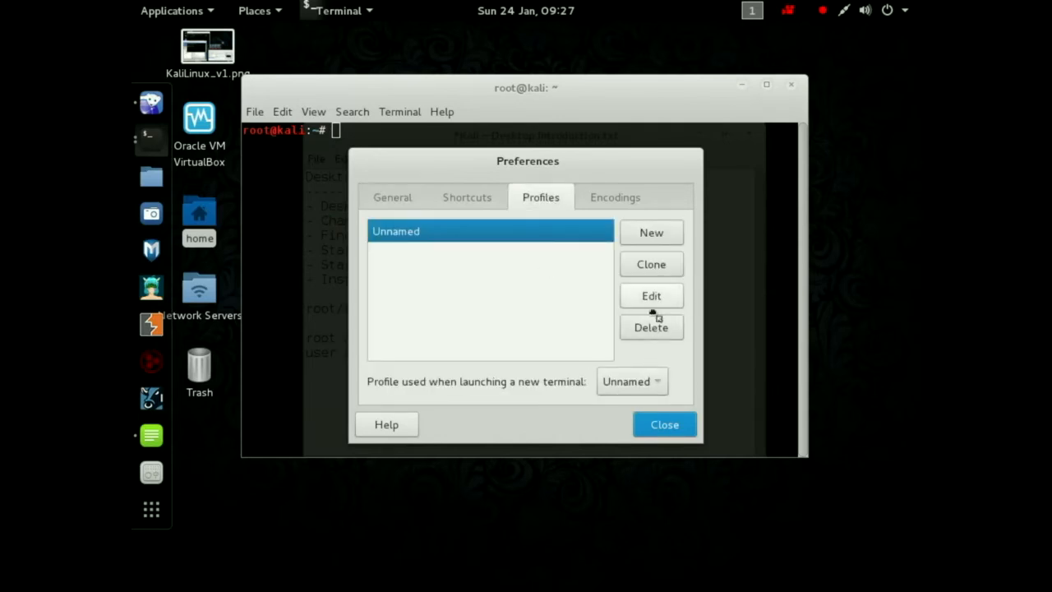
{"action": "left_click", "coordinate": [651, 296]}
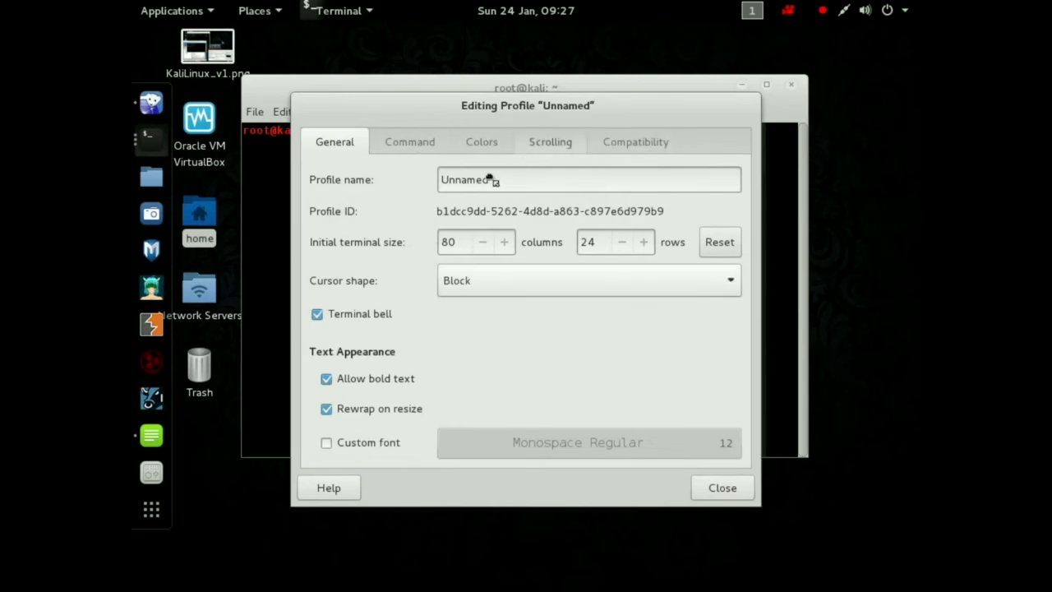
{"action": "left_click", "coordinate": [722, 486]}
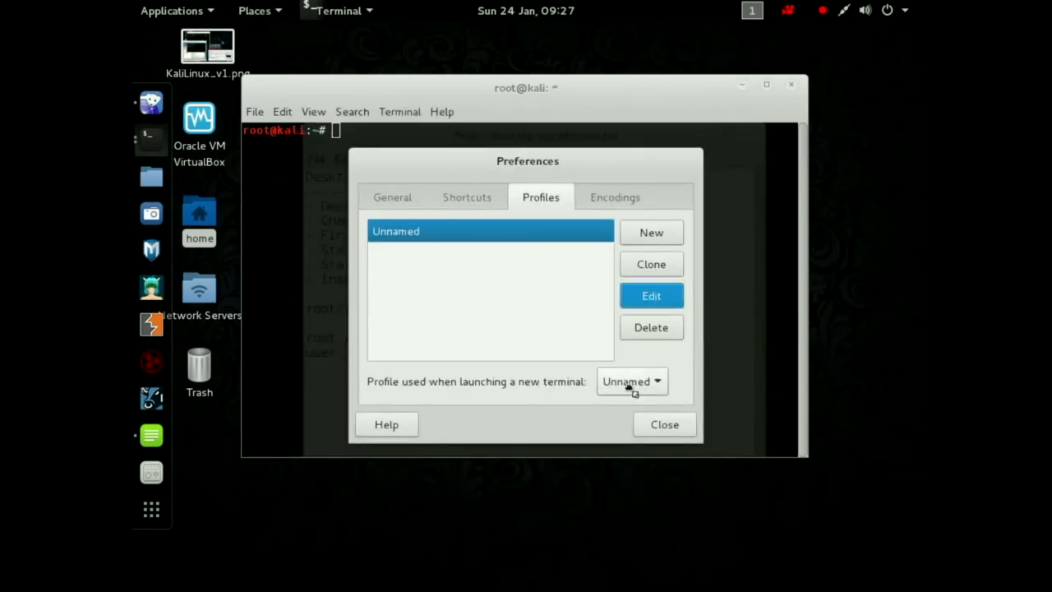
{"action": "left_click", "coordinate": [664, 424]}
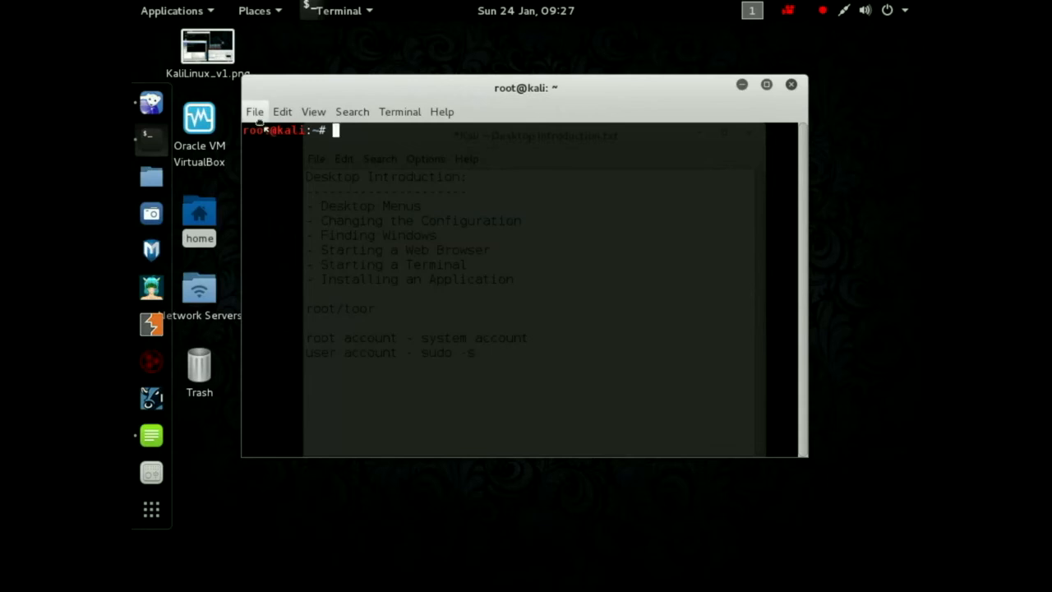
In Profile Preferences for the current profile, turn off the terminal bell.
{"action": "left_click", "coordinate": [282, 112]}
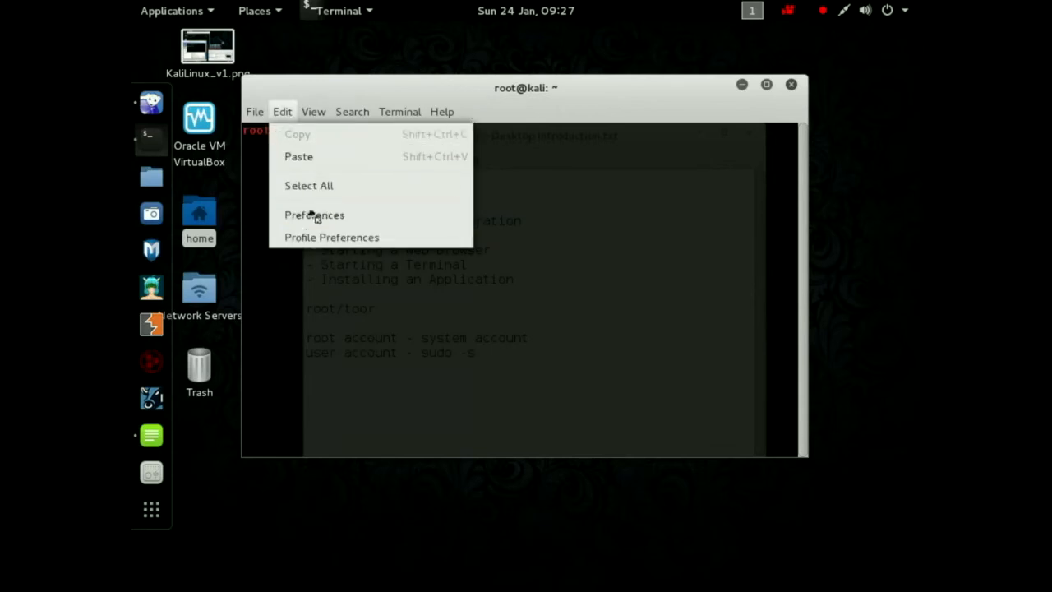
{"action": "mouse_move", "coordinate": [322, 249]}
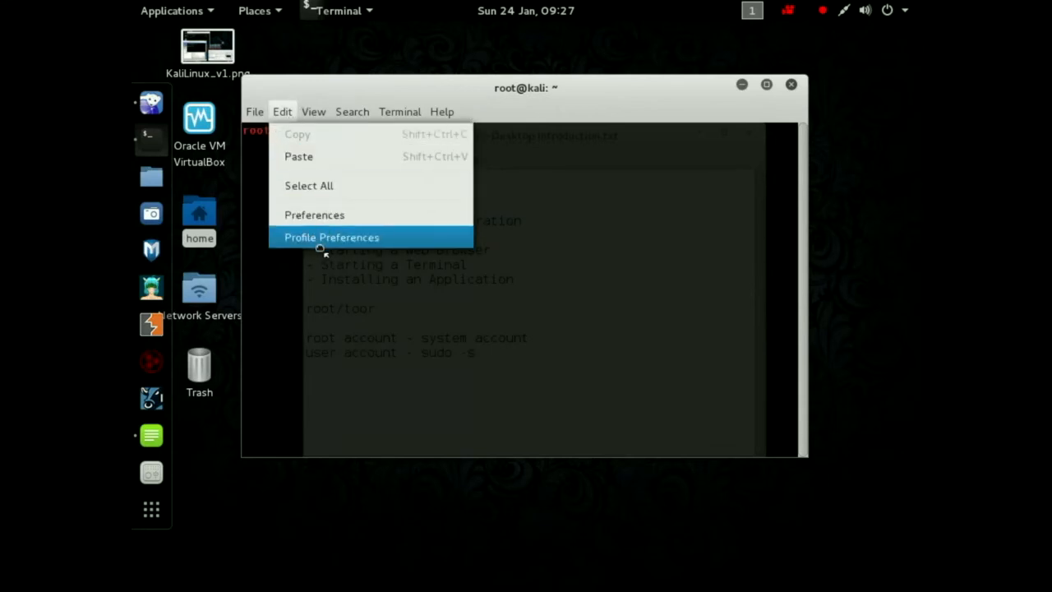
{"action": "left_click", "coordinate": [331, 237]}
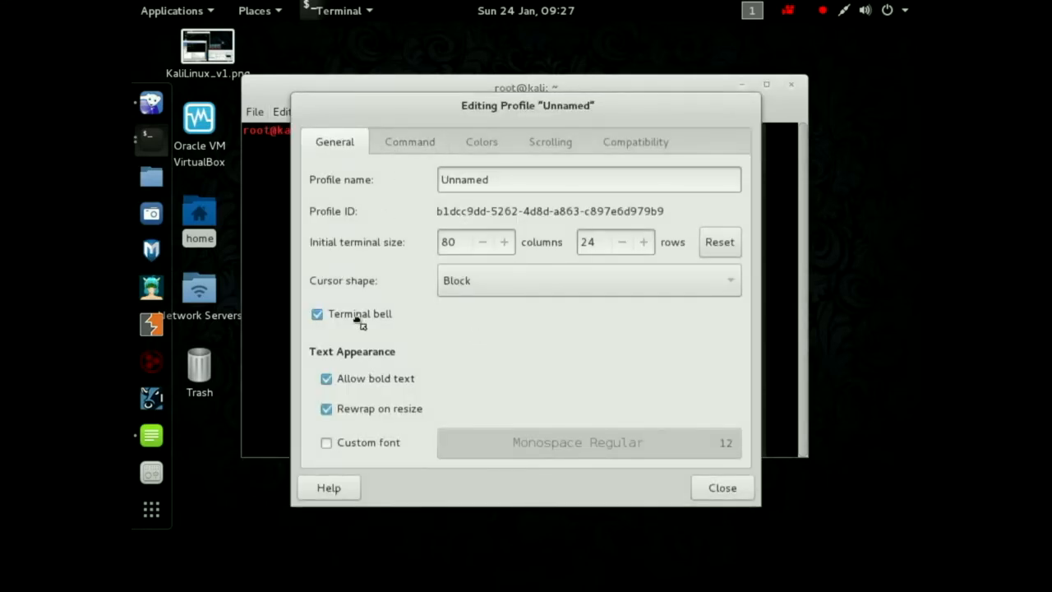
{"action": "left_click", "coordinate": [315, 314]}
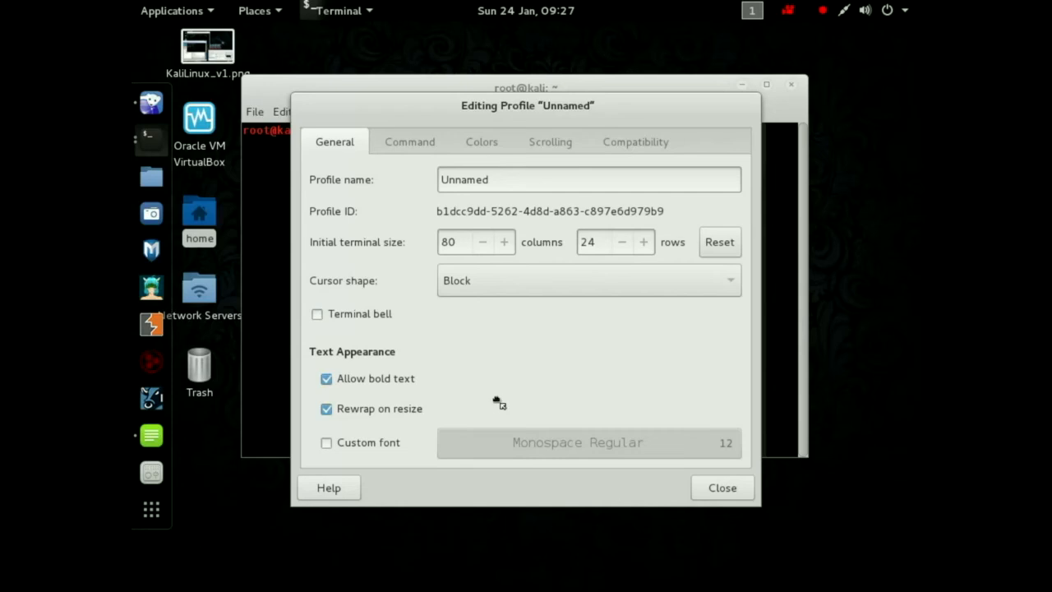
{"action": "mouse_move", "coordinate": [342, 452]}
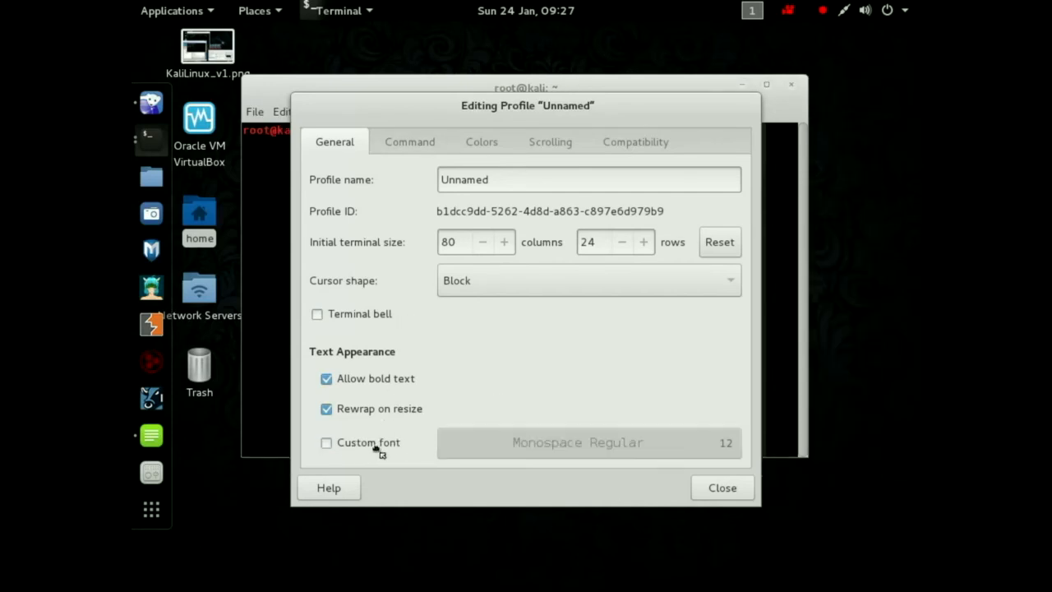
{"action": "mouse_move", "coordinate": [411, 444]}
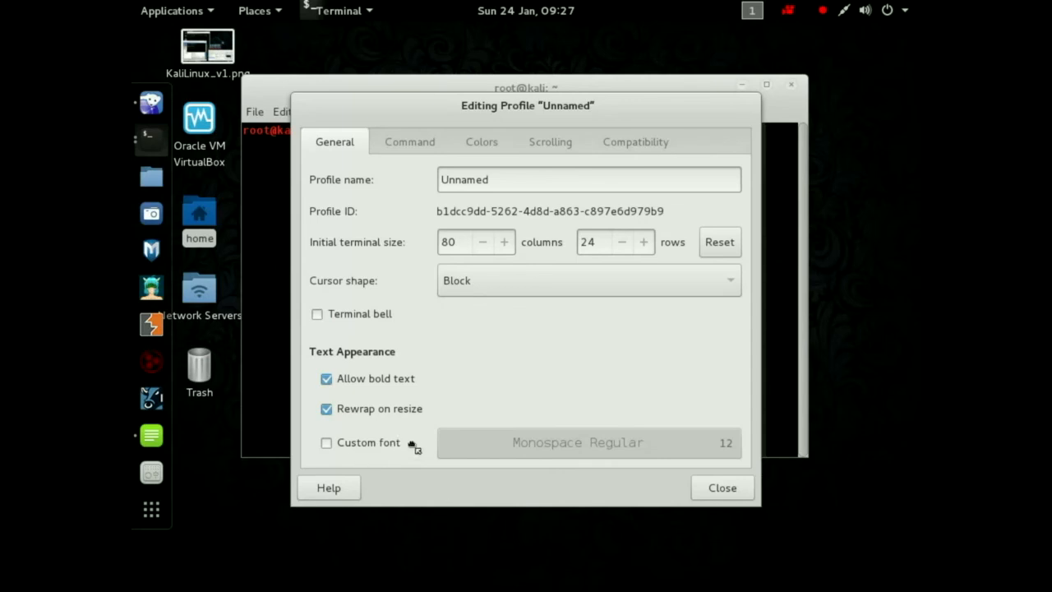
Set the built-in colour scheme to Green on black, glance at Scrolling, and close the editor.
{"action": "left_click", "coordinate": [481, 141]}
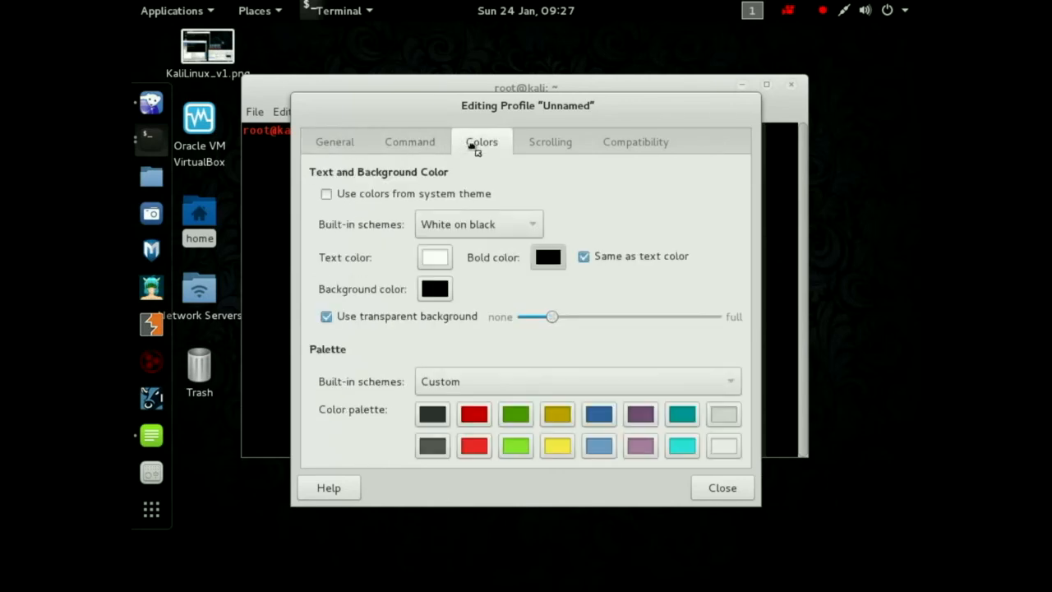
{"action": "left_click", "coordinate": [479, 224]}
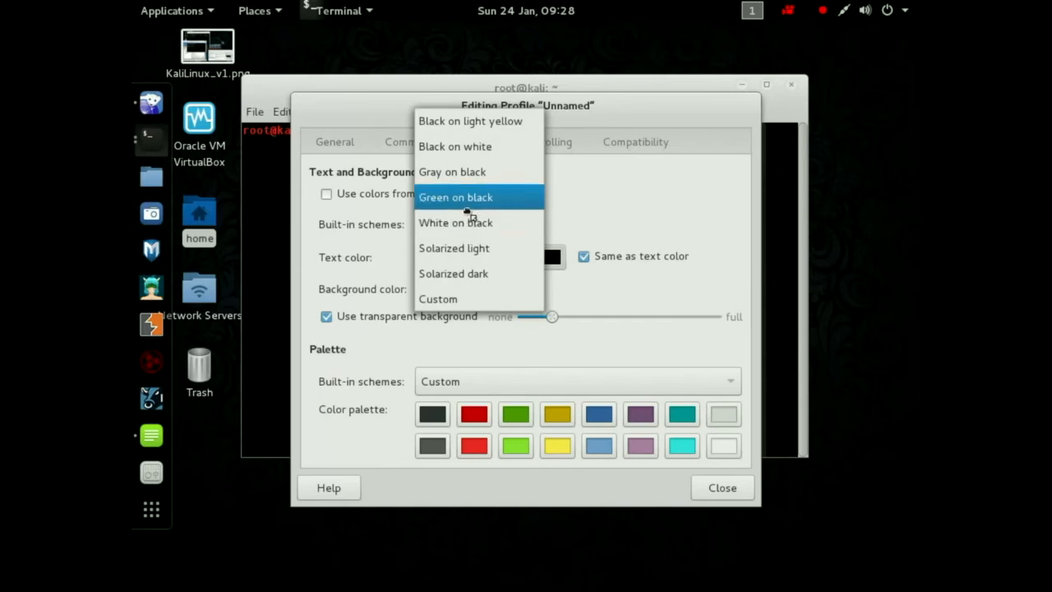
{"action": "left_click", "coordinate": [455, 198]}
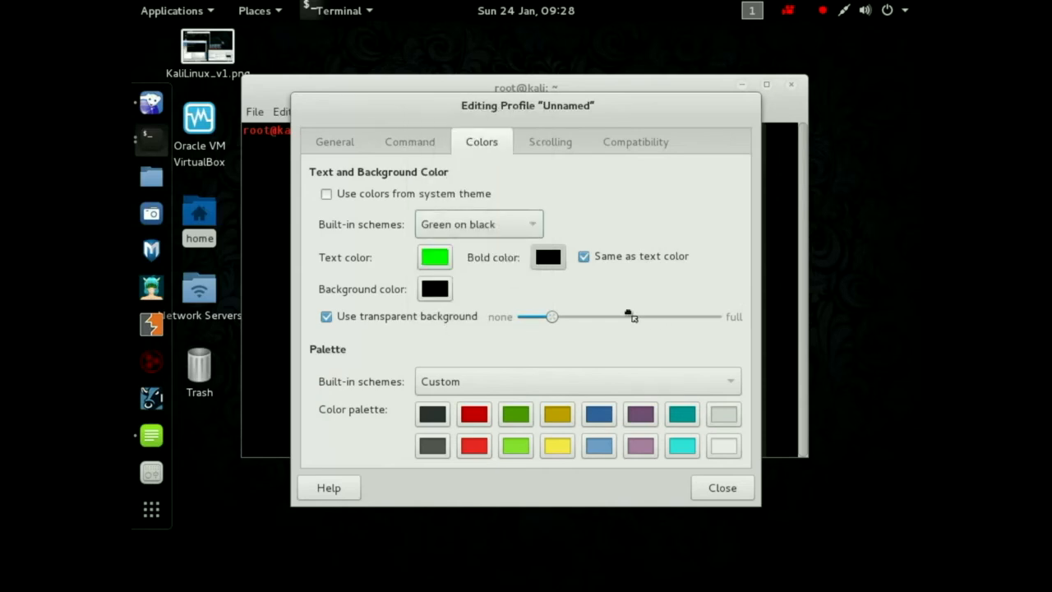
{"action": "left_click", "coordinate": [549, 142]}
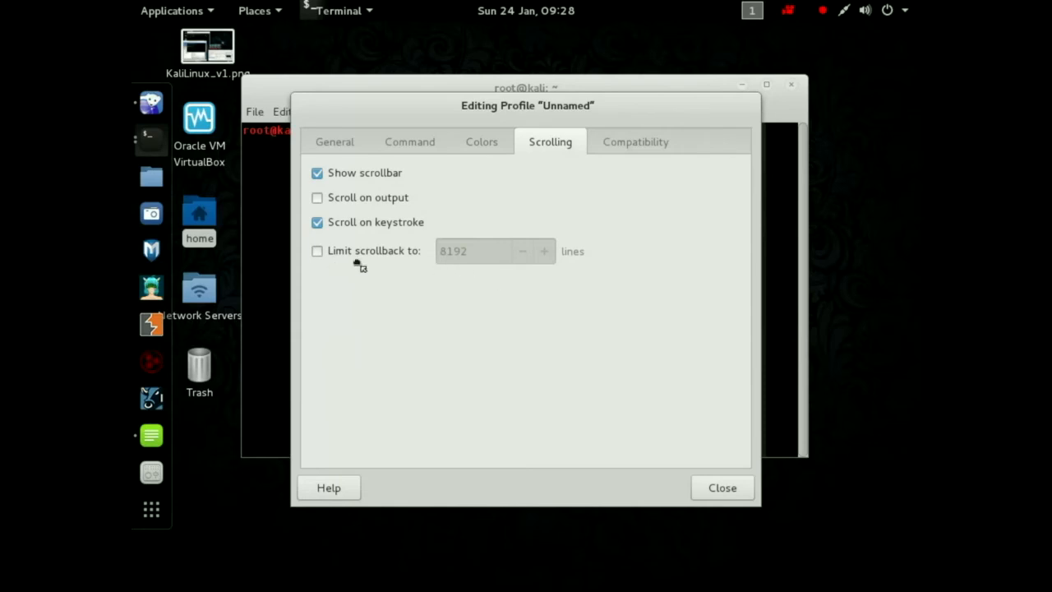
{"action": "mouse_move", "coordinate": [414, 278]}
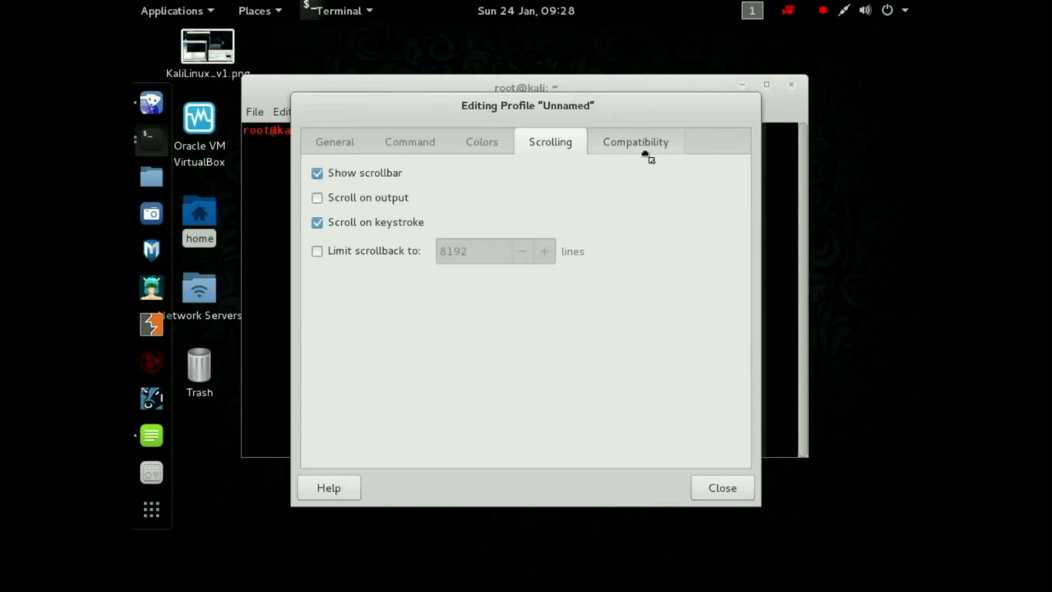
{"action": "left_click", "coordinate": [482, 142]}
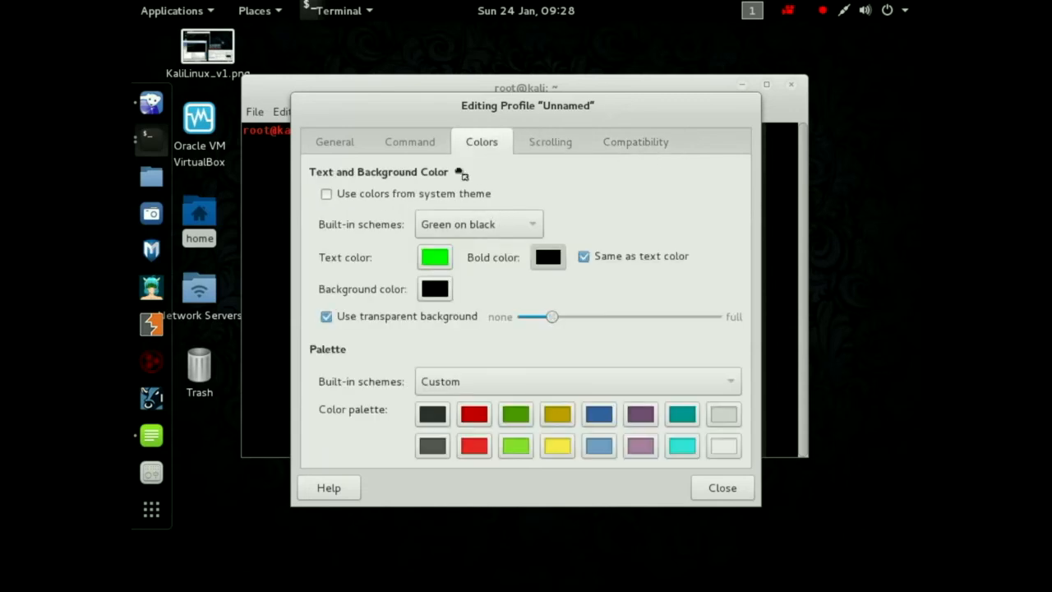
{"action": "mouse_move", "coordinate": [510, 335]}
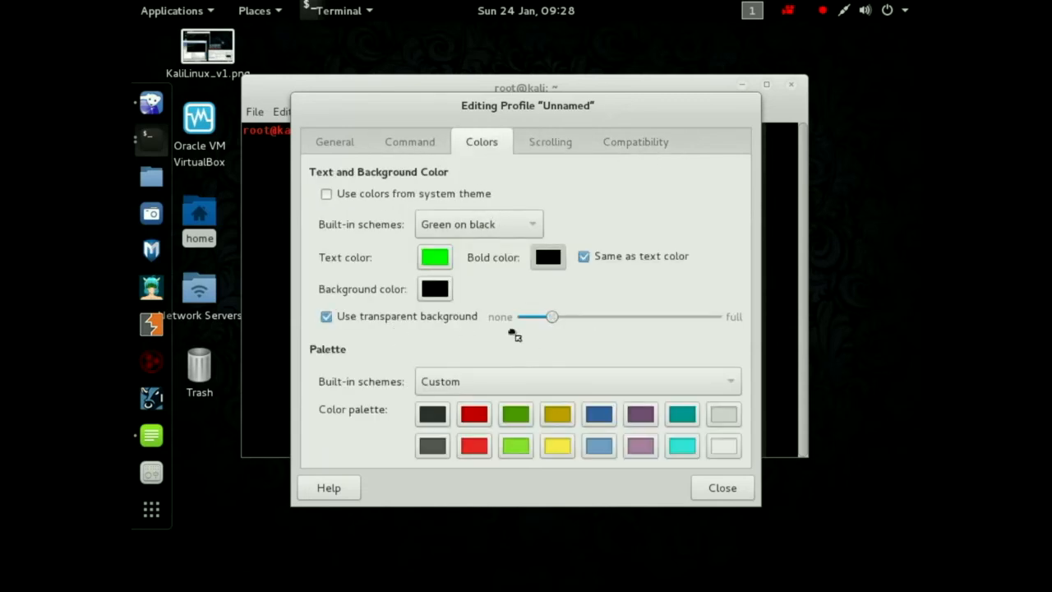
{"action": "mouse_move", "coordinate": [420, 145]}
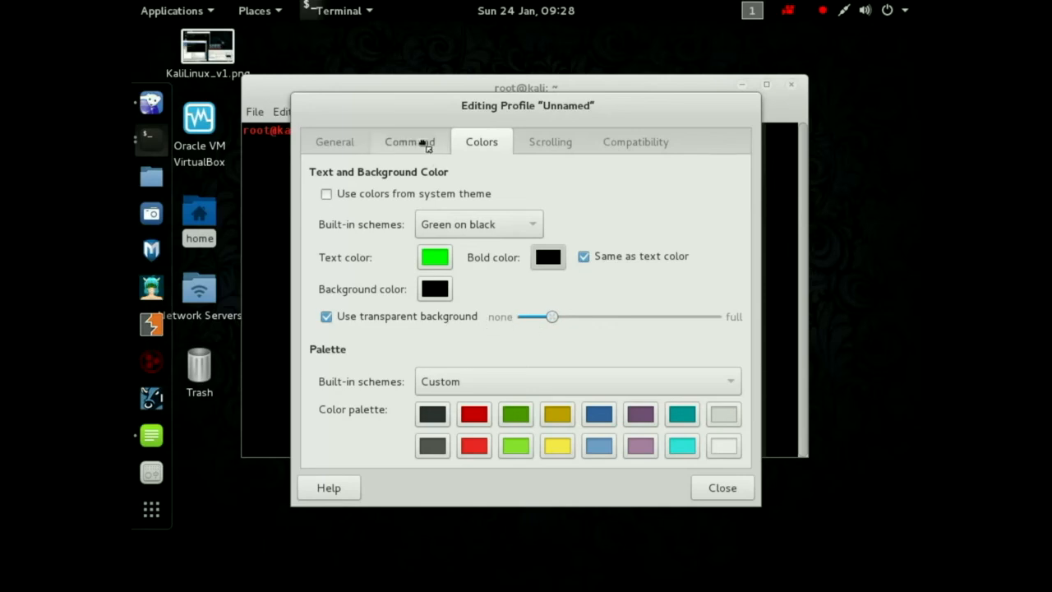
{"action": "left_click", "coordinate": [409, 141]}
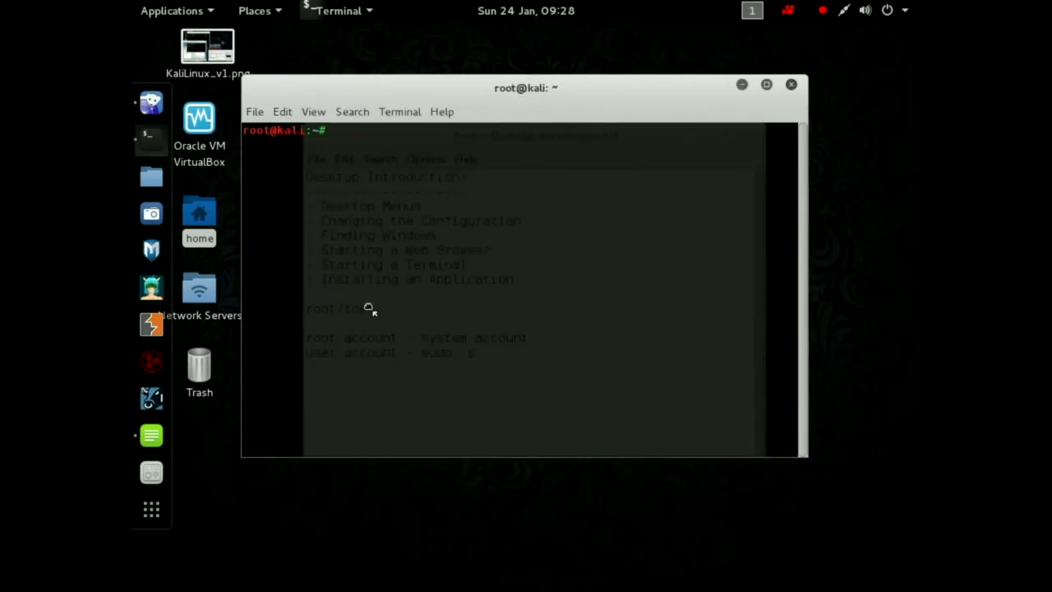
Nudge the terminal window and enter 'apt-get install htop' at the root prompt.
{"action": "left_click_drag", "start_coordinate": [526, 89], "coordinate": [552, 102]}
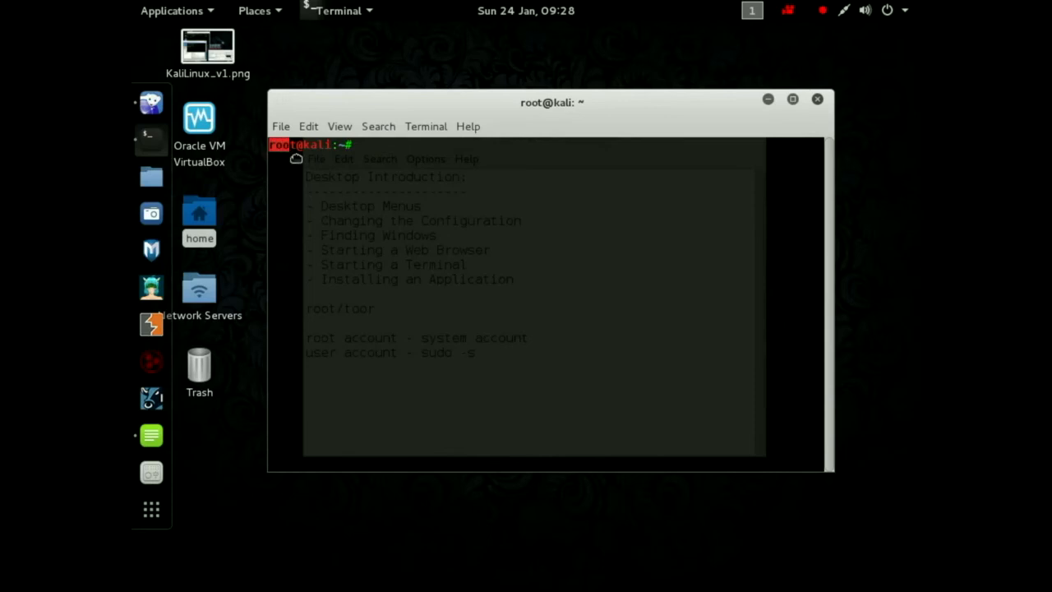
{"action": "mouse_move", "coordinate": [319, 145]}
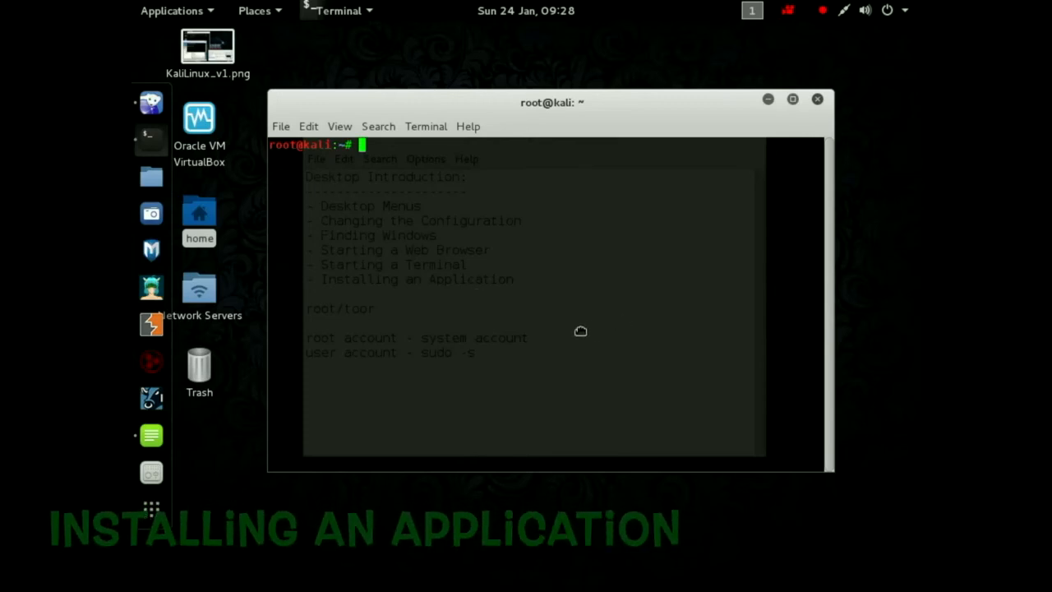
{"action": "type", "text": "a"}
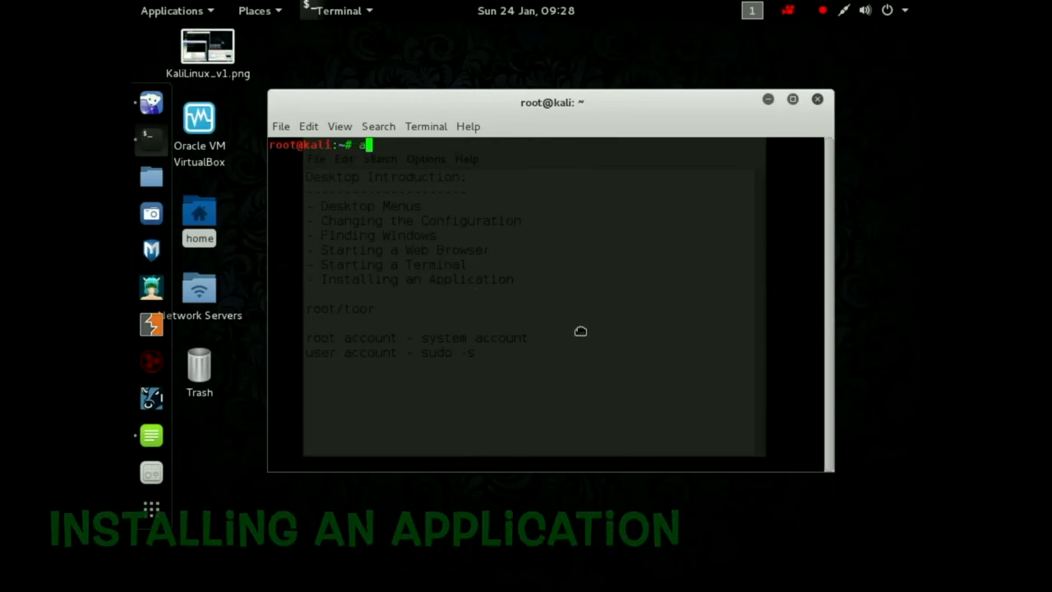
{"action": "type", "text": "pt-get install"}
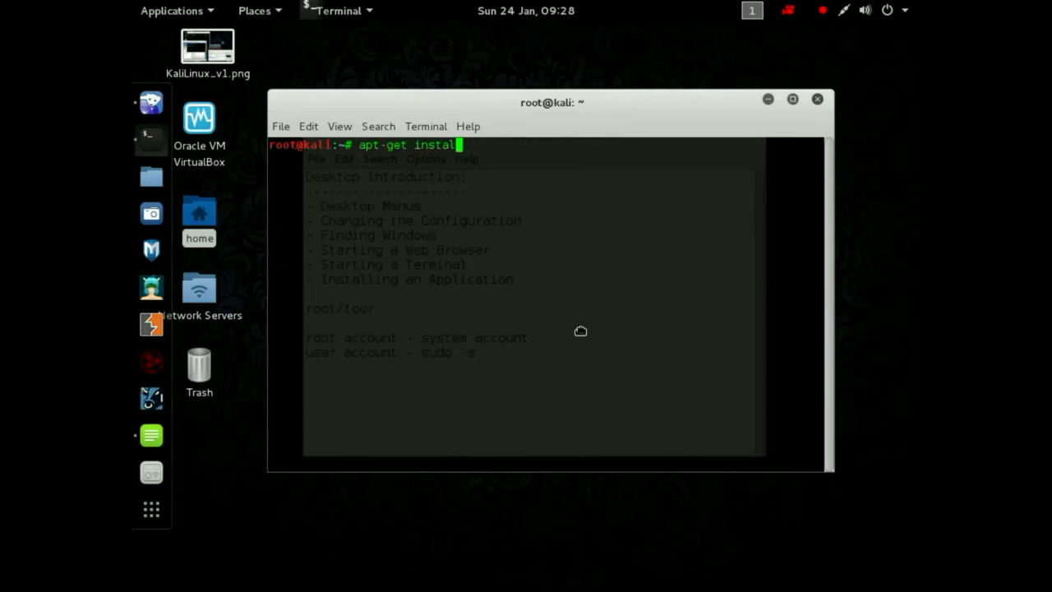
{"action": "type", "text": "htop"}
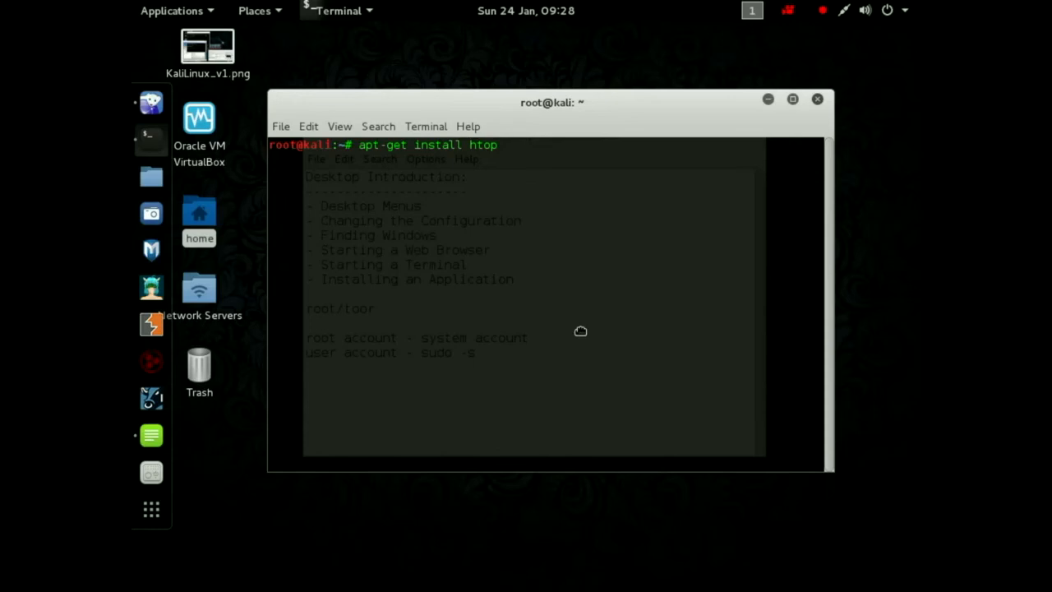
{"action": "type", "text": "sudo"}
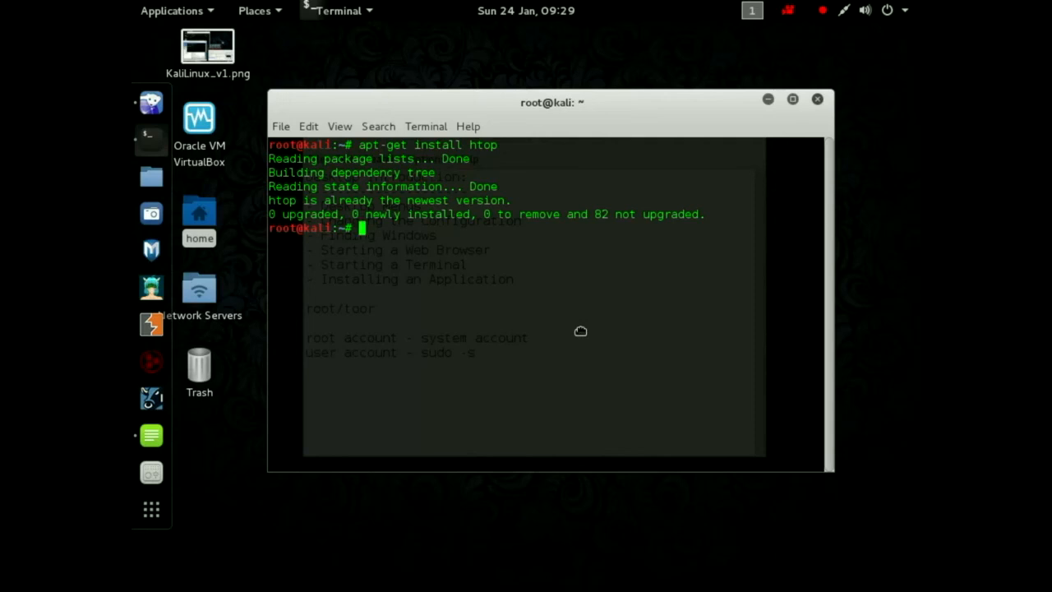
{"action": "mouse_move", "coordinate": [567, 312]}
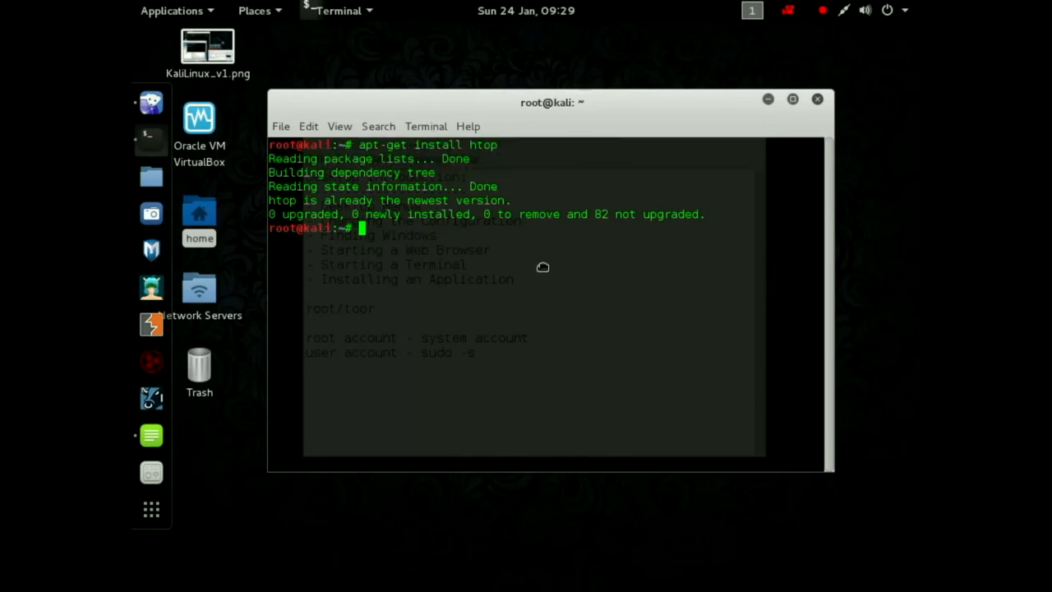
After apt-get reports htop already newest, enter 'htop' at the prompt without running it.
{"action": "type", "text": "htop"}
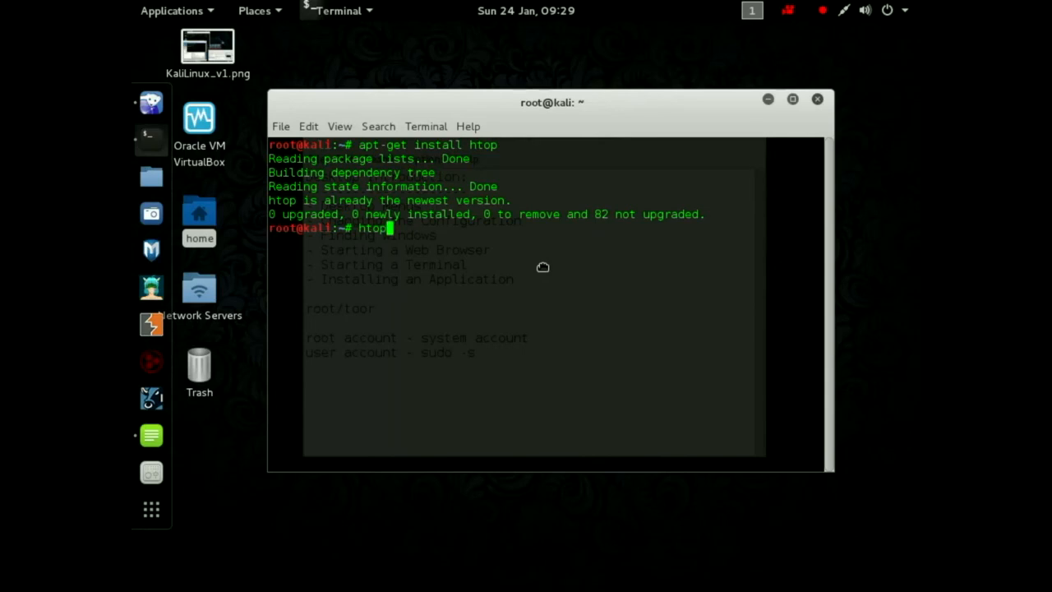
Run htop to view live processes, then quit back to the root prompt.
{"action": "key", "text": "Return"}
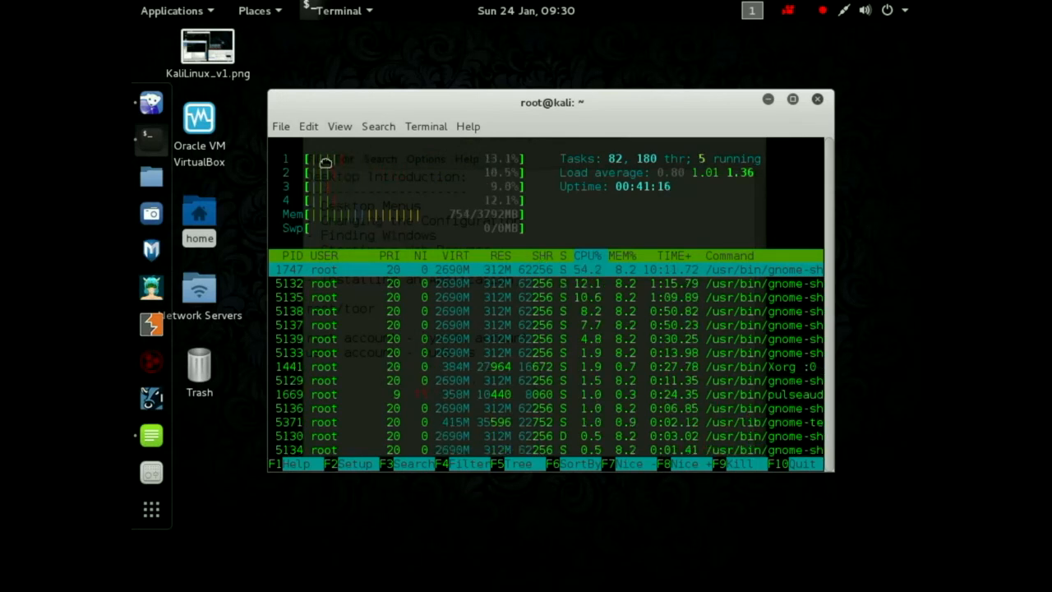
{"action": "mouse_move", "coordinate": [329, 189]}
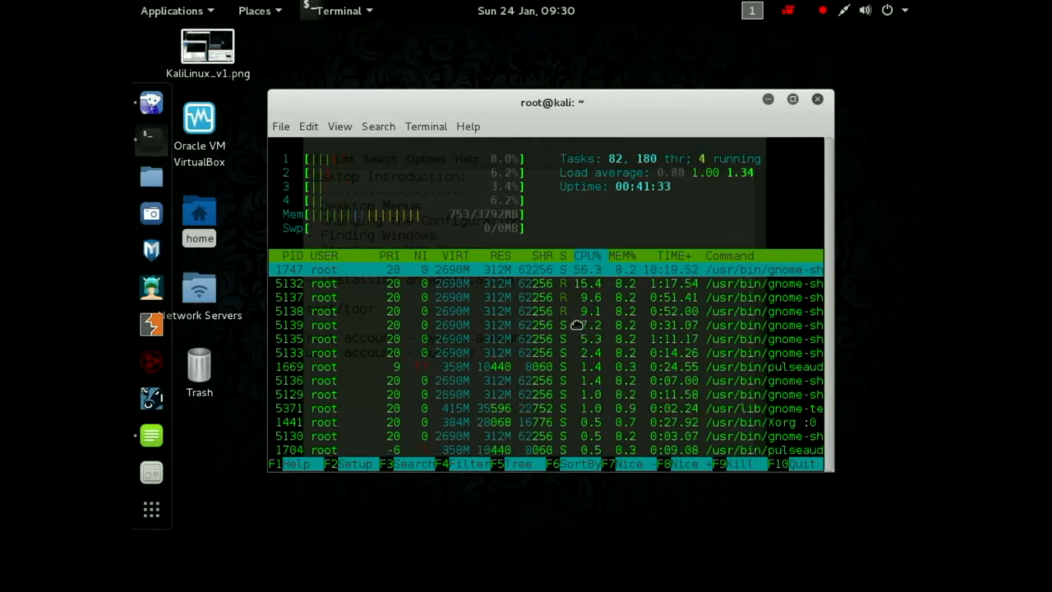
{"action": "key", "text": "q"}
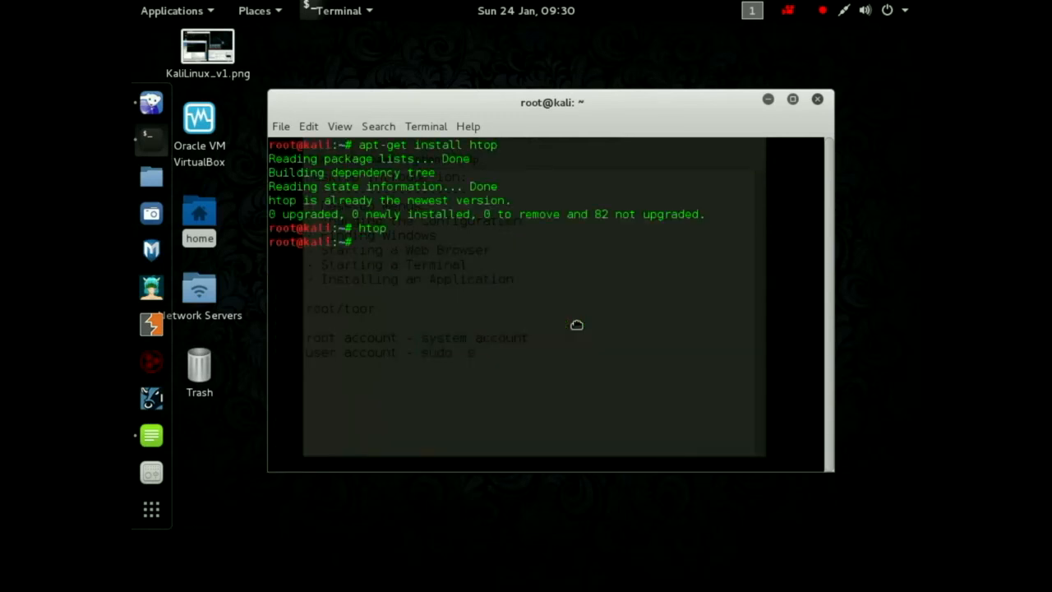
Move the terminal window lower so the Desktop Introduction notes show above it.
{"action": "type", "text": "q"}
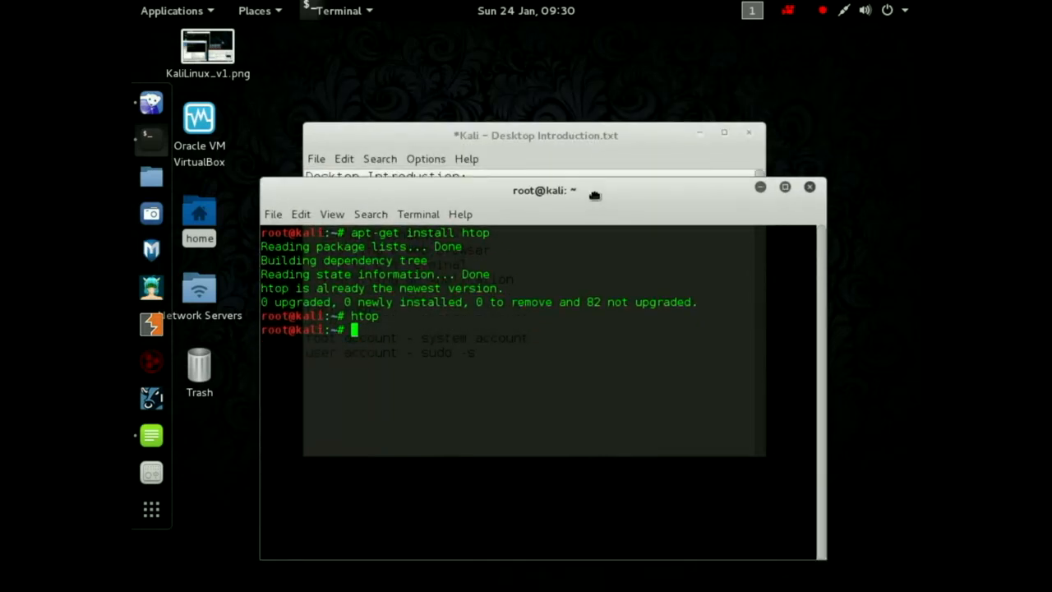
{"action": "left_click", "coordinate": [171, 10]}
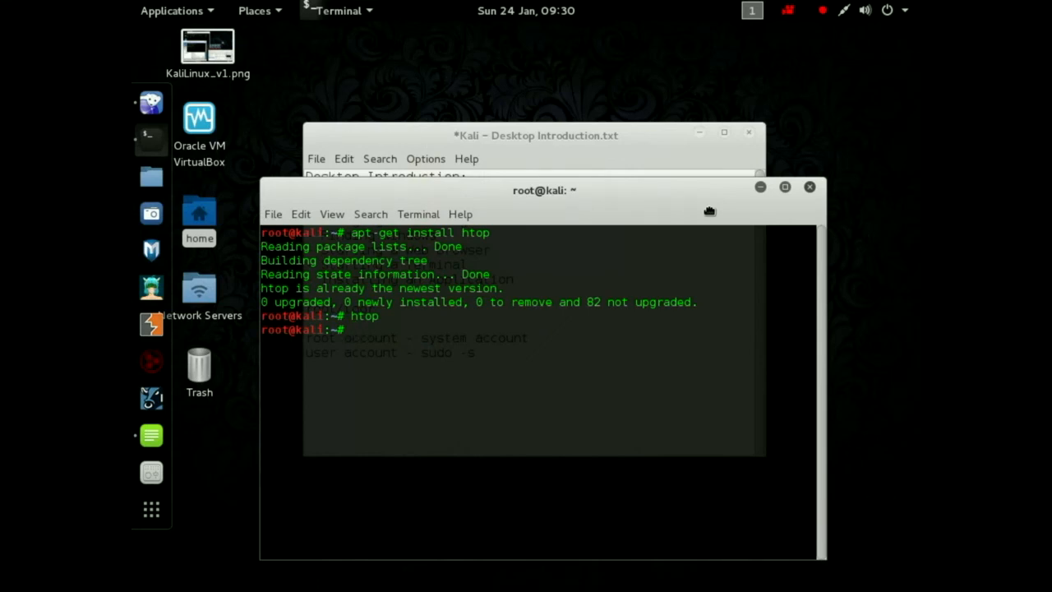
{"action": "mouse_move", "coordinate": [701, 211]}
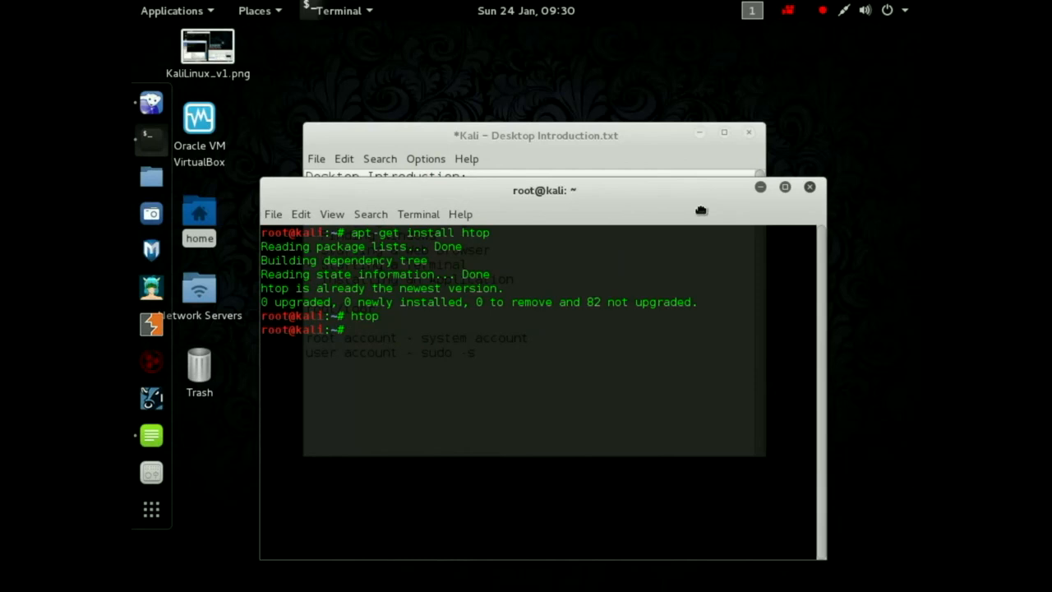